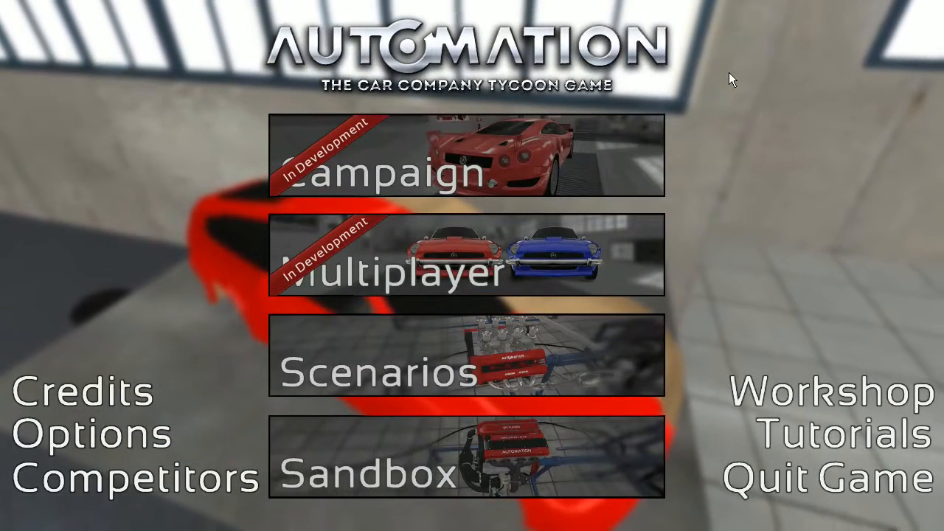
pyautogui.moveTo(726, 347)
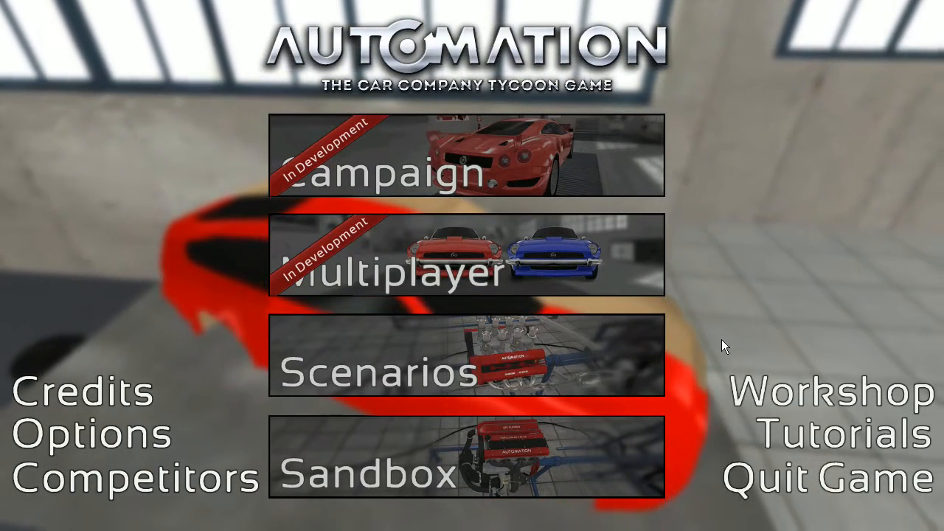
# Enter the Sandbox free-play designer from the main menu to reach the saved engine list.
pyautogui.click(364, 473)
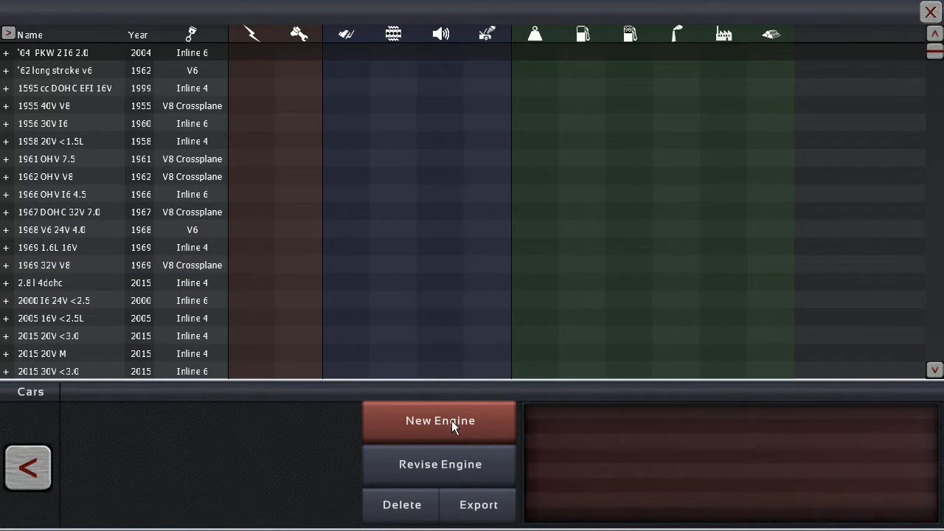
# Start a new engine, Engine Family 16, with an inline block at 86 mm bore and stroke (1998 cc).
pyautogui.click(440, 421)
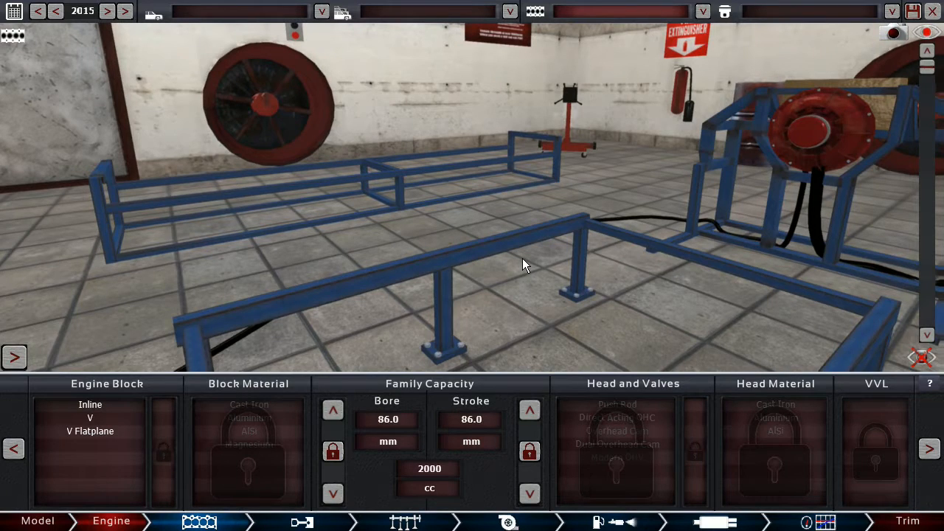
pyautogui.moveTo(124, 52)
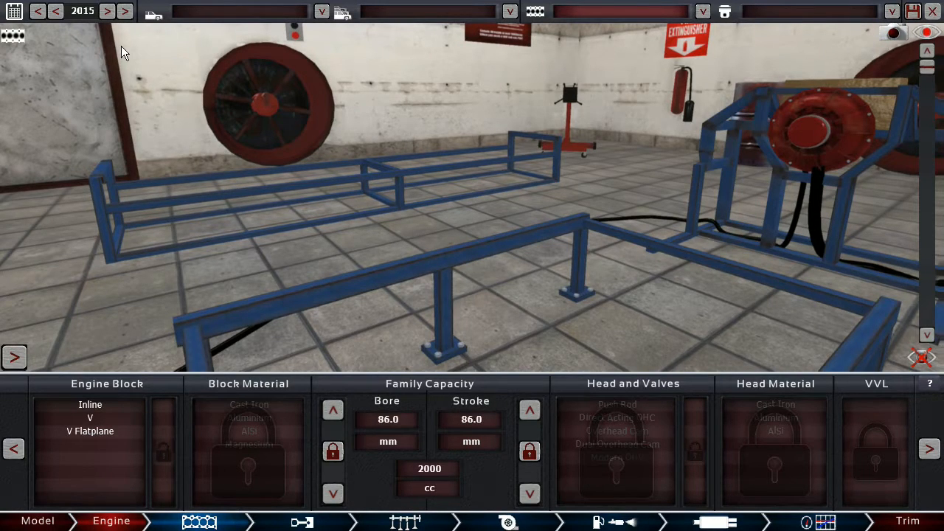
pyautogui.moveTo(121, 67)
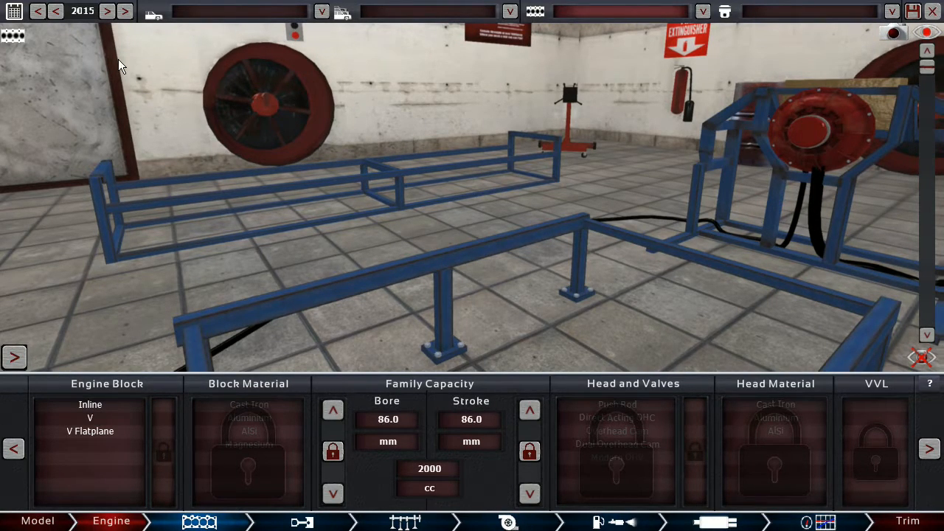
pyautogui.moveTo(484, 272)
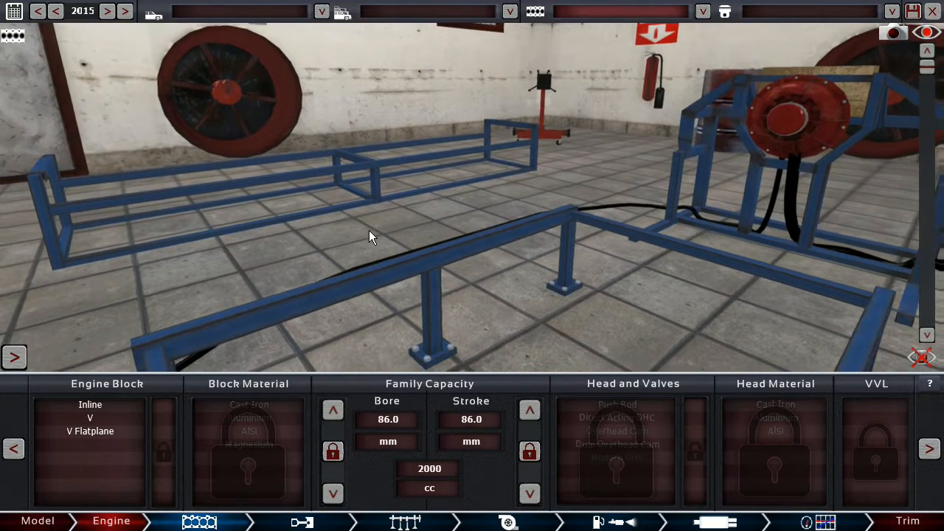
pyautogui.click(90, 404)
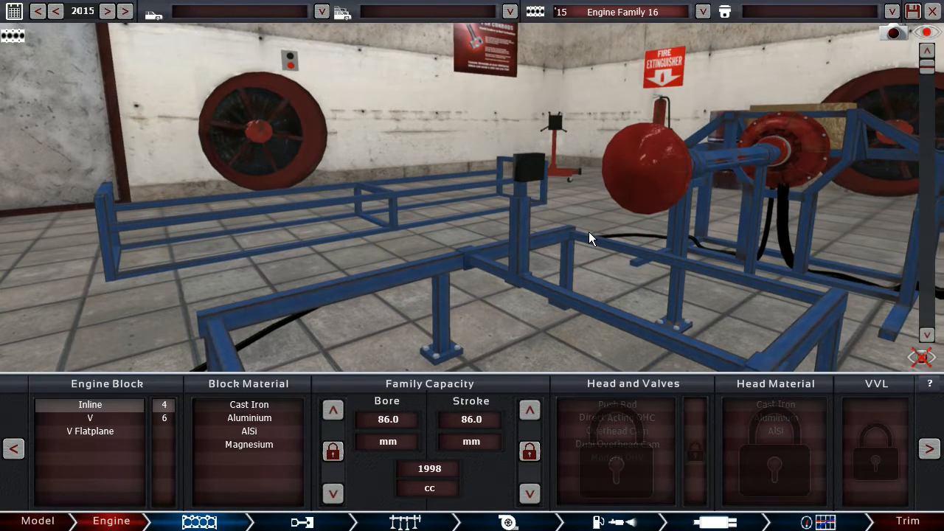
pyautogui.moveTo(590, 239); pyautogui.dragTo(529, 136)
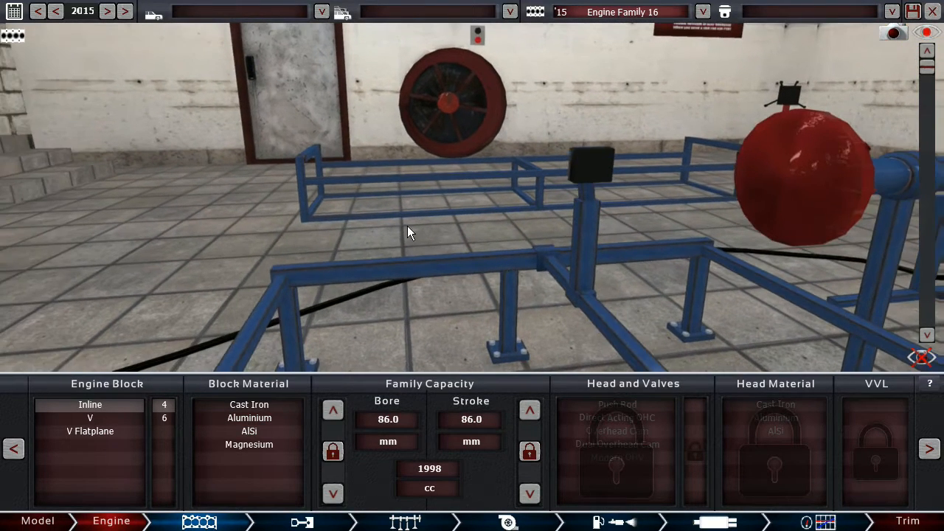
# Make the inline block aluminium and look it over on the test bench.
pyautogui.click(247, 419)
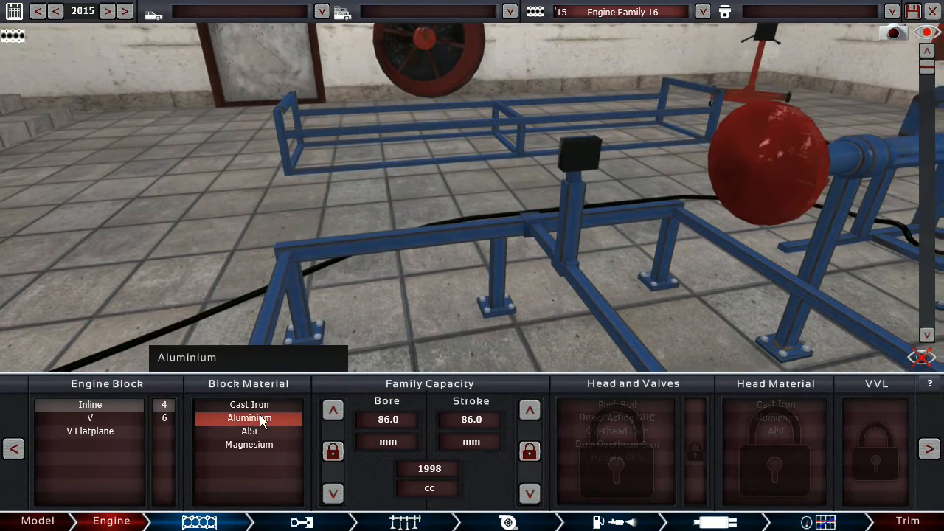
pyautogui.click(248, 419)
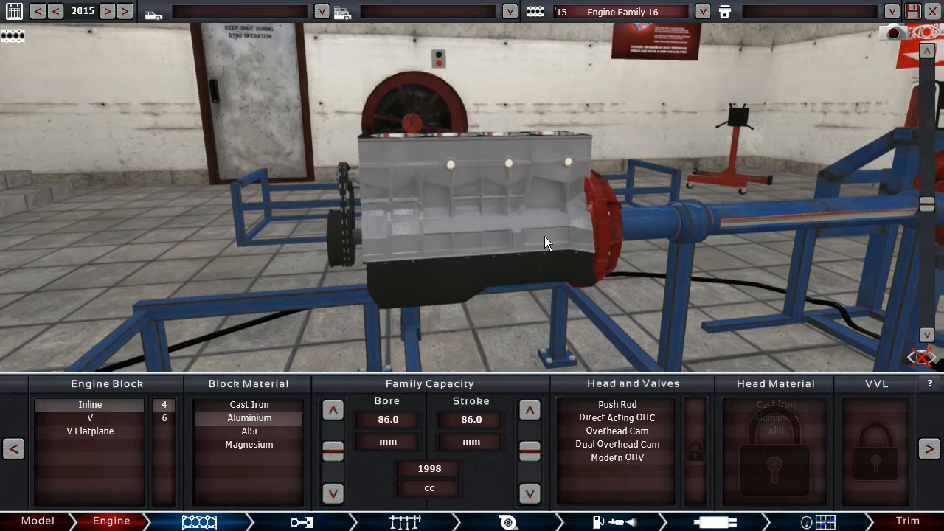
pyautogui.moveTo(545, 165)
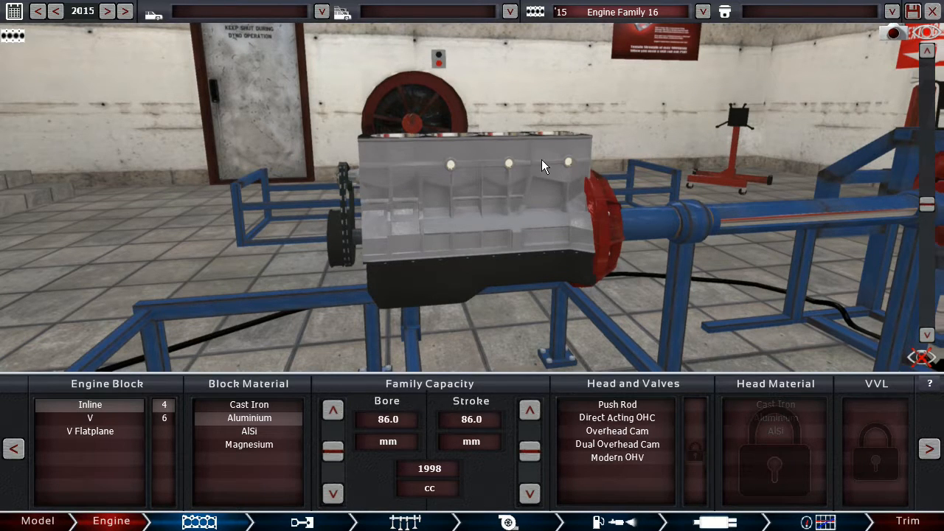
pyautogui.moveTo(543, 165); pyautogui.dragTo(602, 269)
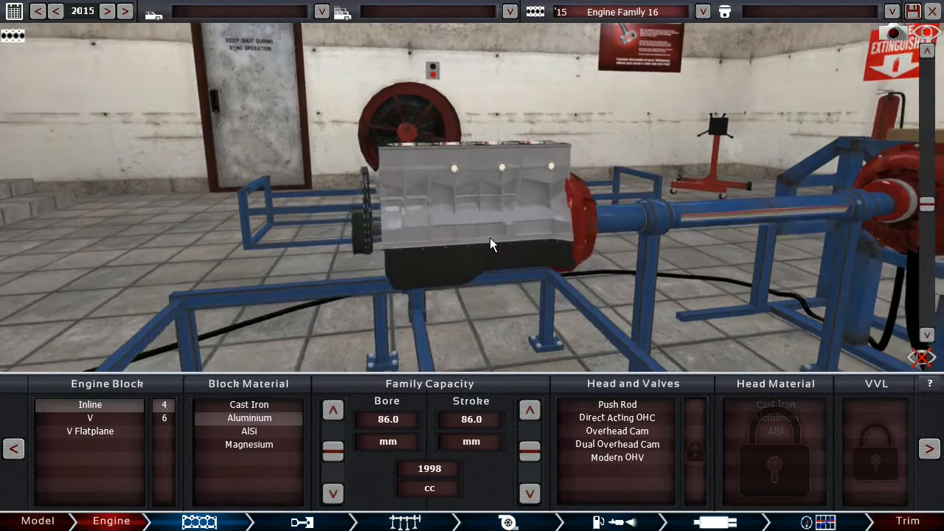
pyautogui.moveTo(493, 245); pyautogui.dragTo(511, 257)
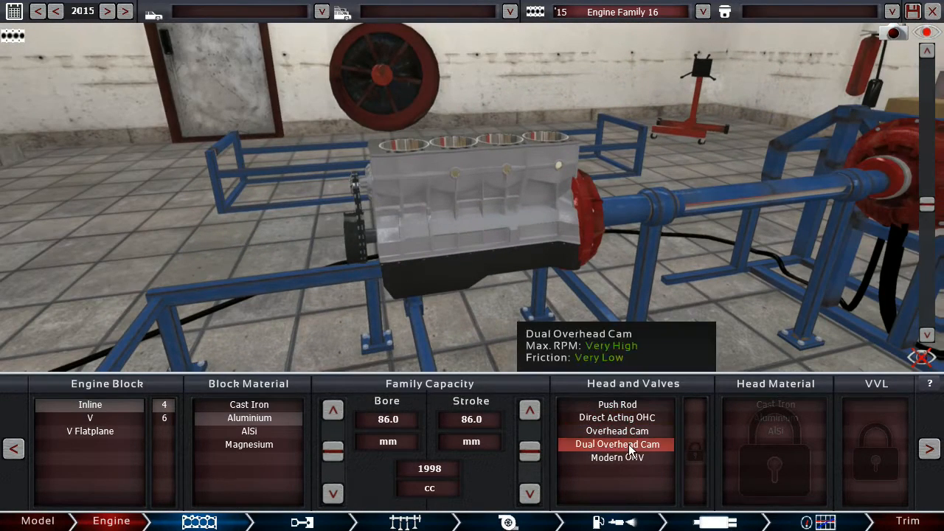
# Fit a dual overhead cam aluminium head after trying single overhead cam, with no variable valve lift.
pyautogui.click(617, 444)
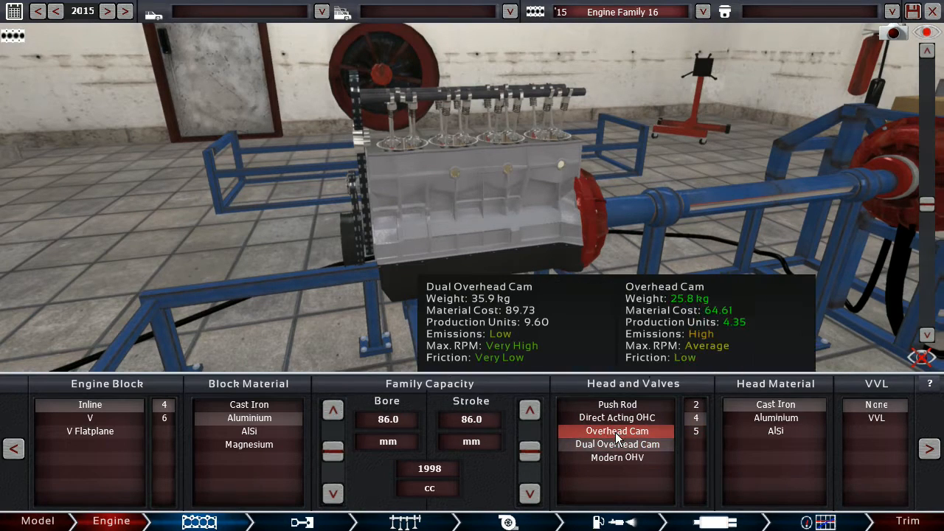
pyautogui.click(617, 431)
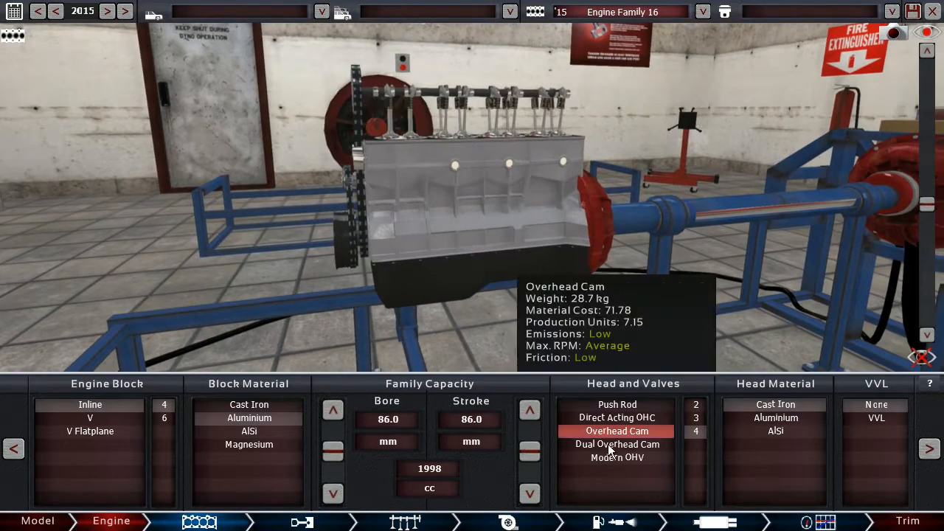
pyautogui.click(617, 417)
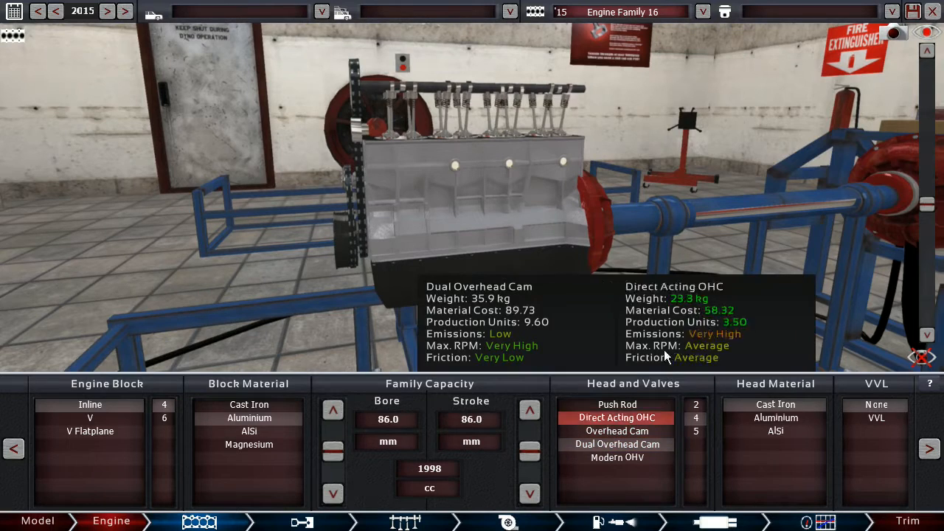
pyautogui.click(617, 444)
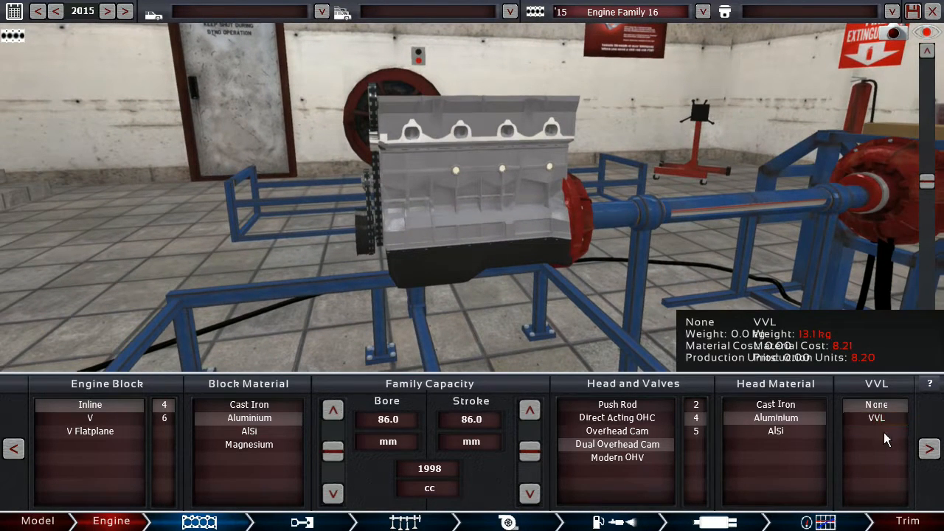
pyautogui.click(877, 419)
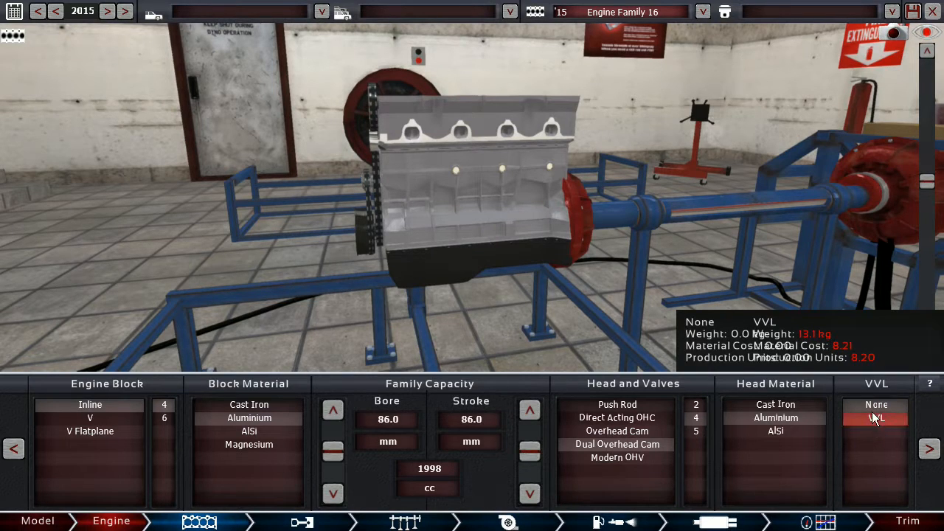
pyautogui.moveTo(873, 421)
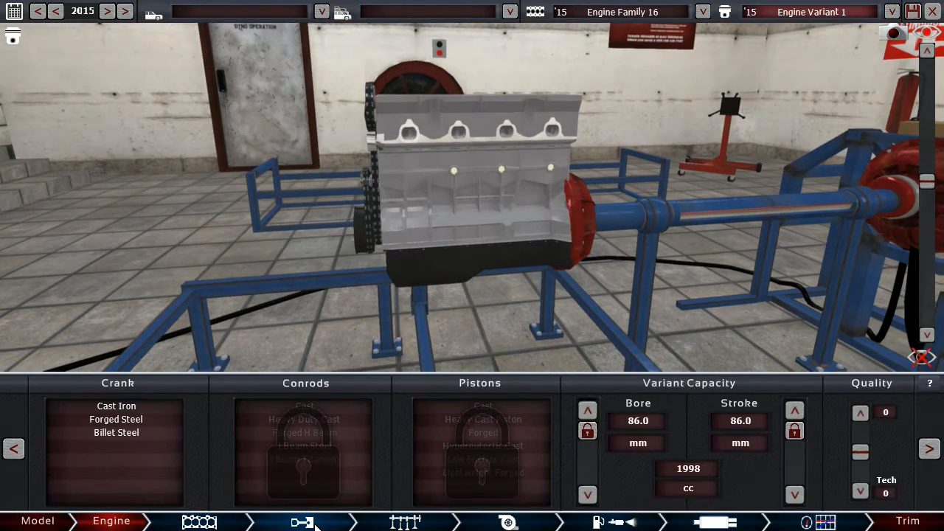
# Fit a cast iron crankshaft and cast conrods, leaving hypereutectic cast pistons.
pyautogui.click(116, 419)
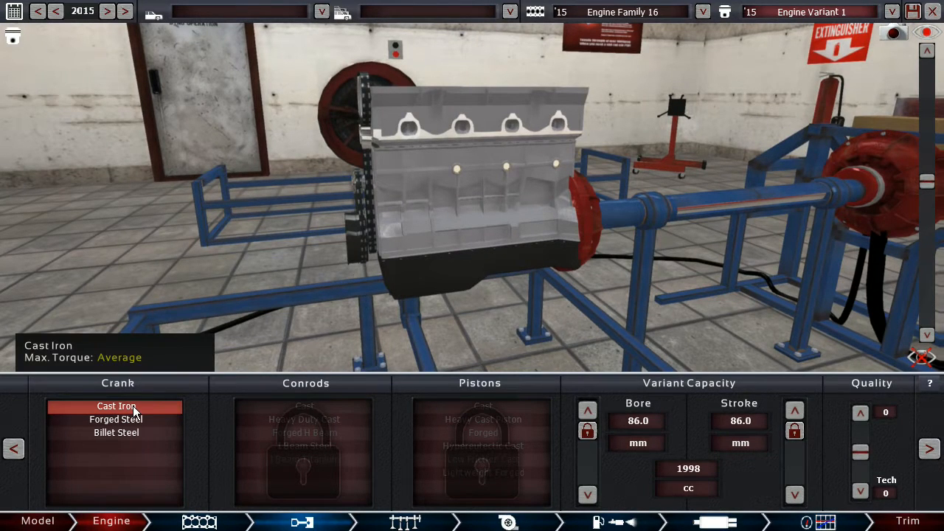
pyautogui.click(116, 406)
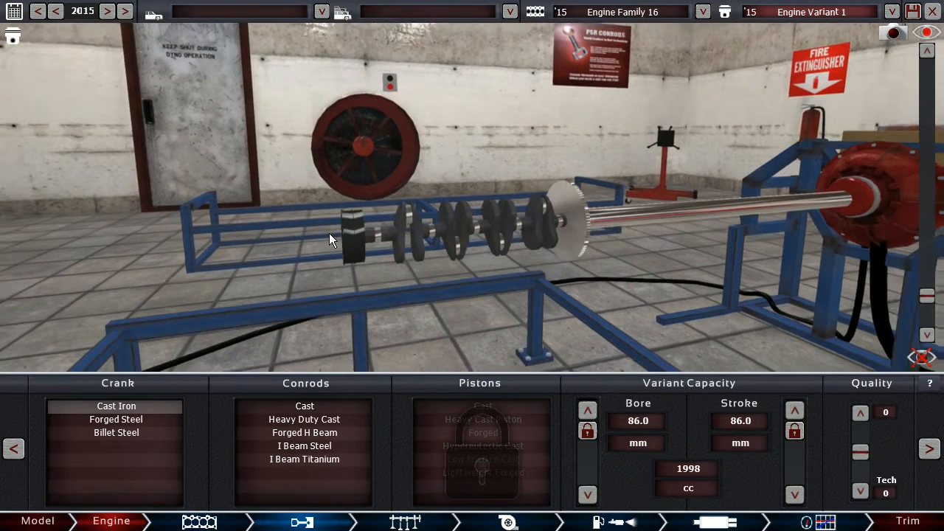
pyautogui.click(304, 419)
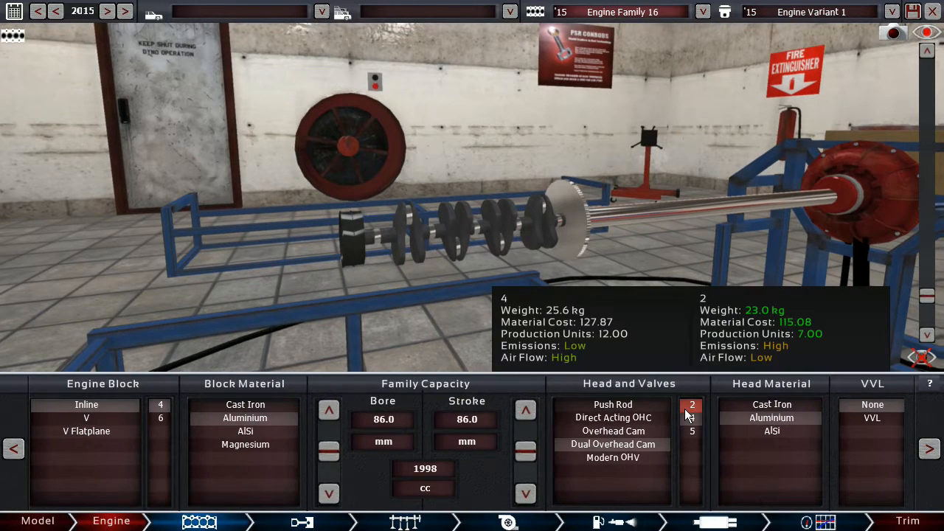
pyautogui.click(612, 405)
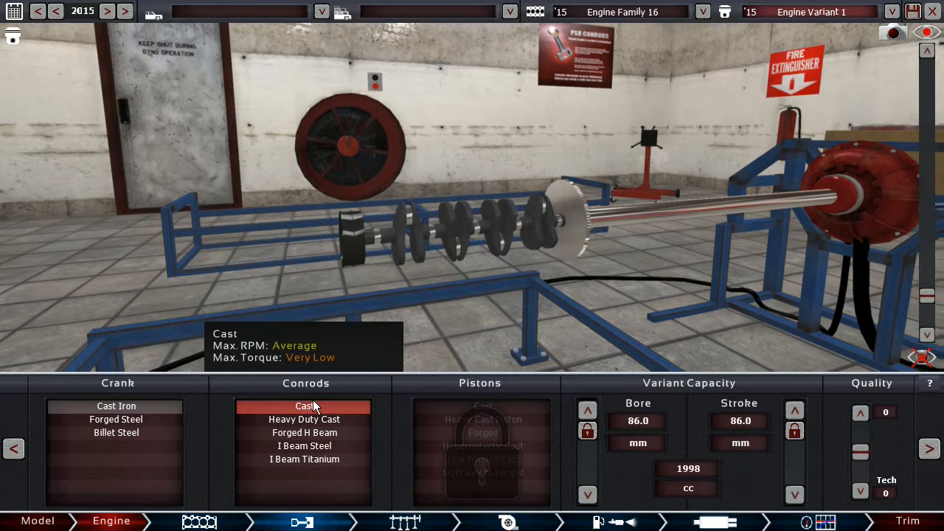
pyautogui.click(484, 445)
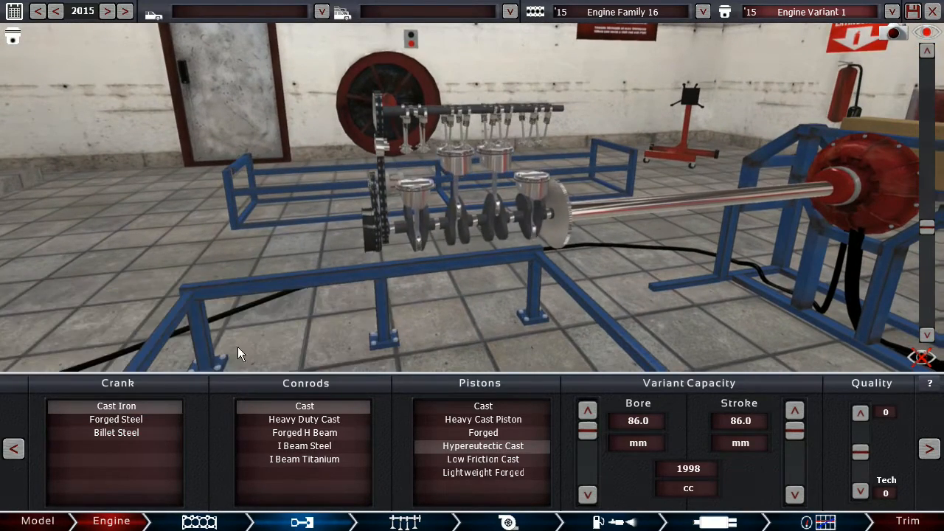
# Try forged H-beam conrods, then settle on steel I-beam conrods.
pyautogui.moveTo(239, 352); pyautogui.dragTo(369, 236)
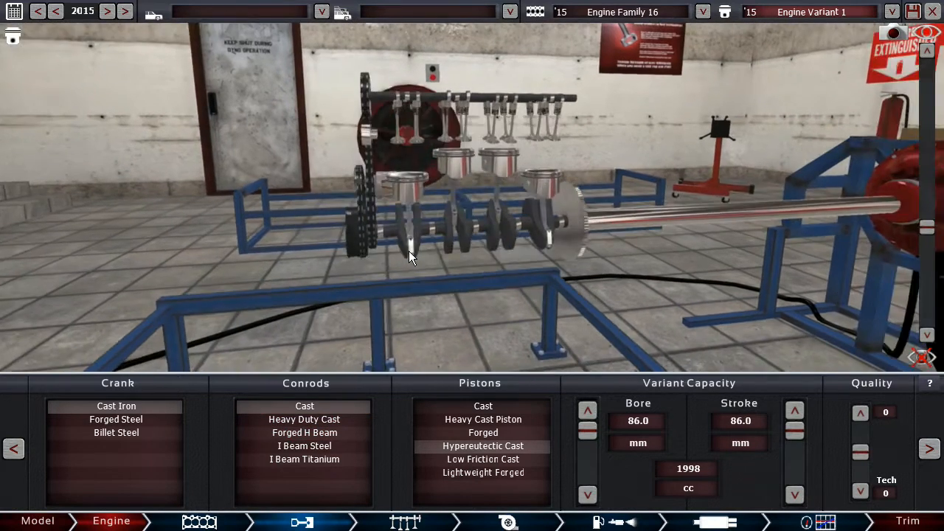
pyautogui.click(304, 432)
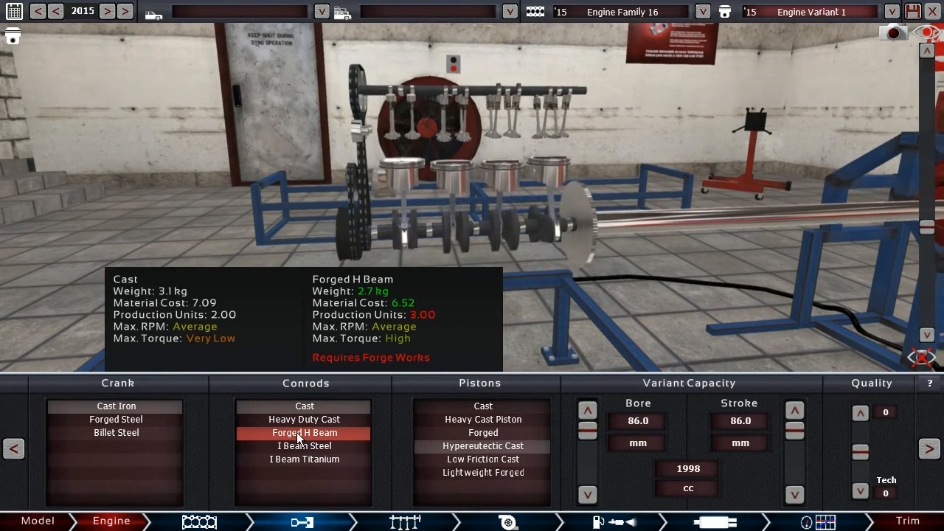
pyautogui.click(304, 446)
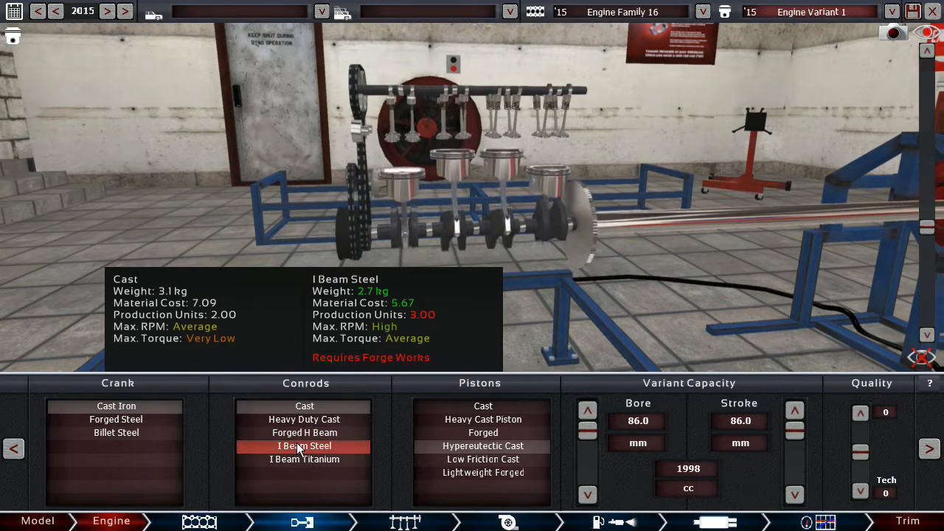
pyautogui.click(304, 459)
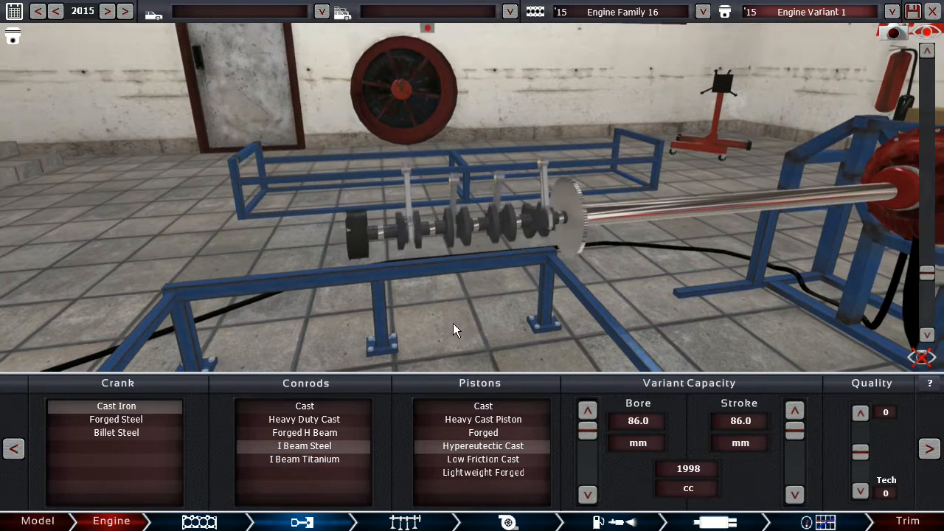
# Try lightweight forged pistons, then settle on forged pistons.
pyautogui.click(484, 432)
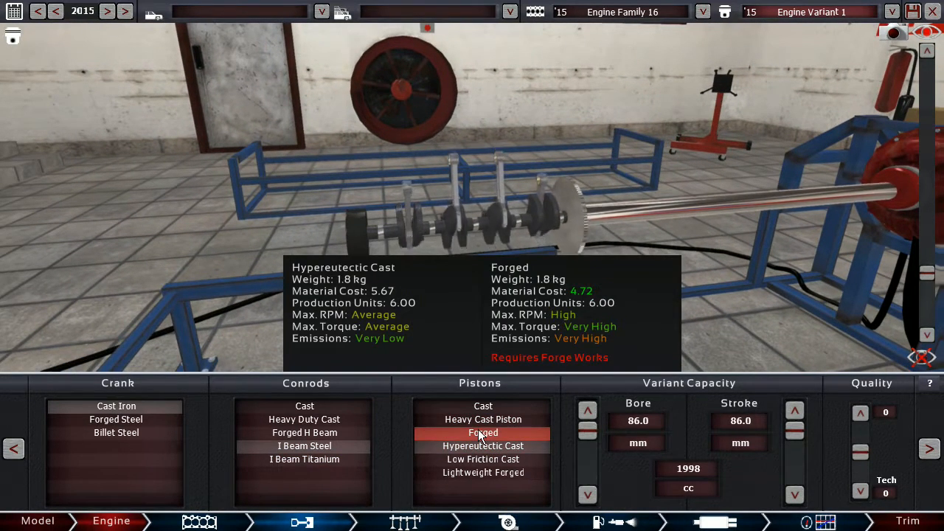
pyautogui.click(484, 446)
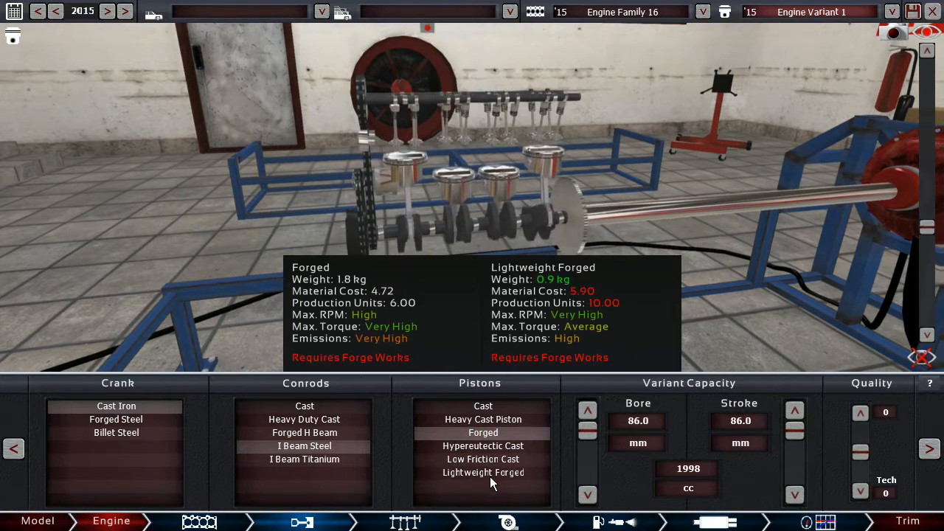
pyautogui.click(484, 472)
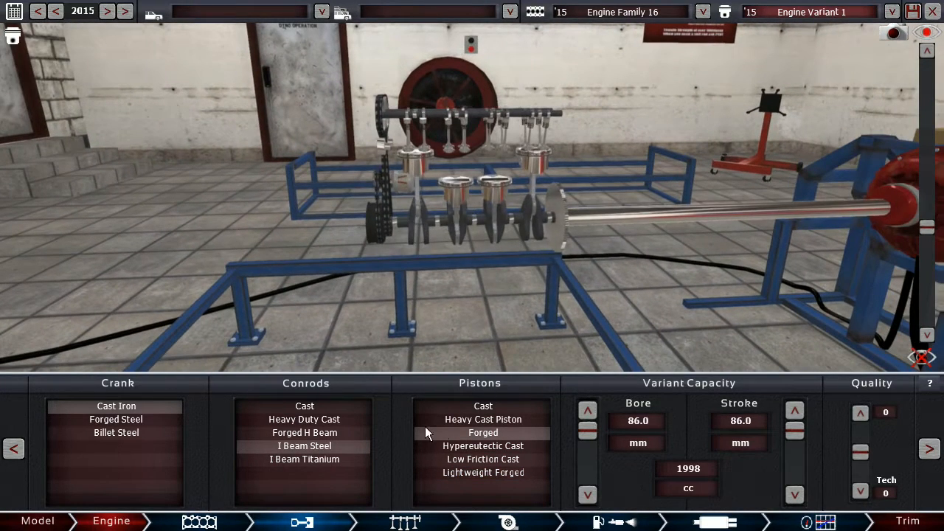
pyautogui.click(484, 445)
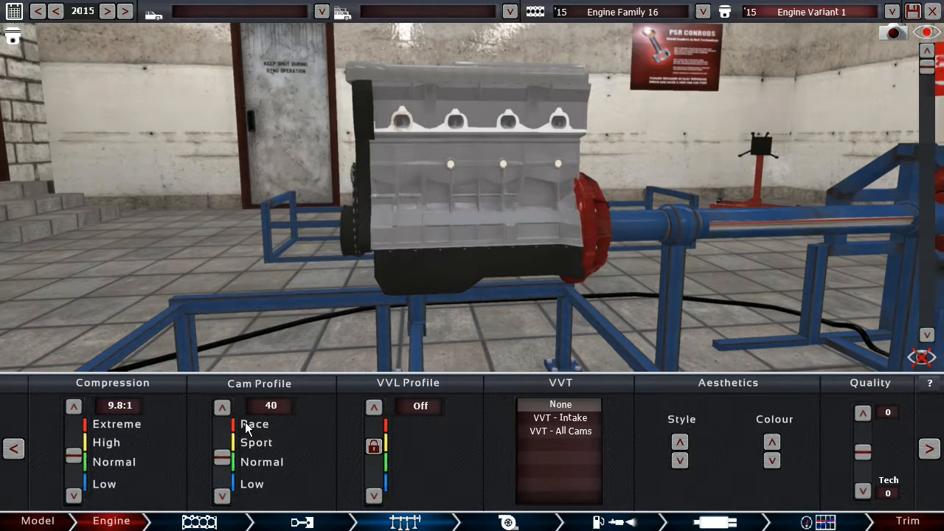
# Name the family 2015 I4 Tutorial and the variant NA Budget, then view the engine on the stand.
pyautogui.click(404, 523)
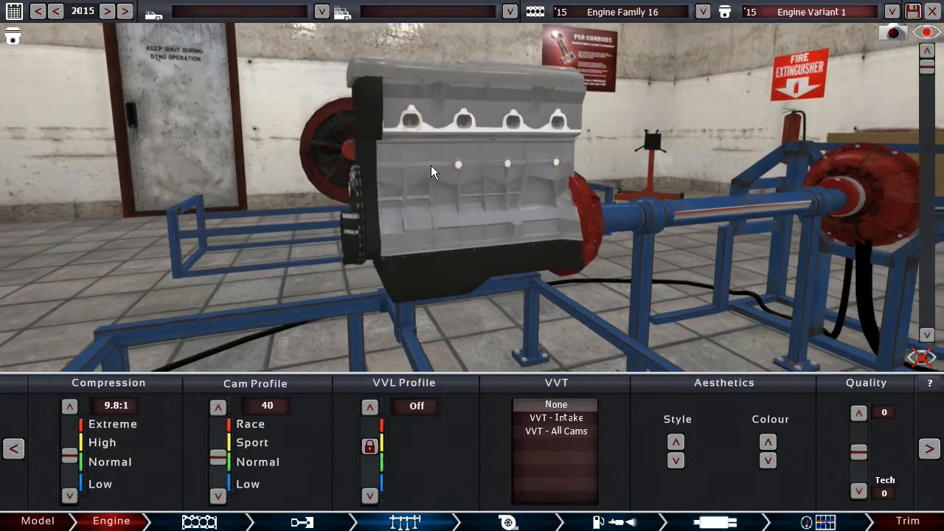
pyautogui.moveTo(431, 171); pyautogui.dragTo(573, 279)
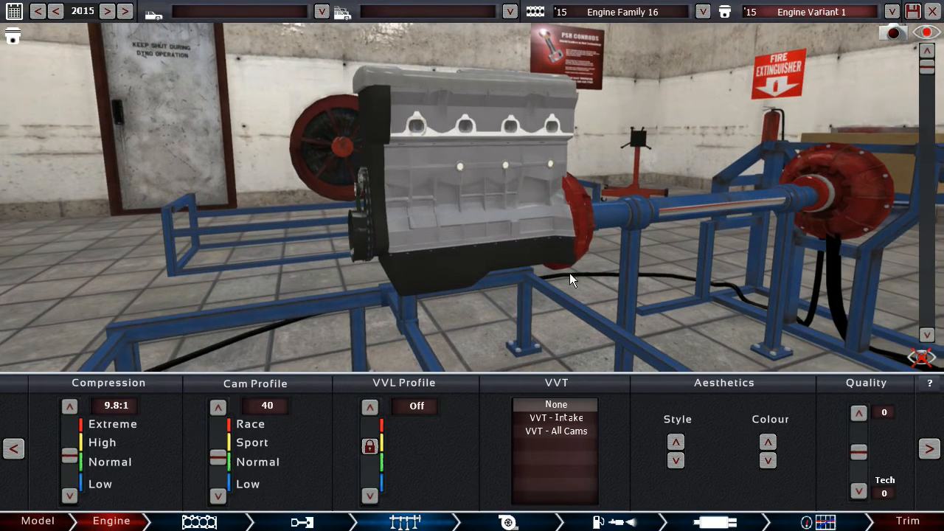
pyautogui.moveTo(572, 279); pyautogui.dragTo(679, 41)
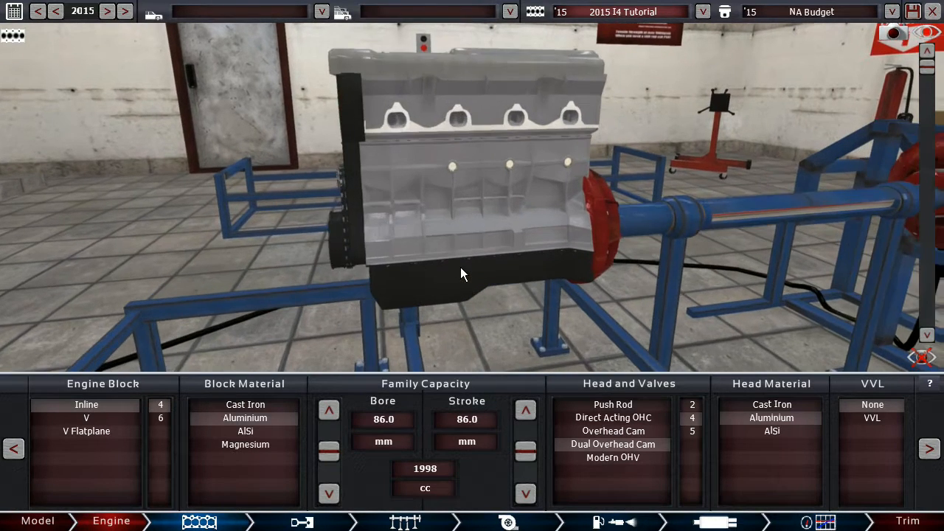
# In the top end, set cam profile 30, compression 10.0:1 and intake variable valve timing.
pyautogui.click(245, 419)
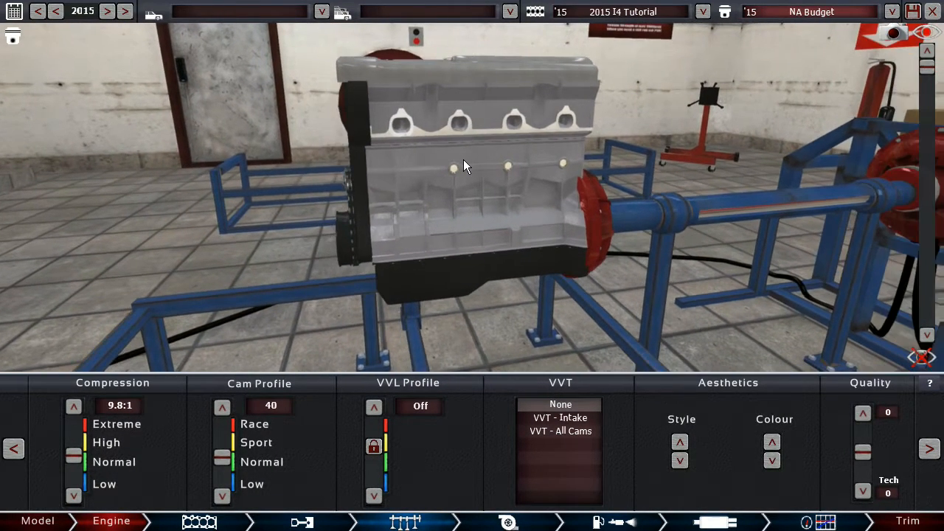
pyautogui.moveTo(465, 166); pyautogui.dragTo(410, 199)
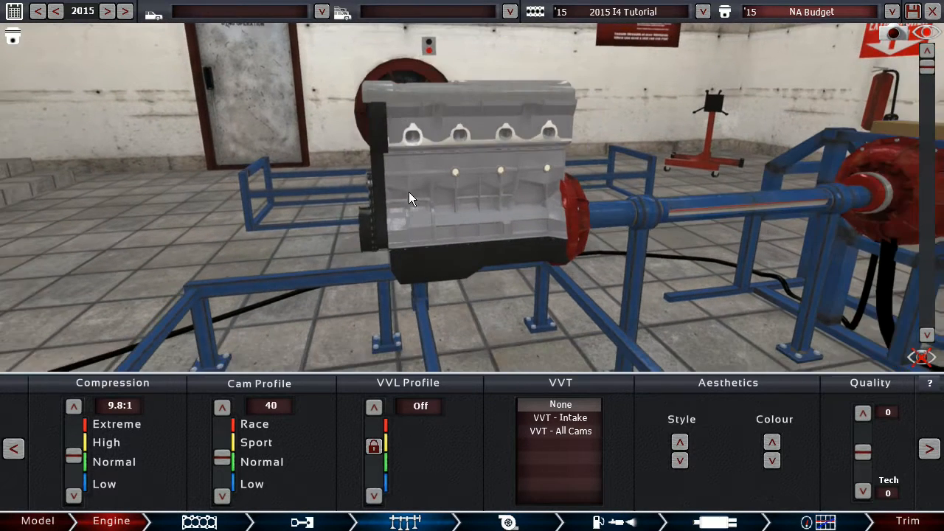
pyautogui.moveTo(413, 199); pyautogui.dragTo(398, 224)
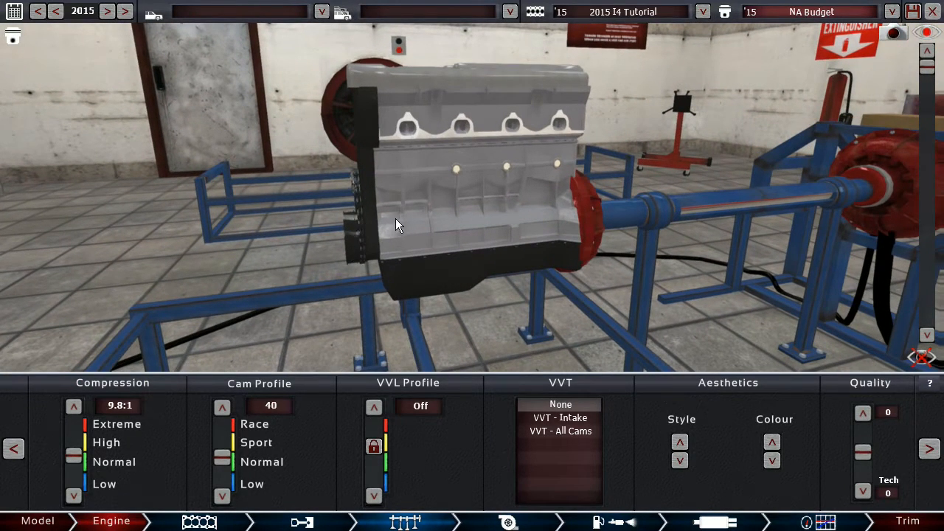
pyautogui.moveTo(229, 484)
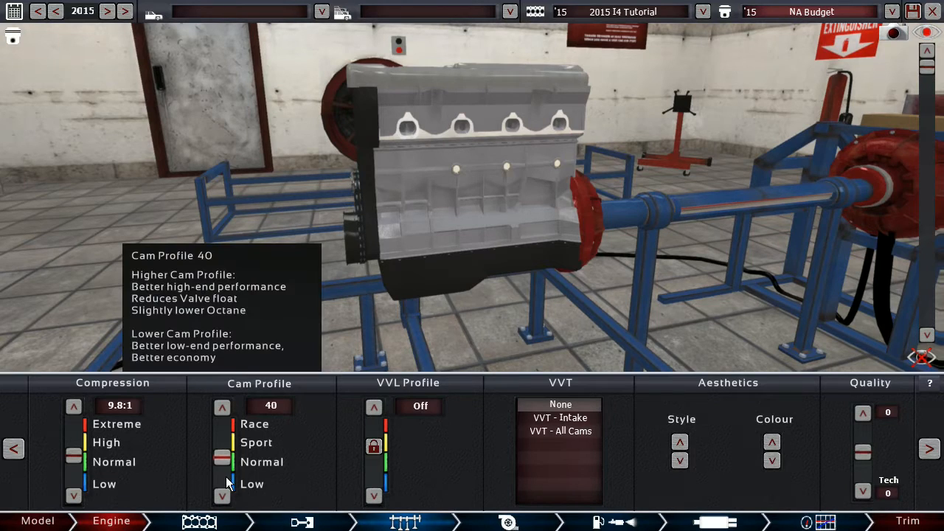
pyautogui.click(221, 496)
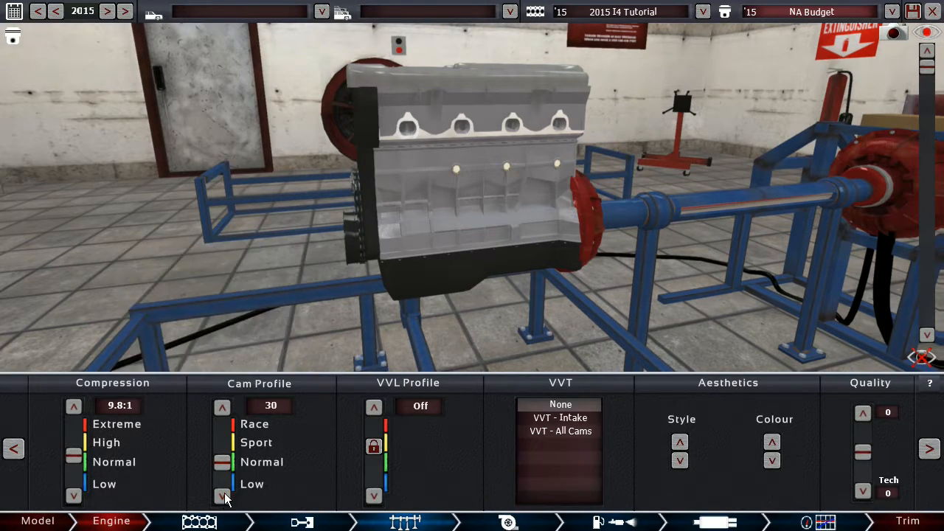
pyautogui.moveTo(224, 499)
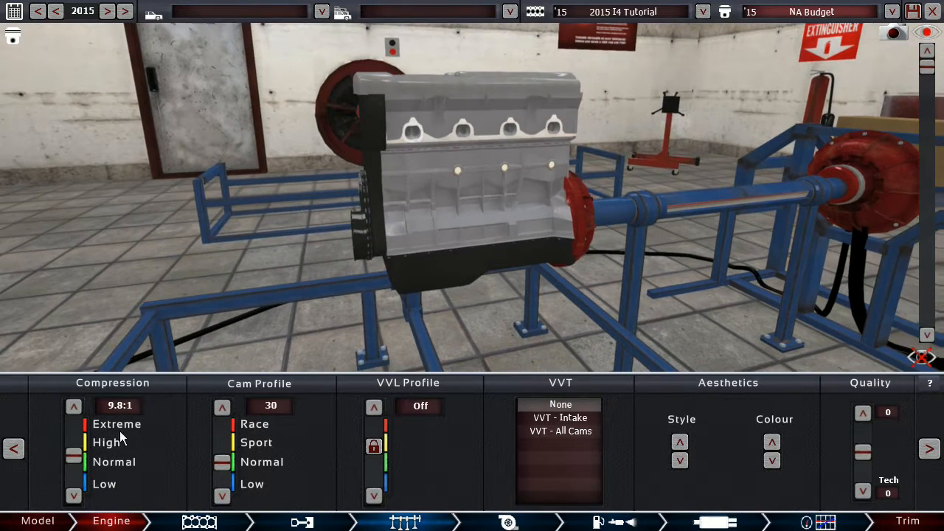
pyautogui.click(74, 407)
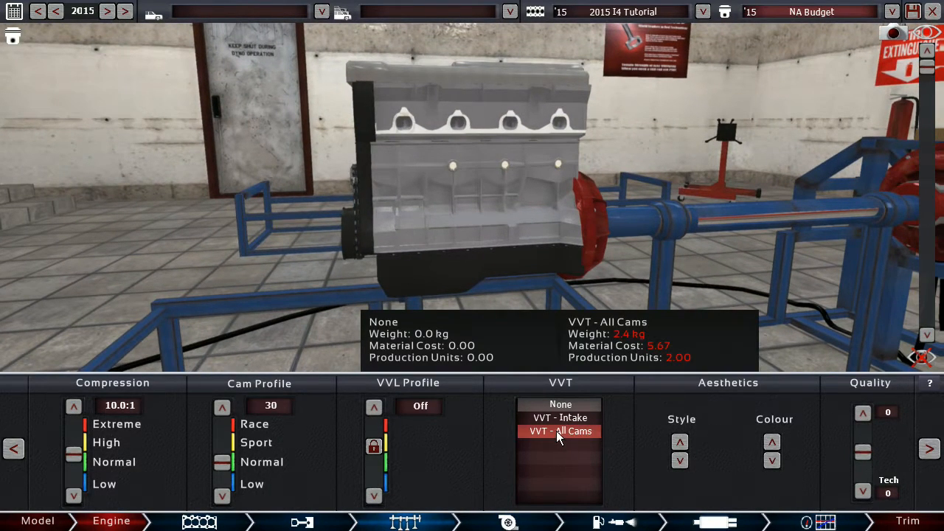
pyautogui.click(561, 417)
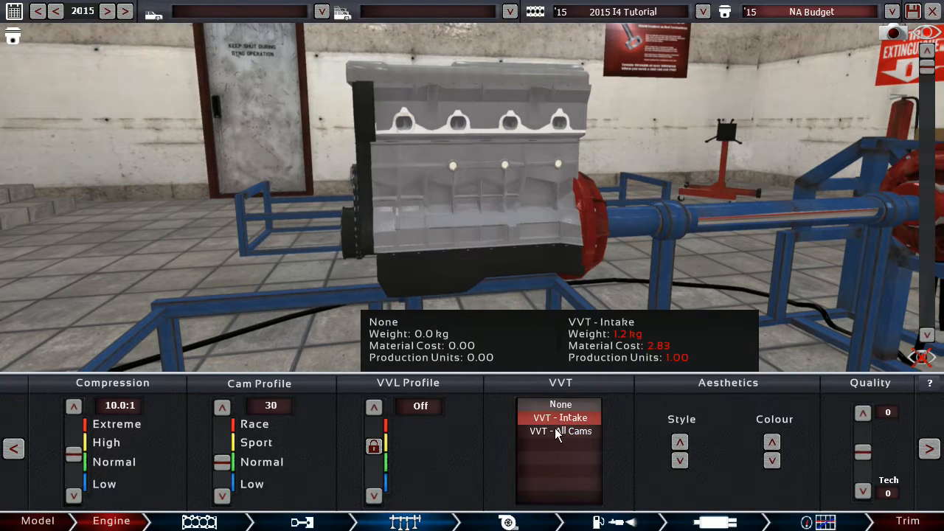
pyautogui.click(560, 431)
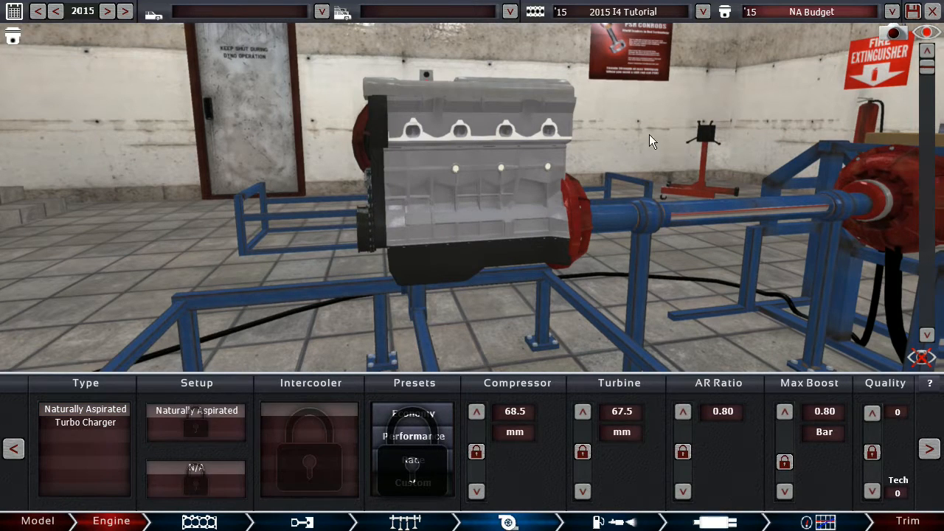
pyautogui.moveTo(619, 520)
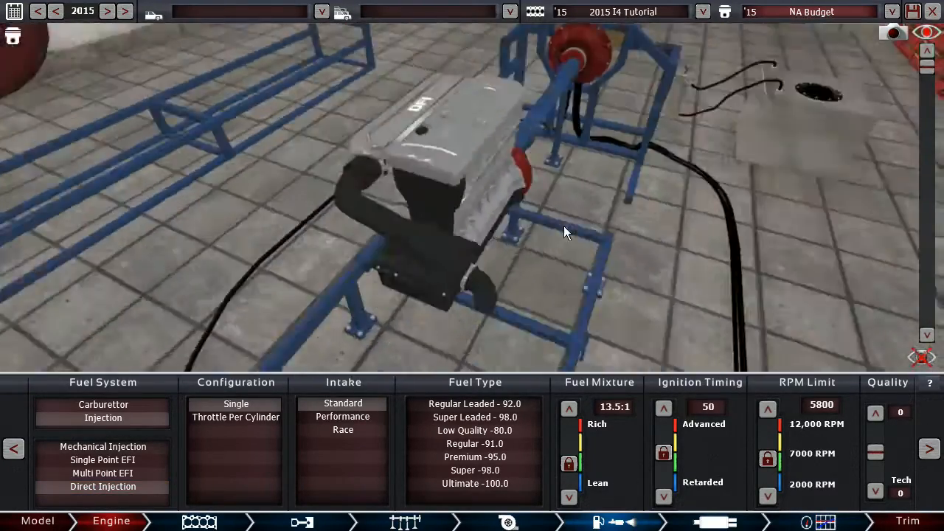
# Select premium 95 fuel and raise ignition timing from 50 to 70.
pyautogui.click(103, 445)
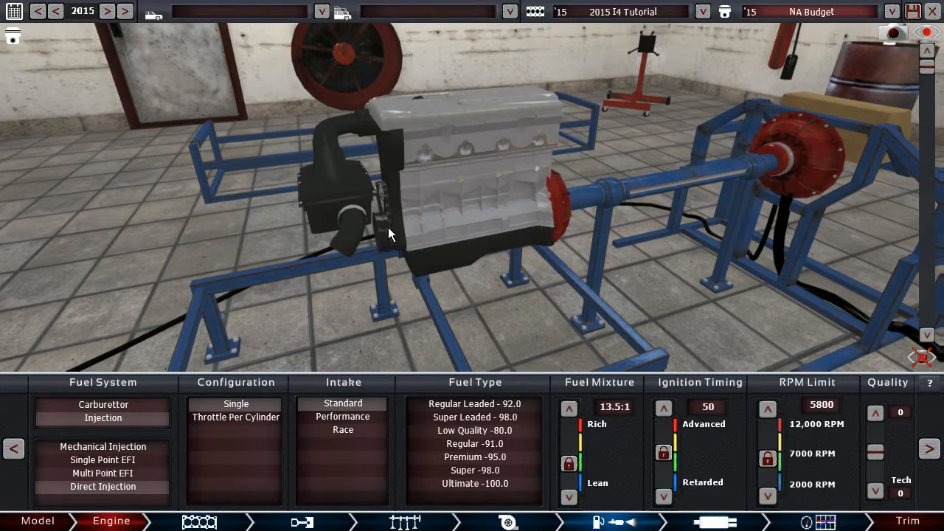
pyautogui.moveTo(391, 235); pyautogui.dragTo(501, 174)
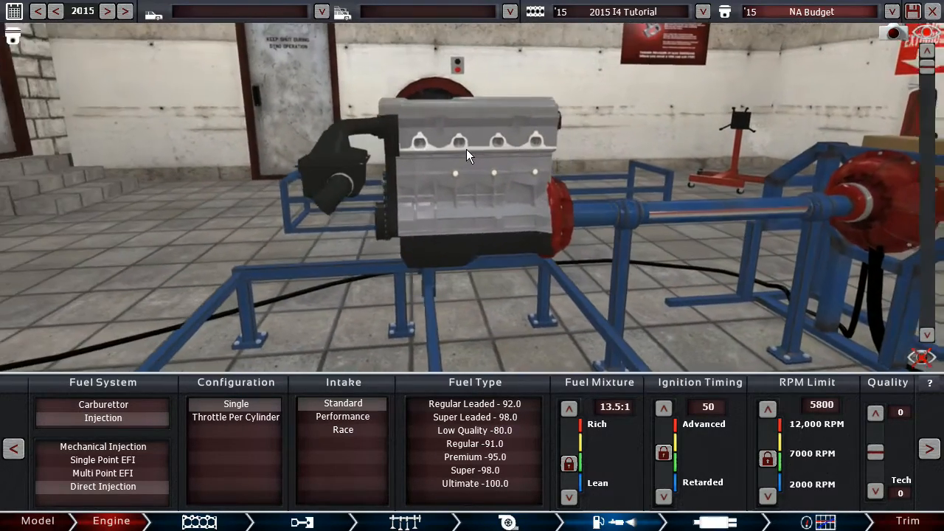
pyautogui.moveTo(472, 155); pyautogui.dragTo(535, 184)
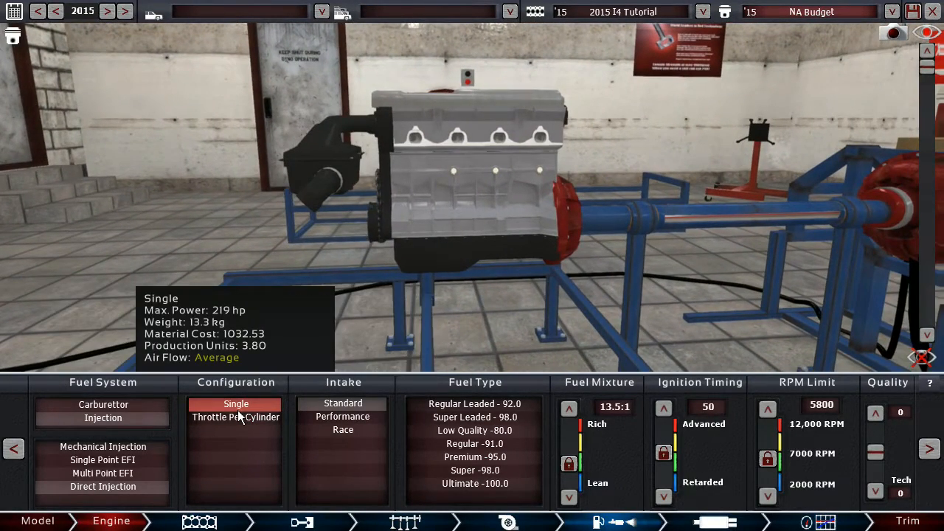
pyautogui.moveTo(381, 371)
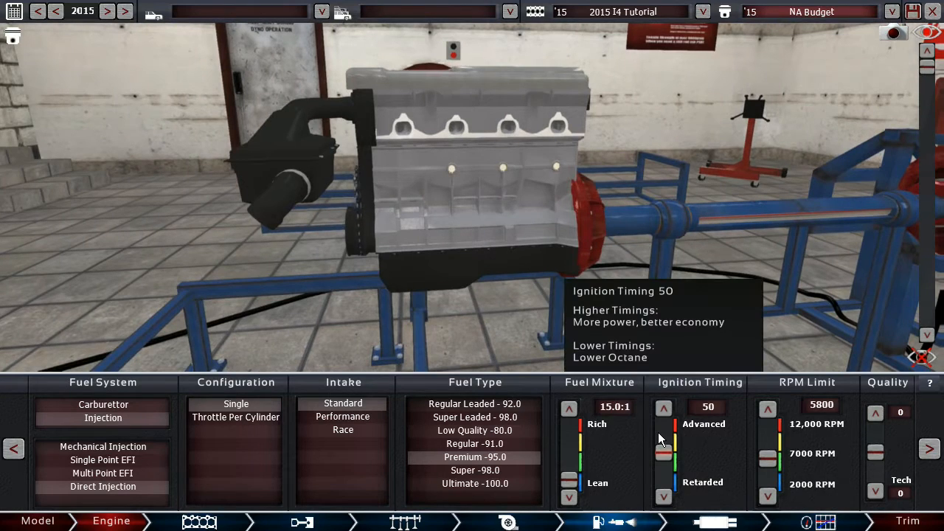
pyautogui.click(664, 407)
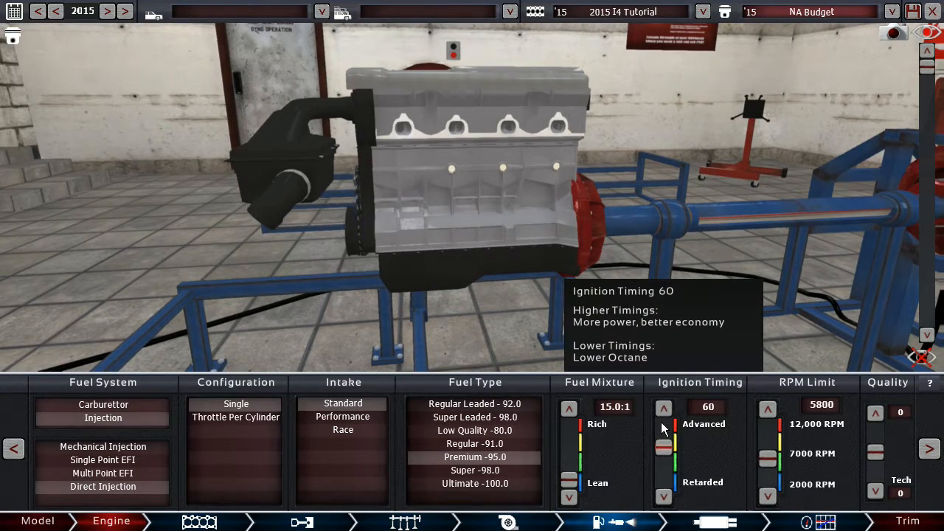
pyautogui.click(664, 407)
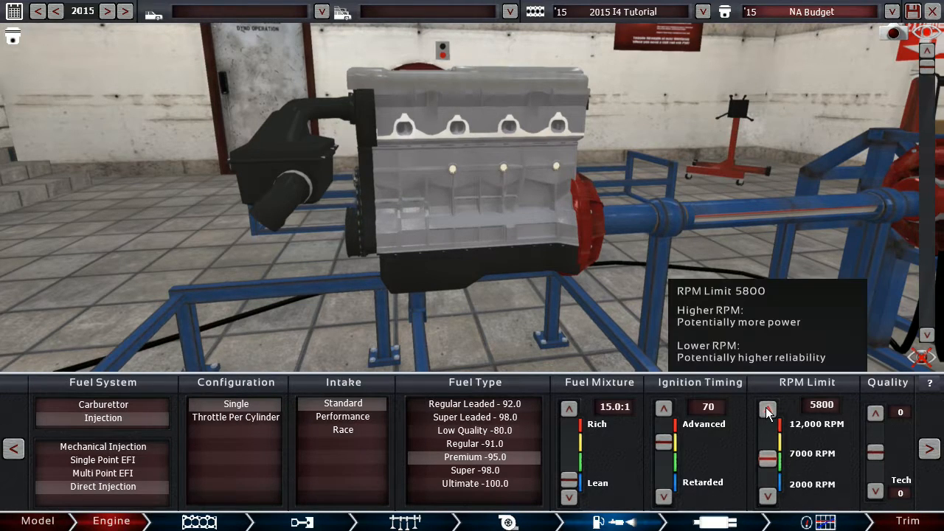
# Raise the RPM limit up to 6100, then bring it back to 6000.
pyautogui.click(767, 410)
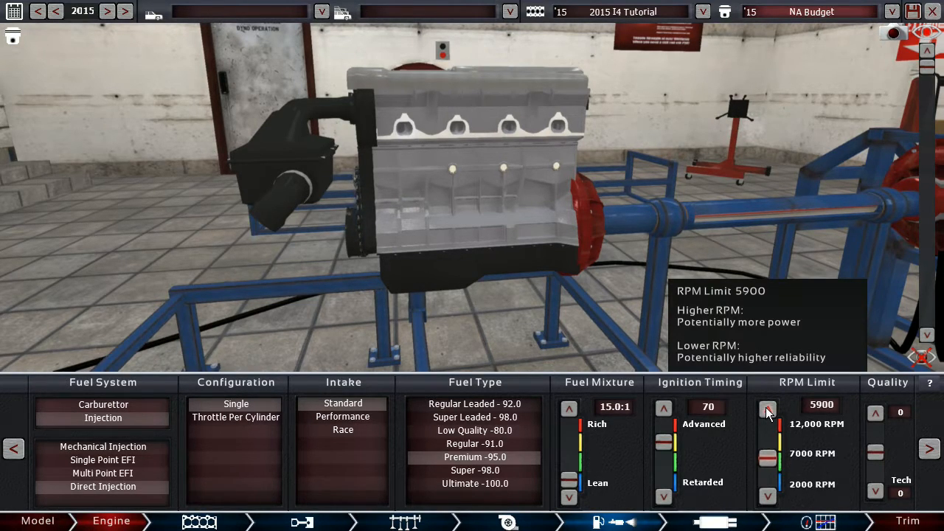
pyautogui.click(768, 408)
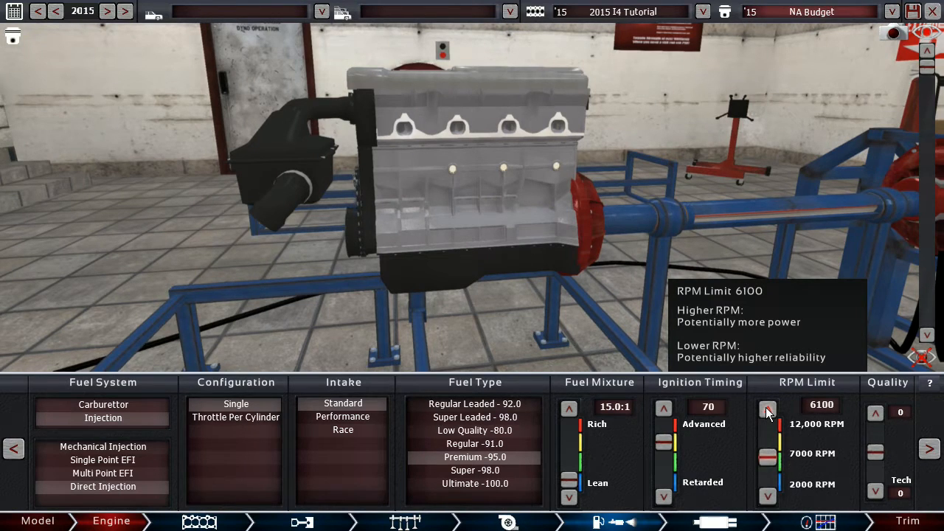
pyautogui.click(767, 408)
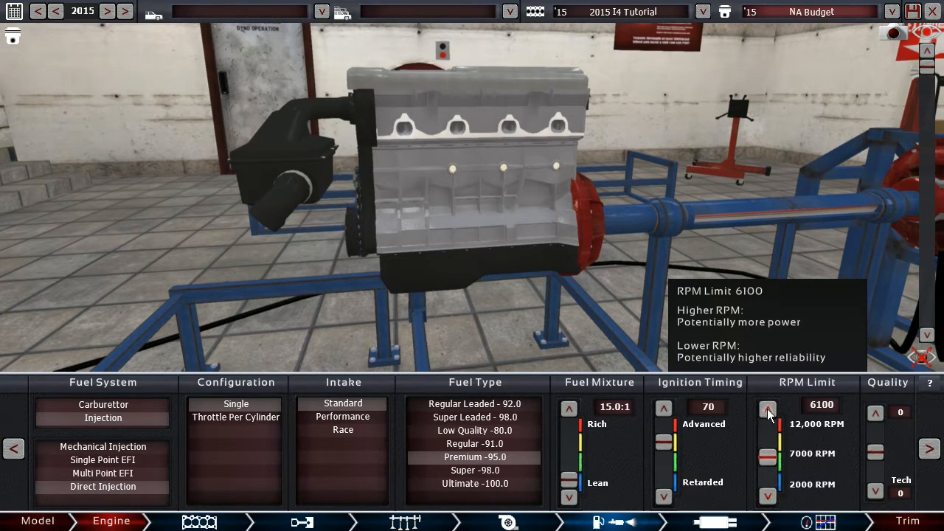
pyautogui.click(768, 407)
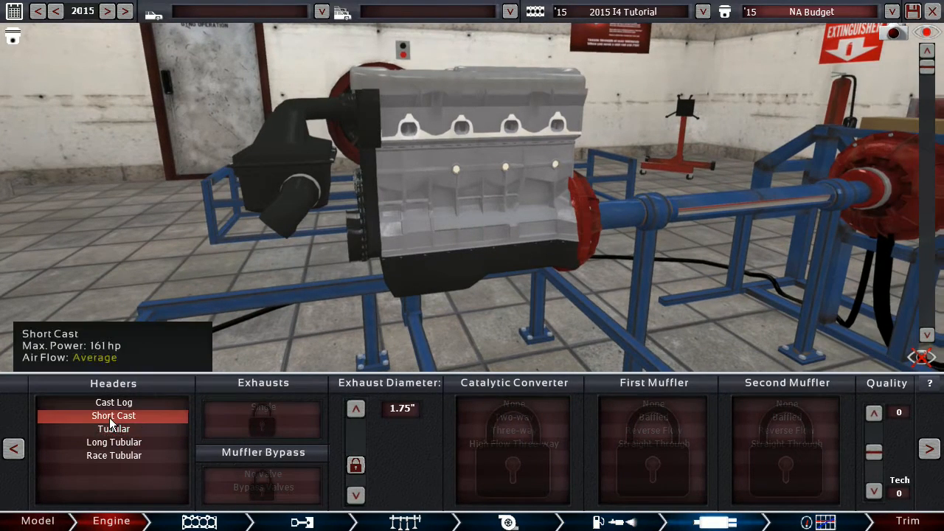
# Fit short cast headers with the 1.75-inch pipe and a high-flow three-way catalytic converter.
pyautogui.click(114, 443)
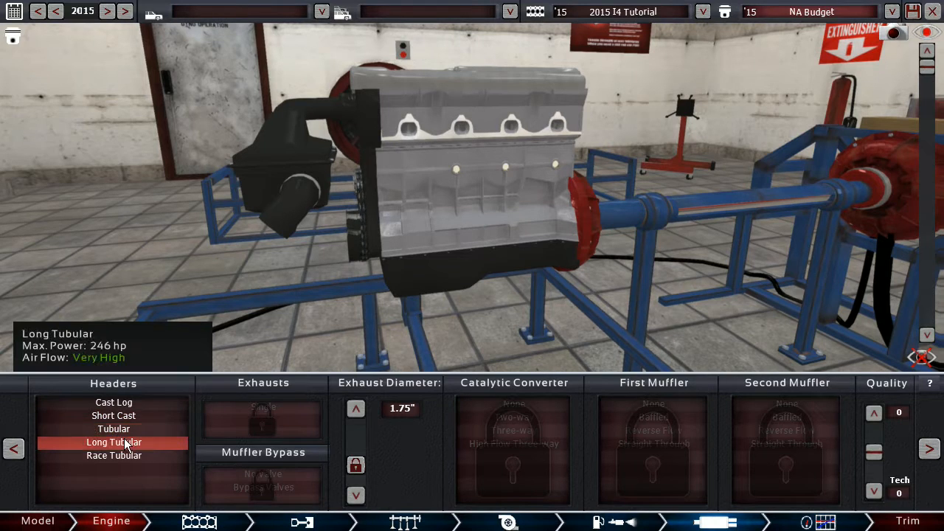
pyautogui.click(113, 416)
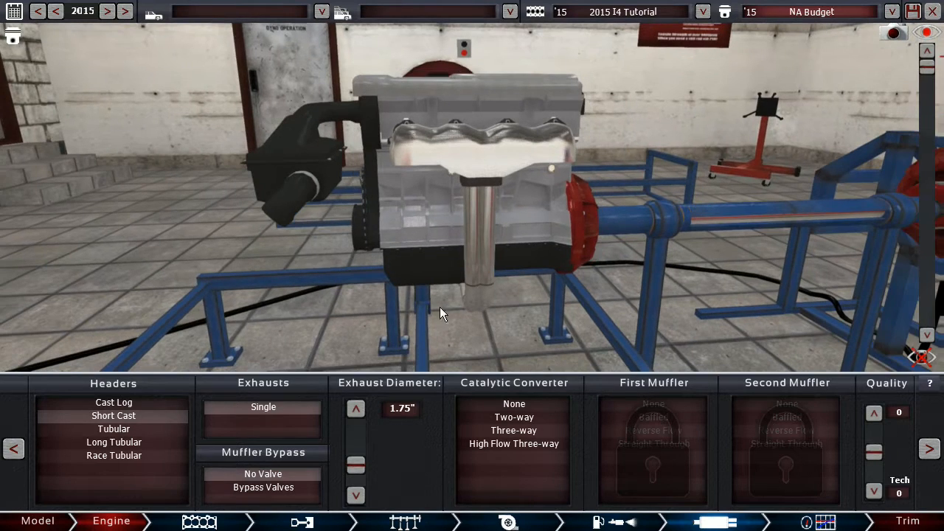
pyautogui.moveTo(355, 446)
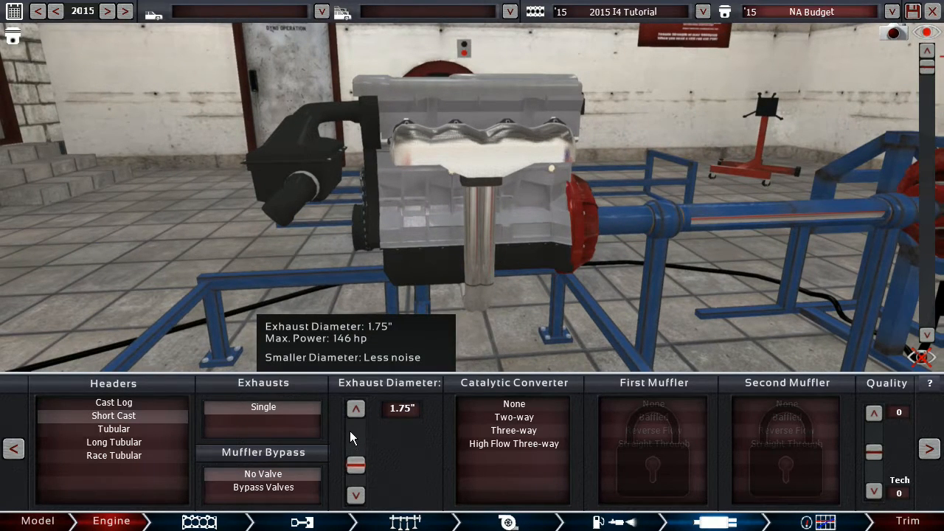
pyautogui.moveTo(362, 443)
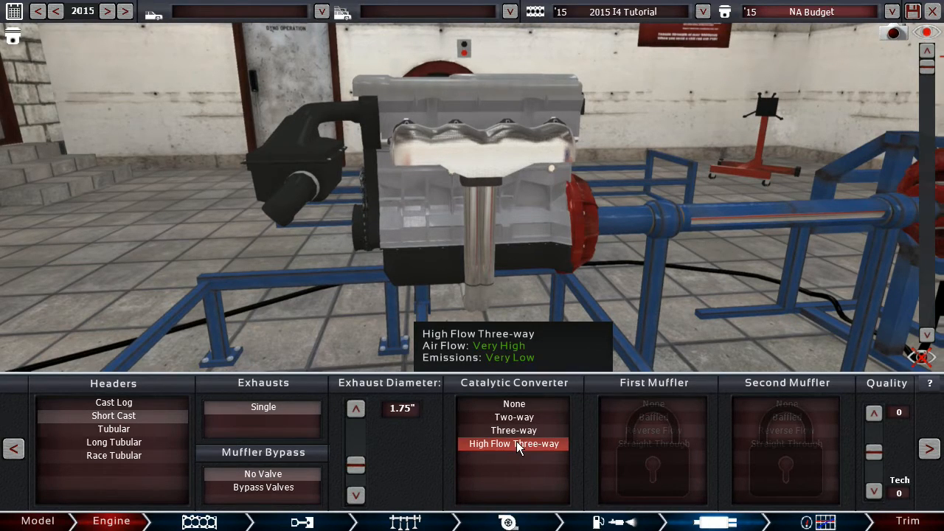
pyautogui.click(513, 442)
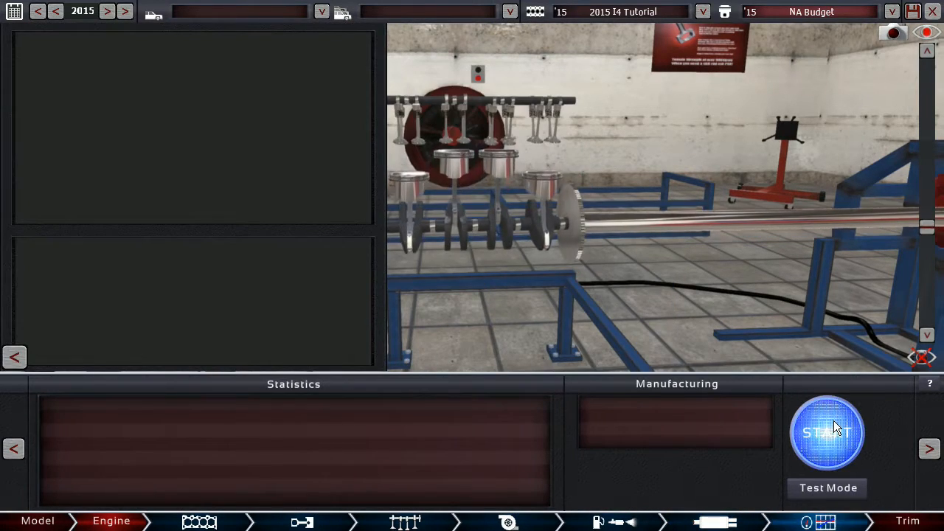
# Run the bench test, reading 119 hp at 6000 RPM and 171 Nm at 2300 RPM.
pyautogui.click(826, 434)
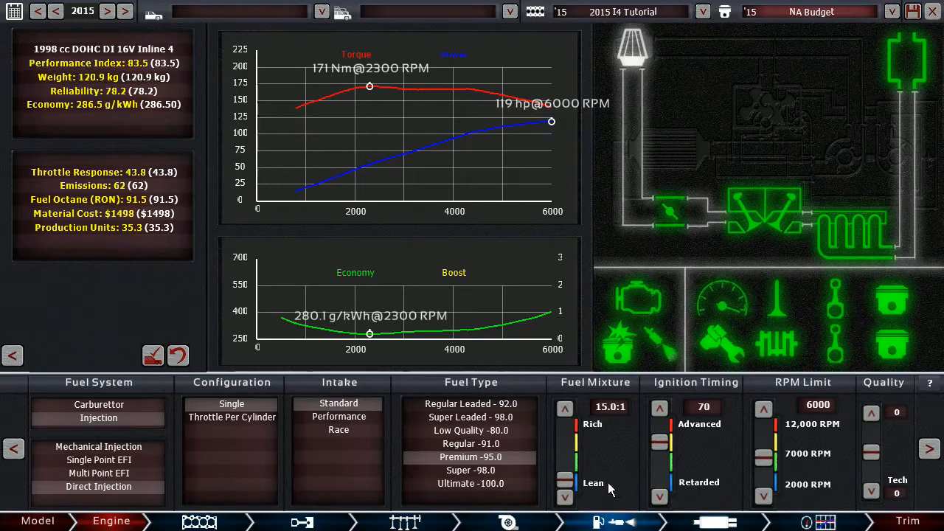
pyautogui.click(199, 522)
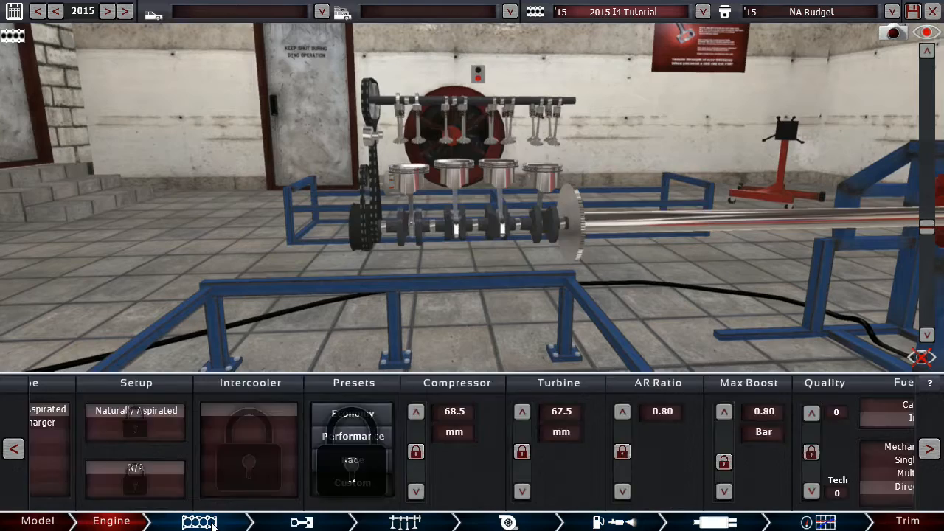
pyautogui.click(406, 523)
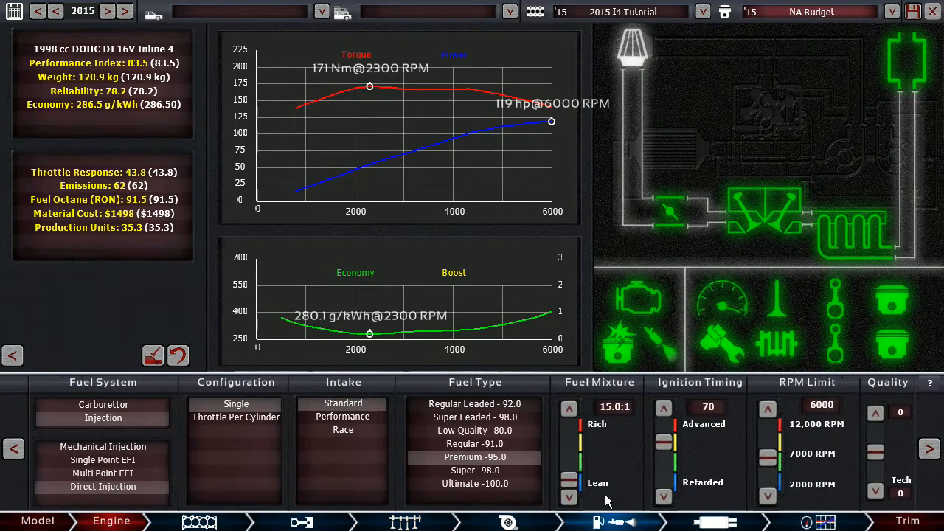
pyautogui.moveTo(287, 38)
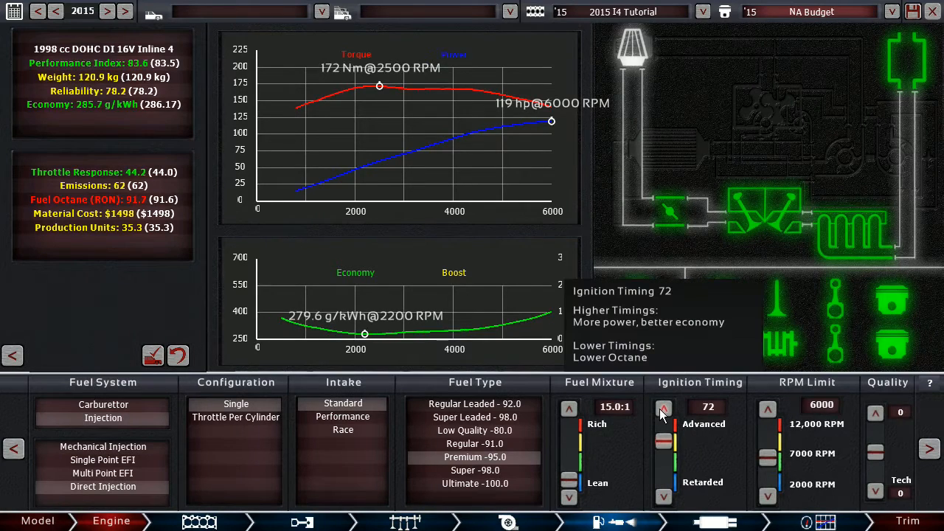
# Advance the ignition timing stepwise from 72 up to 90.
pyautogui.click(664, 408)
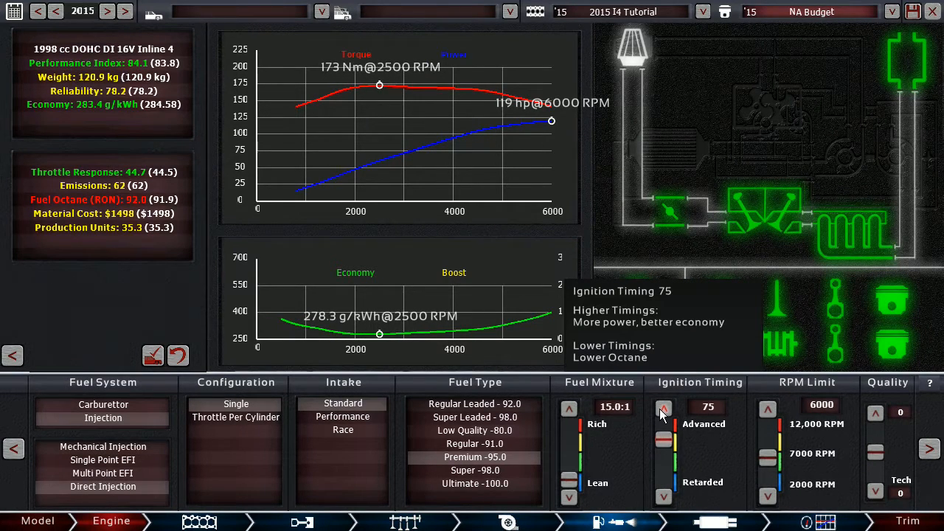
pyautogui.click(664, 407)
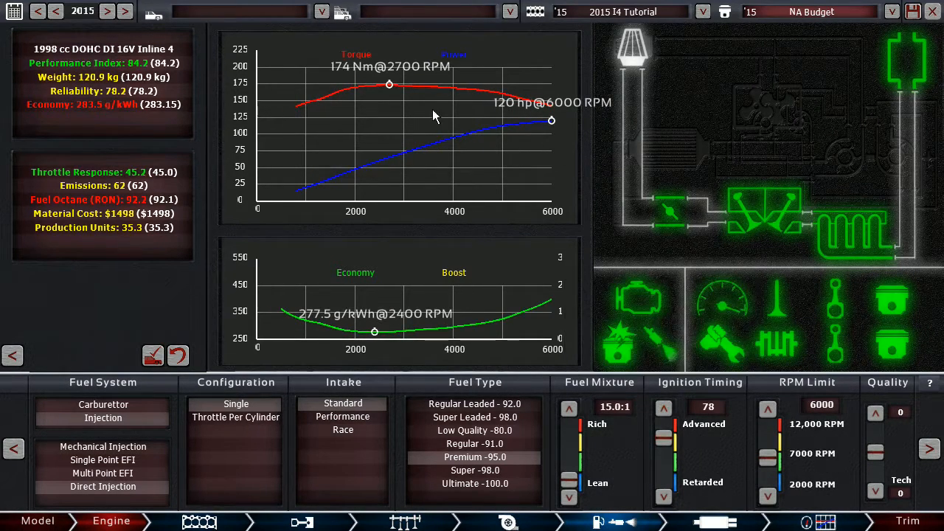
pyautogui.moveTo(664, 408)
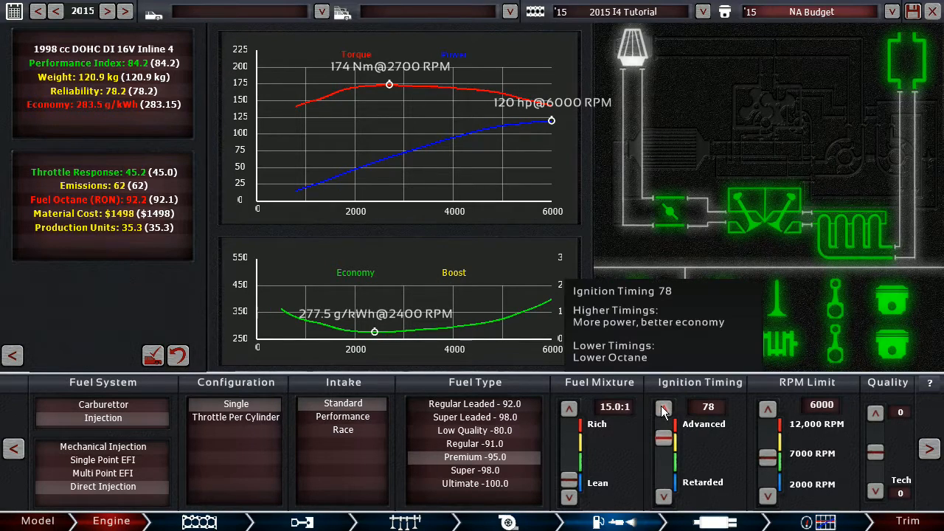
pyautogui.click(664, 408)
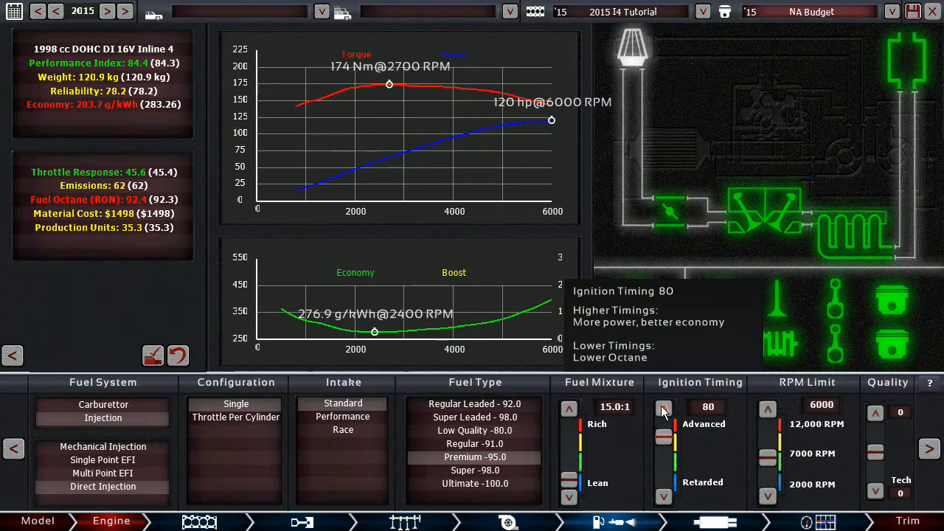
pyautogui.click(664, 407)
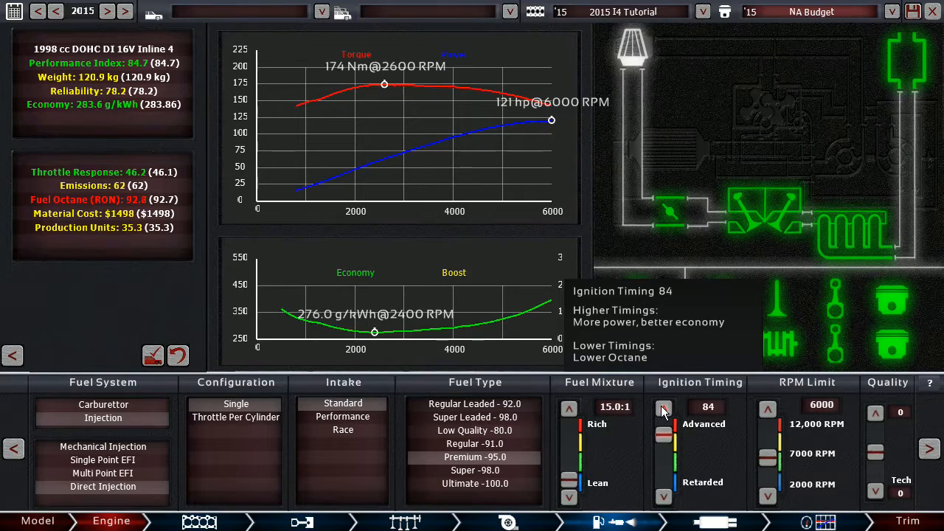
pyautogui.click(664, 407)
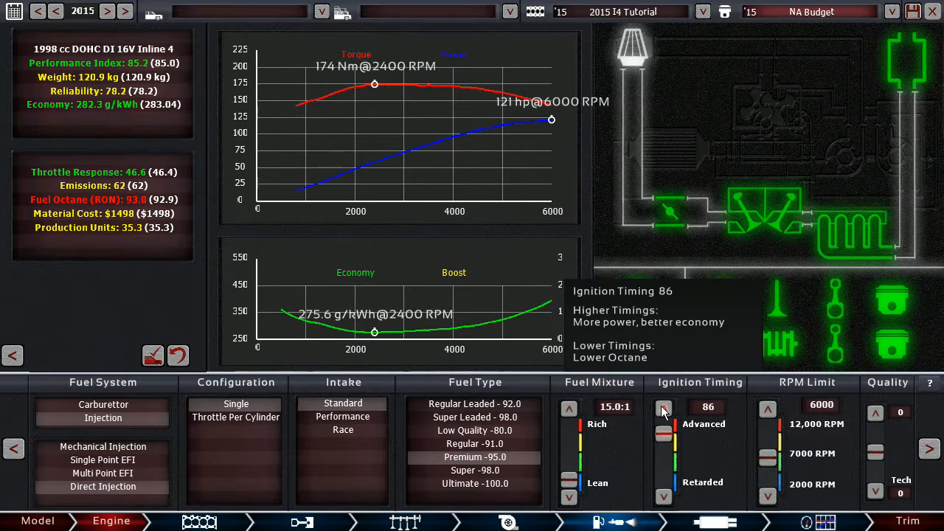
pyautogui.click(664, 407)
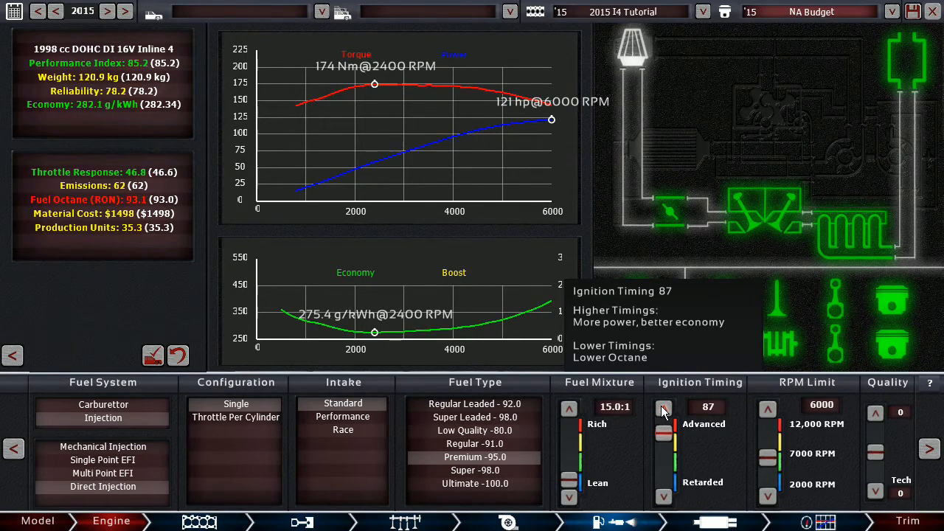
pyautogui.click(664, 408)
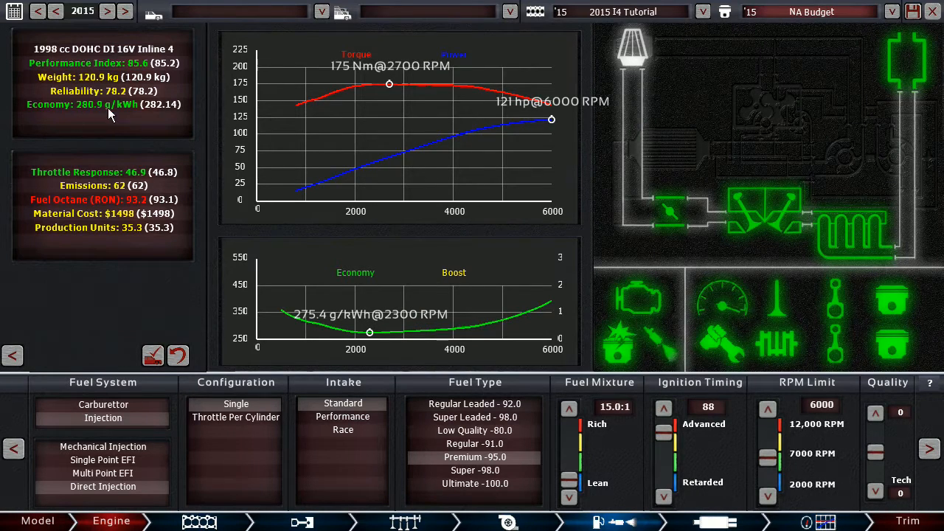
pyautogui.moveTo(121, 121)
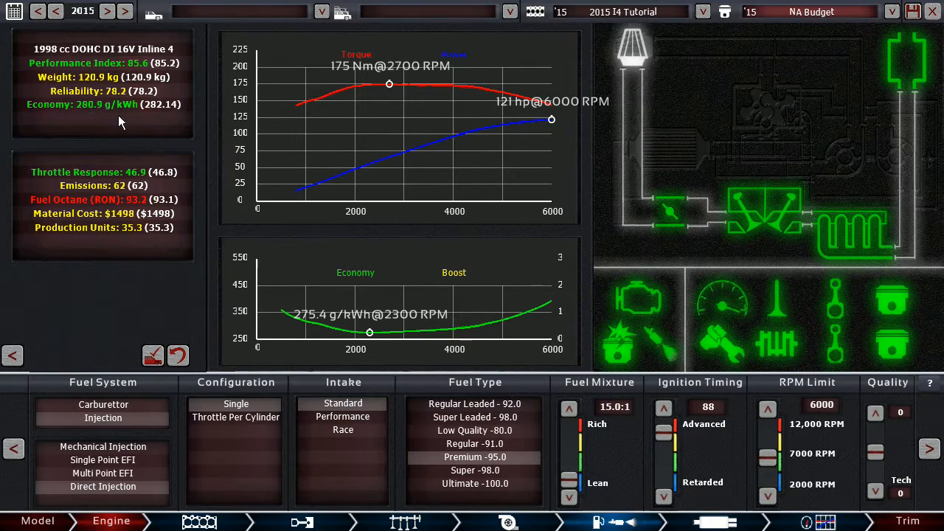
pyautogui.moveTo(88, 130)
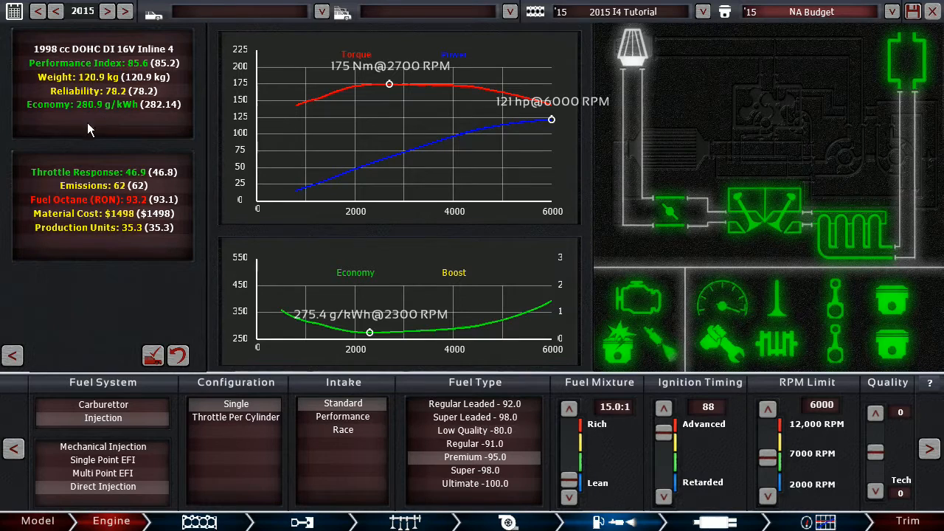
pyautogui.moveTo(244, 236)
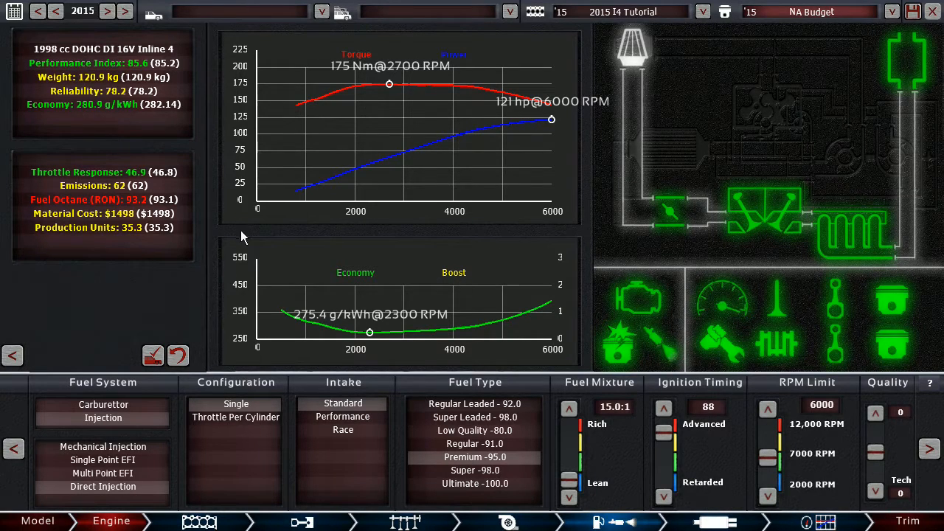
pyautogui.moveTo(692, 419)
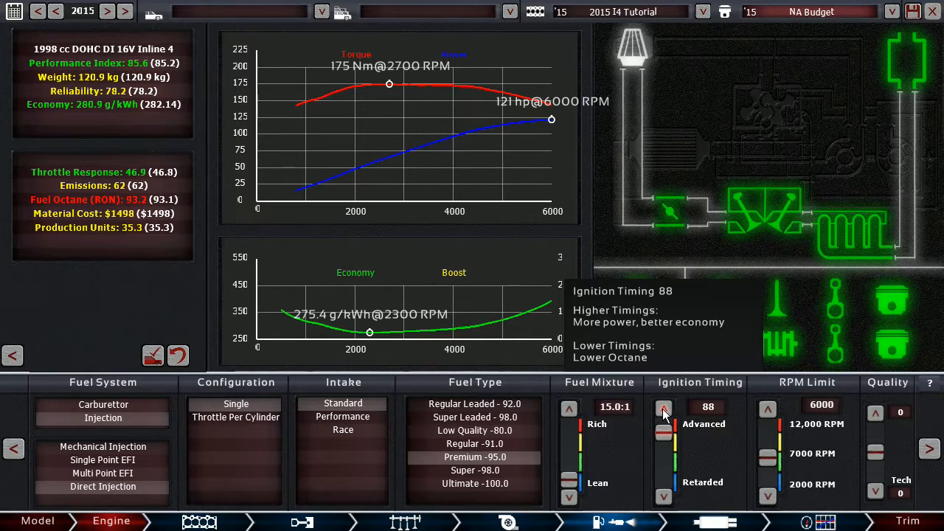
pyautogui.click(664, 407)
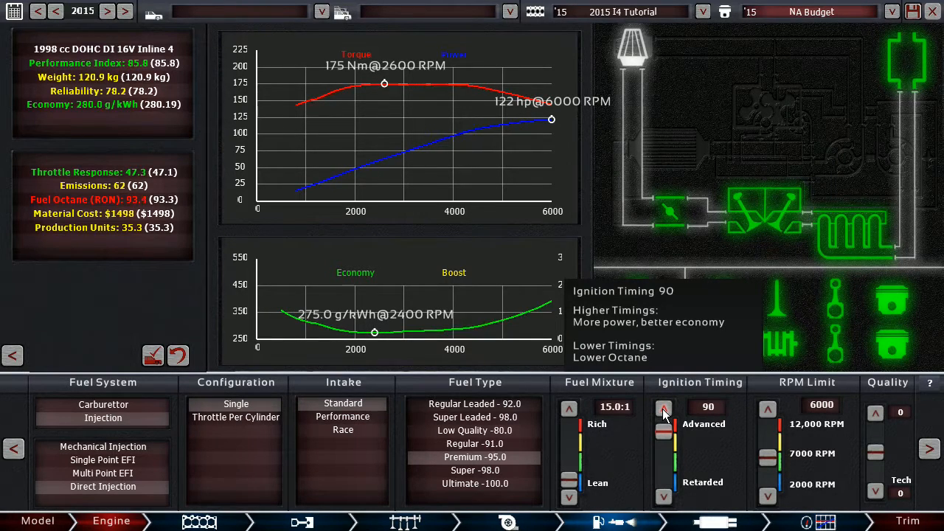
pyautogui.moveTo(475, 91)
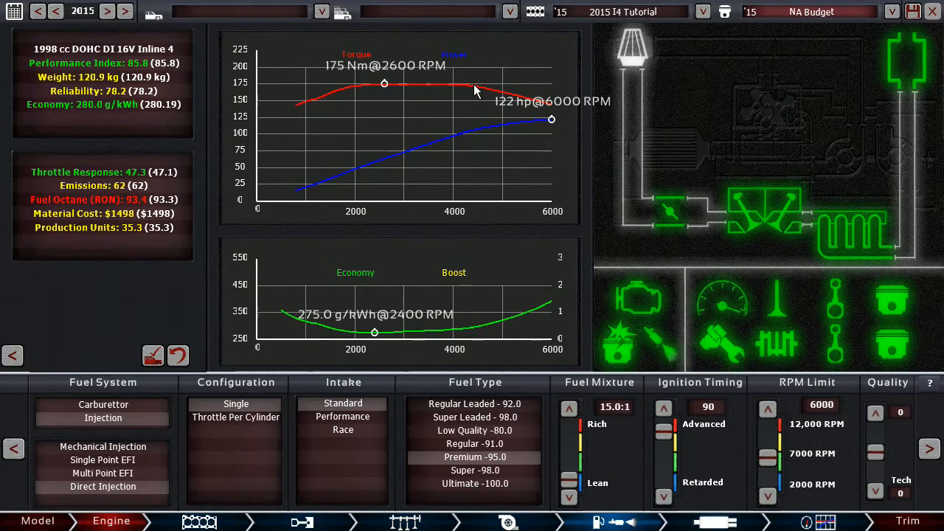
pyautogui.moveTo(425, 100)
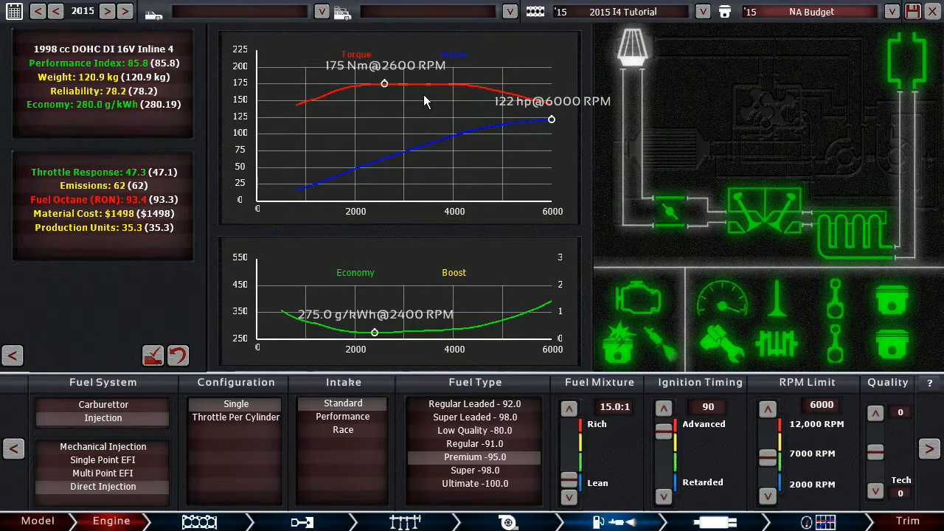
pyautogui.moveTo(357, 103)
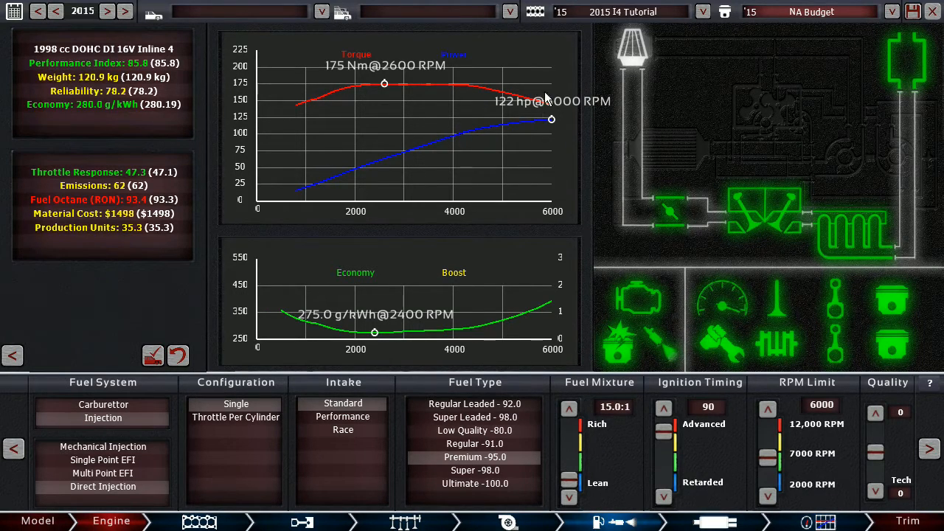
pyautogui.moveTo(369, 106)
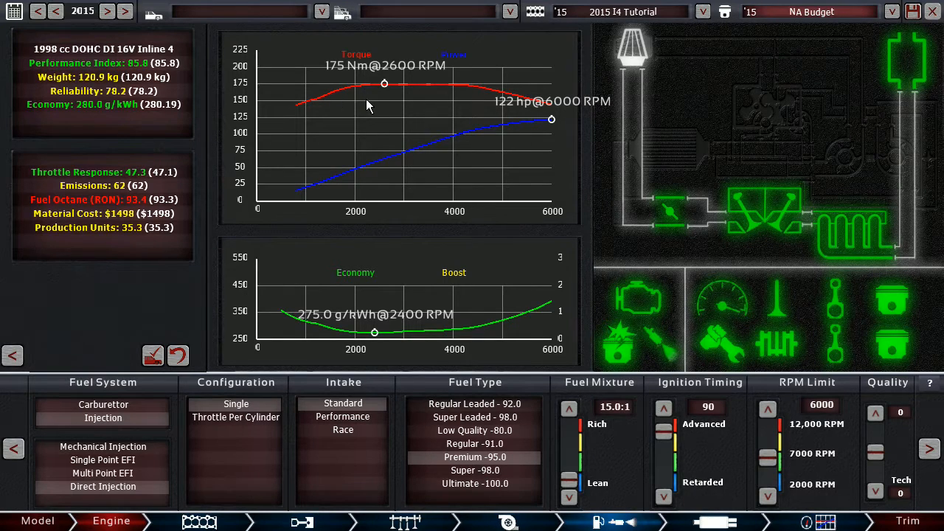
pyautogui.moveTo(398, 92)
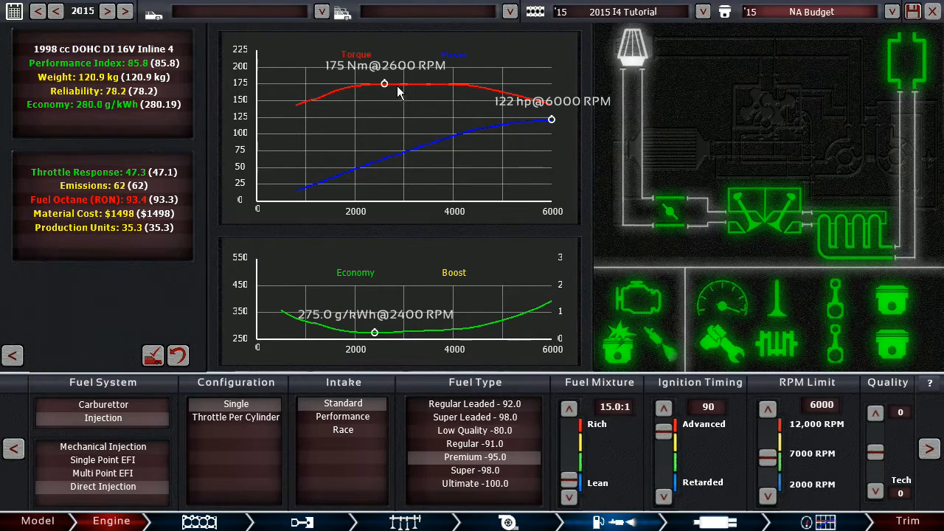
pyautogui.moveTo(405, 96)
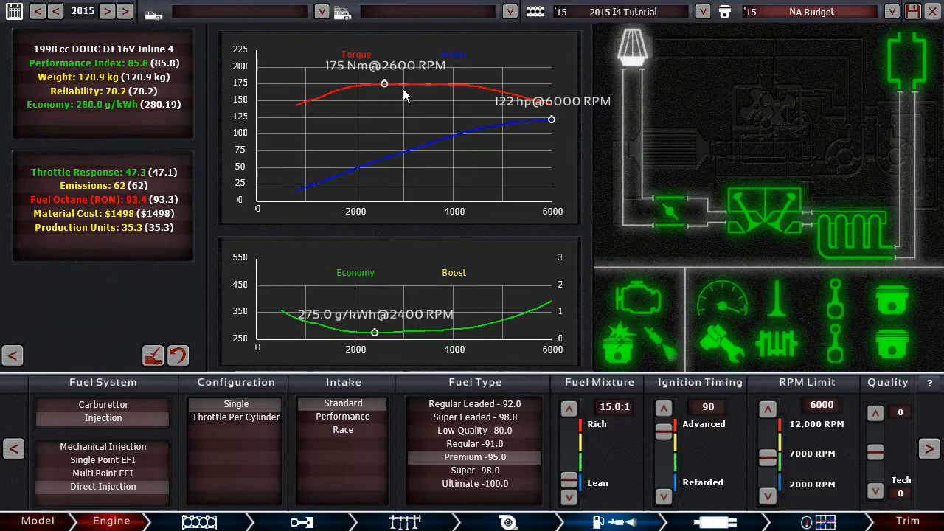
pyautogui.moveTo(450, 93)
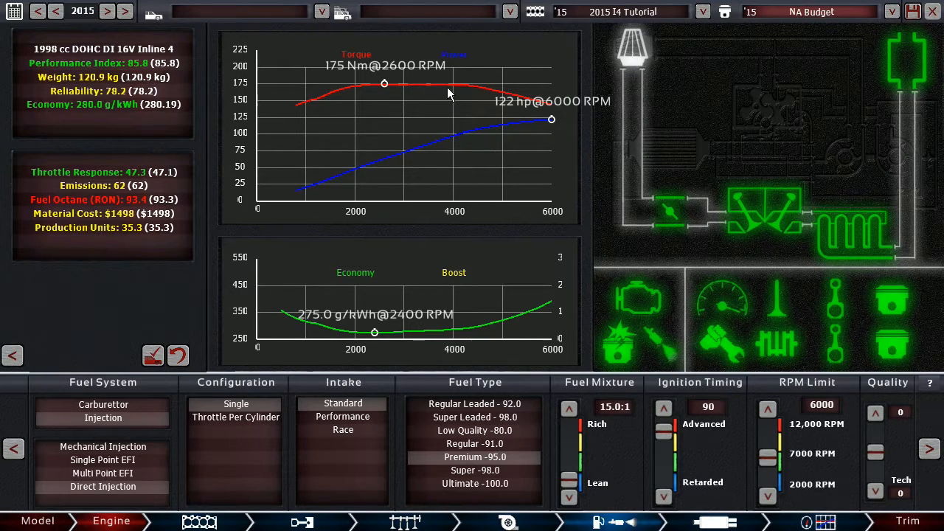
pyautogui.moveTo(357, 84)
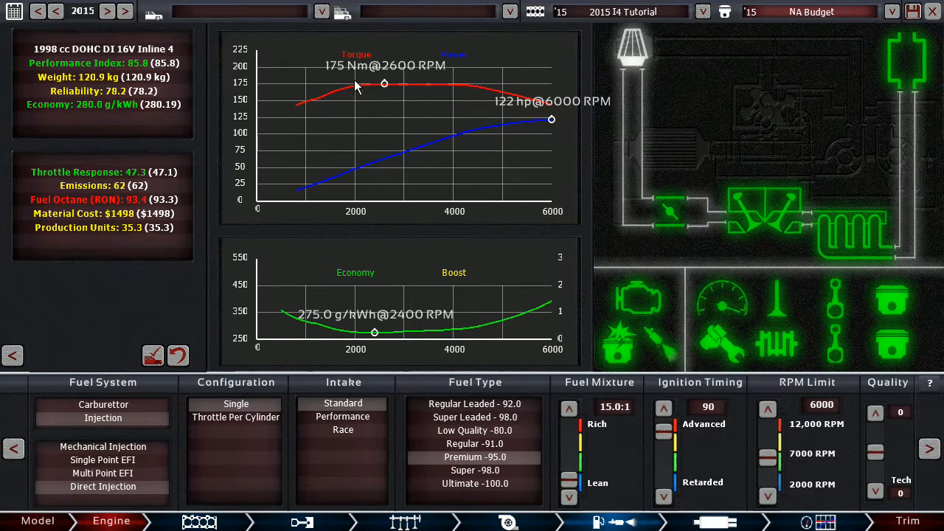
pyautogui.moveTo(382, 96)
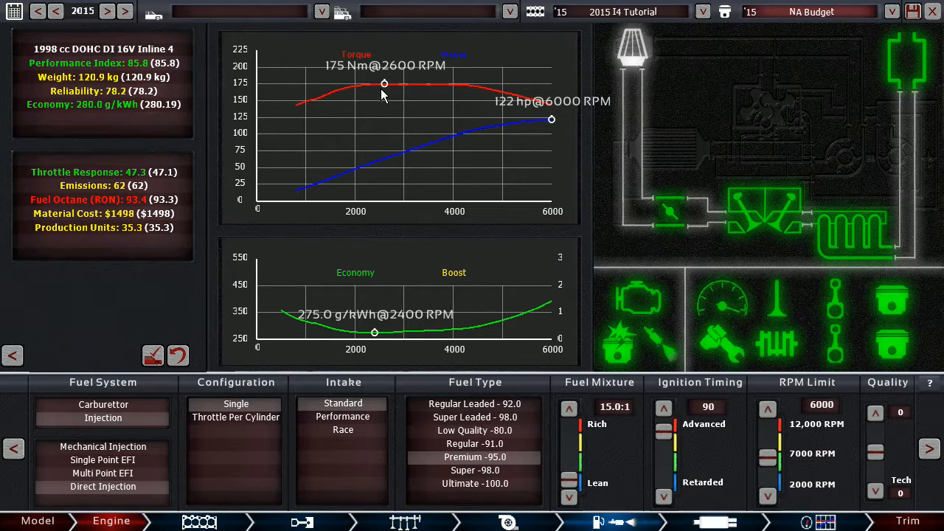
pyautogui.moveTo(401, 88)
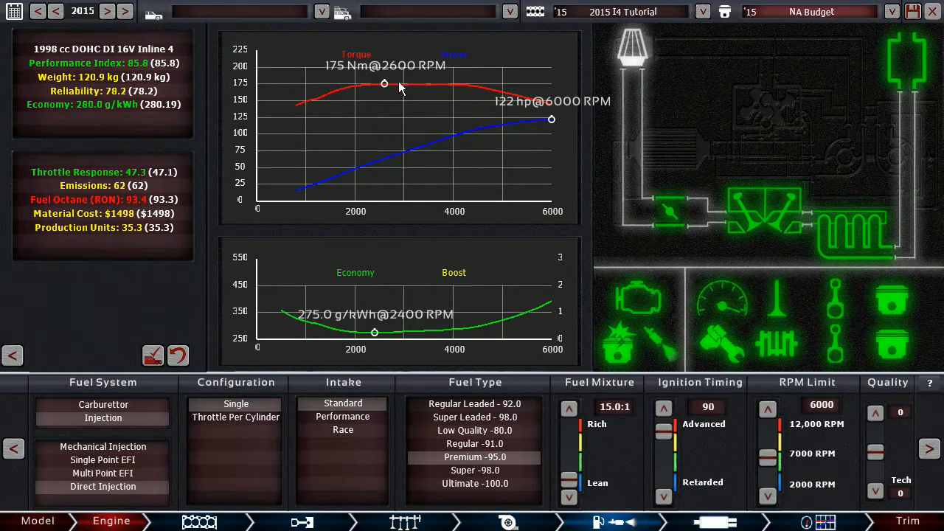
pyautogui.moveTo(372, 213)
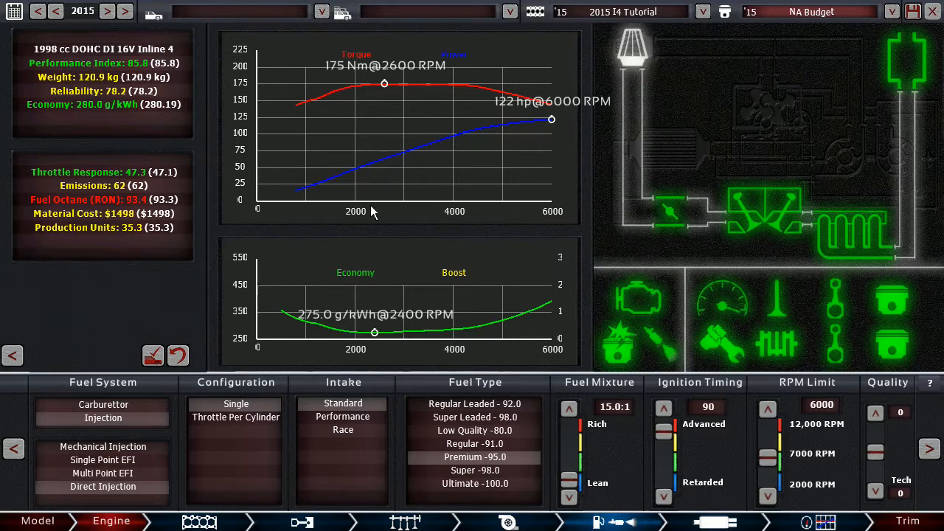
pyautogui.moveTo(361, 342)
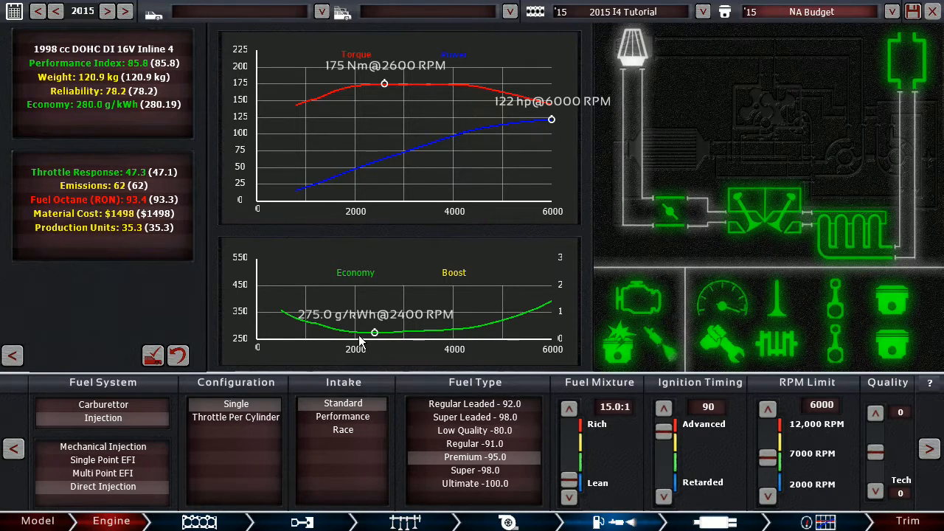
pyautogui.moveTo(396, 338)
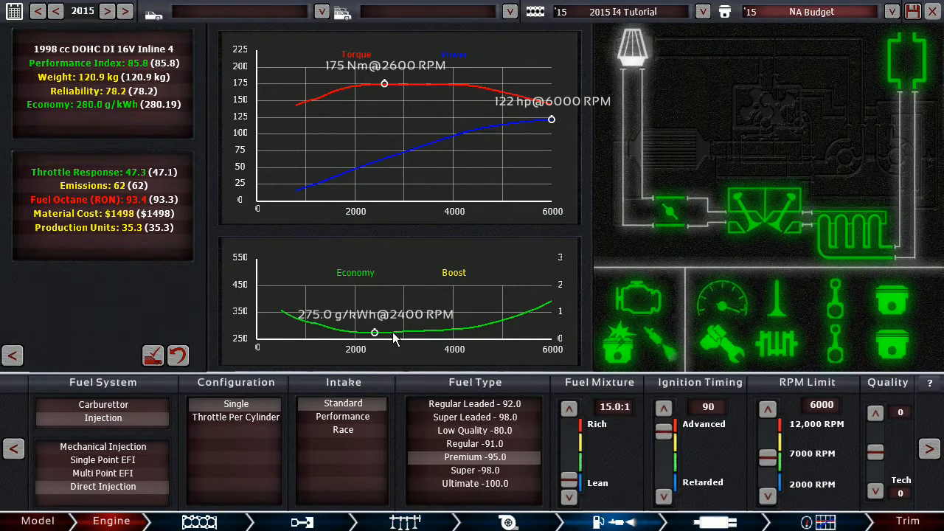
pyautogui.moveTo(419, 328)
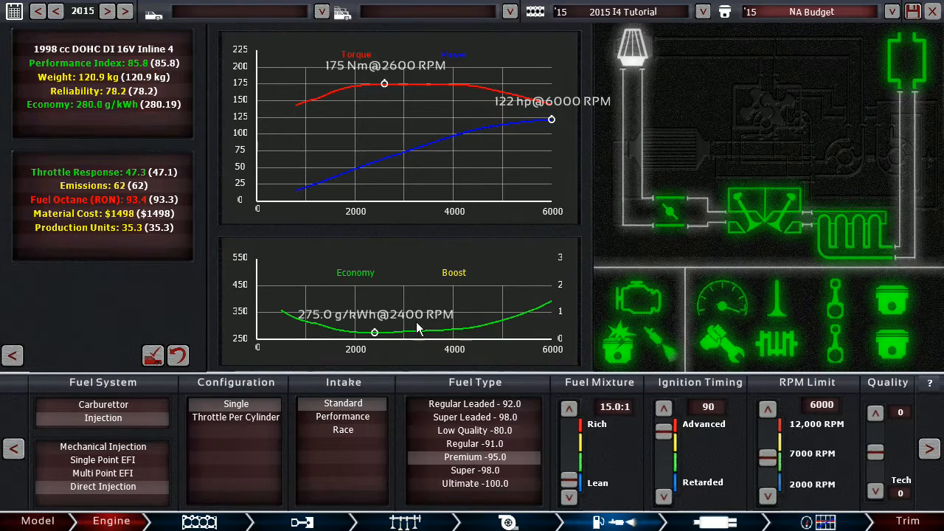
pyautogui.moveTo(661, 443)
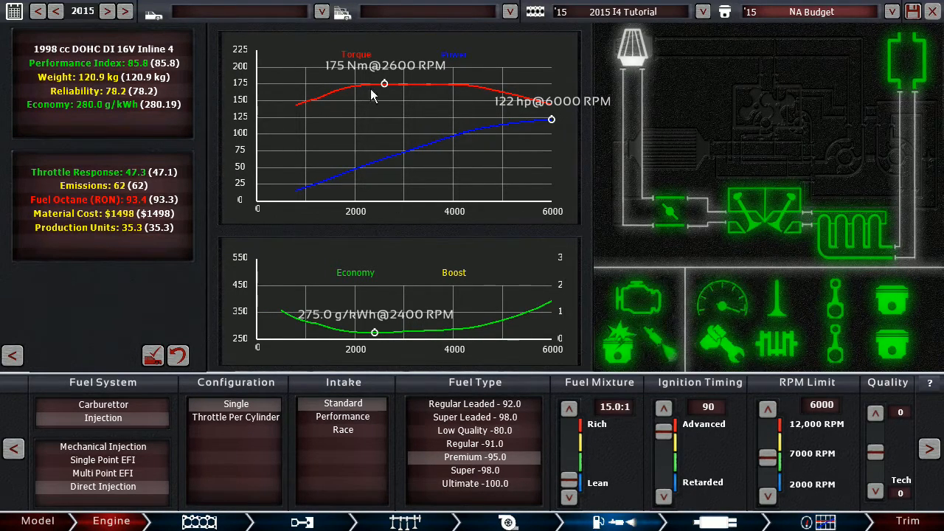
pyautogui.moveTo(395, 97)
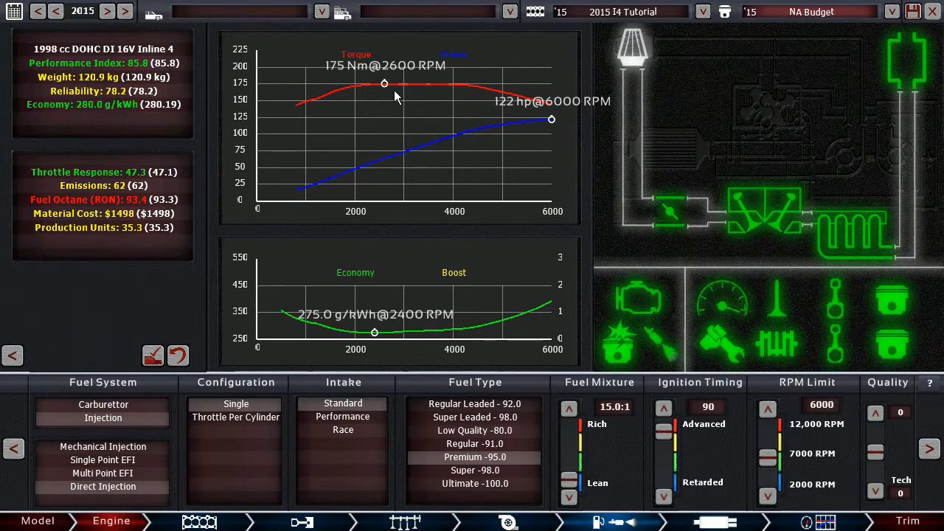
pyautogui.moveTo(413, 299)
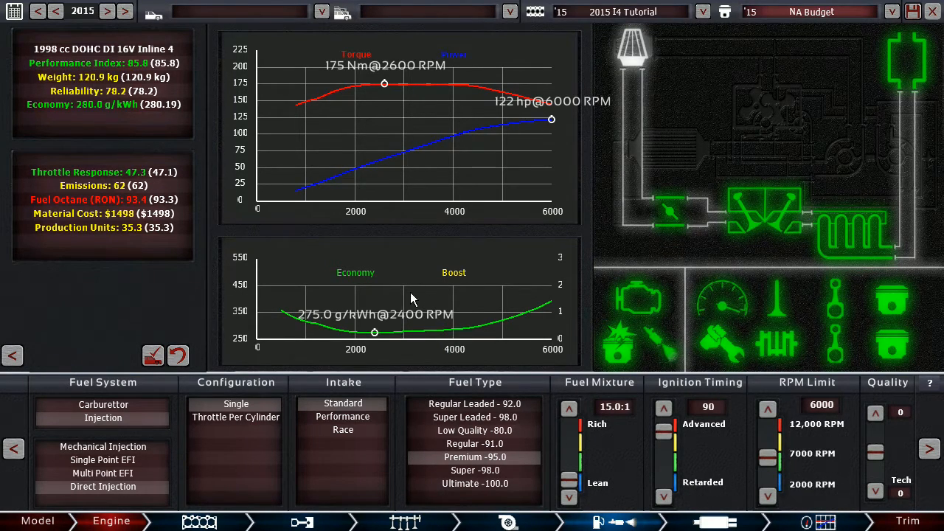
pyautogui.moveTo(369, 140)
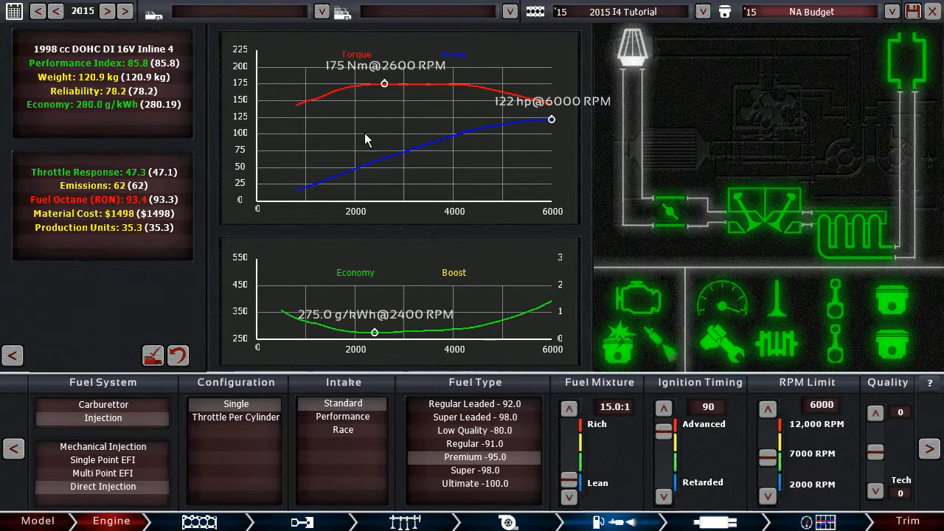
pyautogui.moveTo(352, 97)
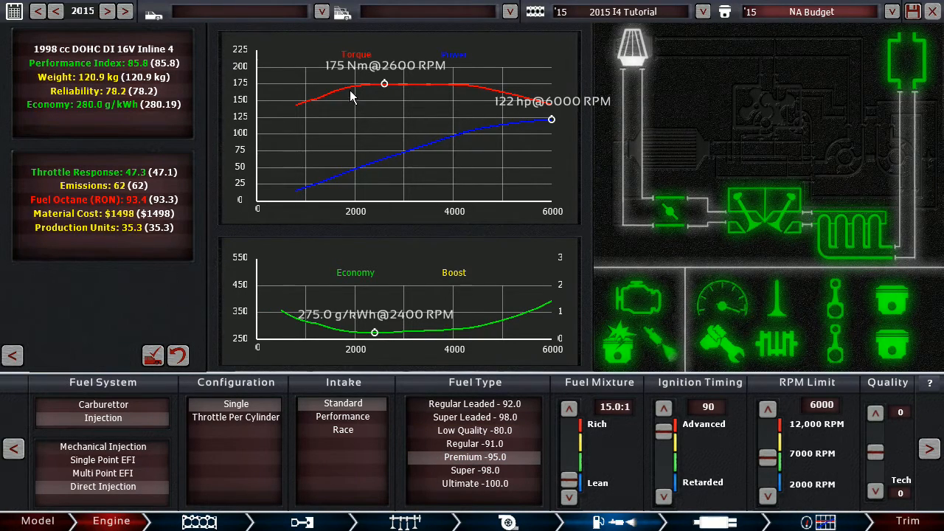
pyautogui.moveTo(375, 98)
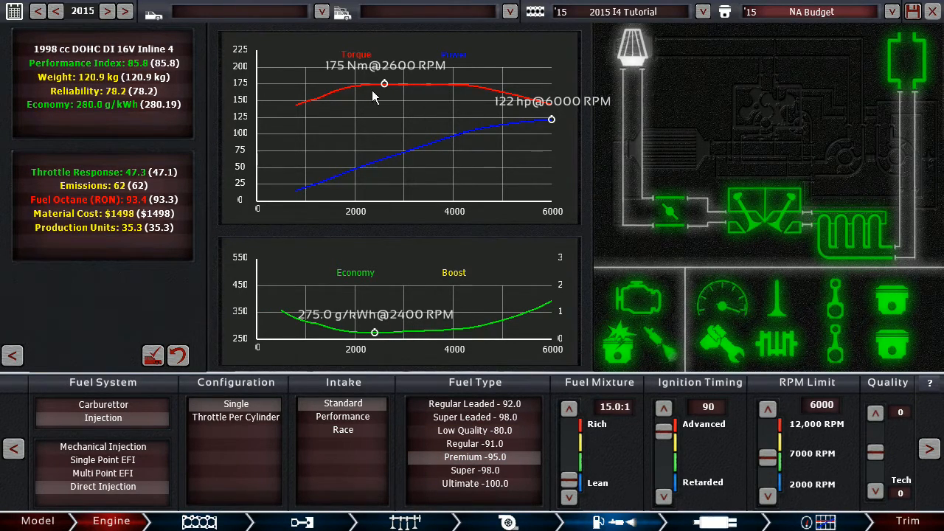
pyautogui.moveTo(357, 81)
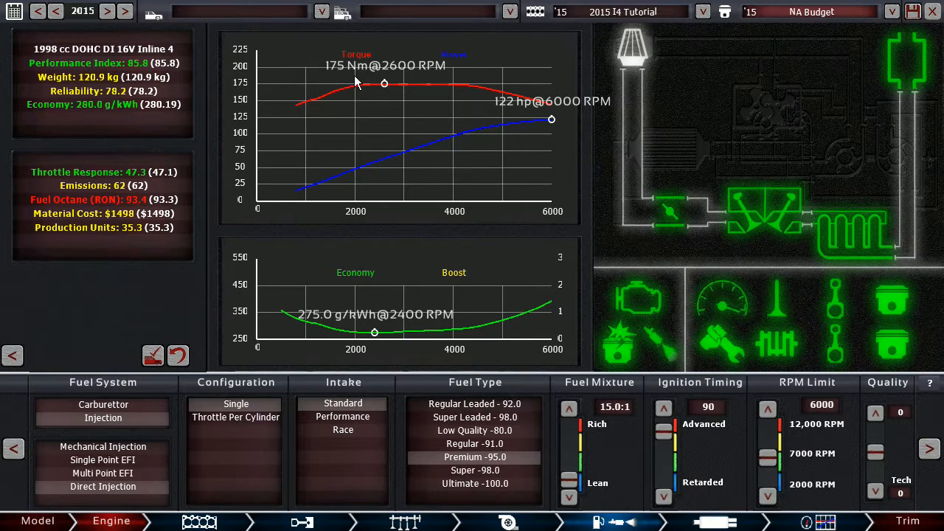
pyautogui.moveTo(375, 91)
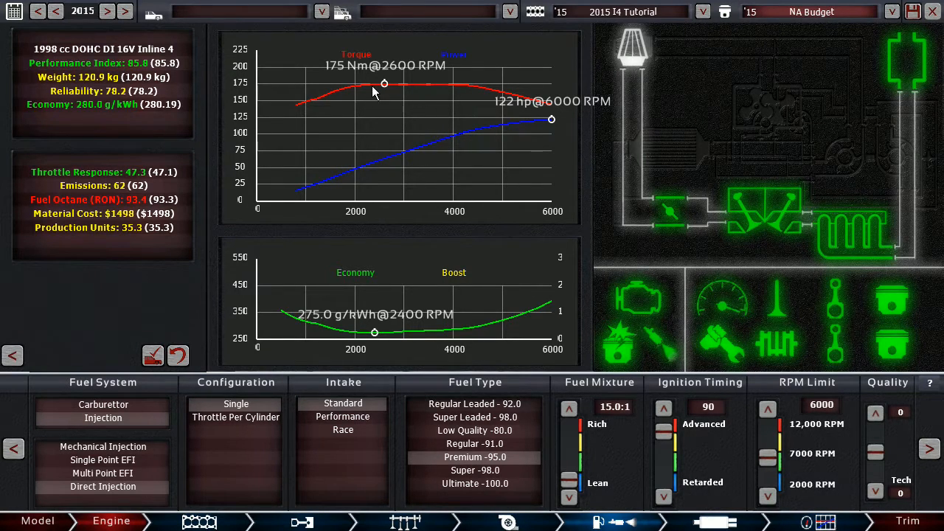
pyautogui.moveTo(357, 91)
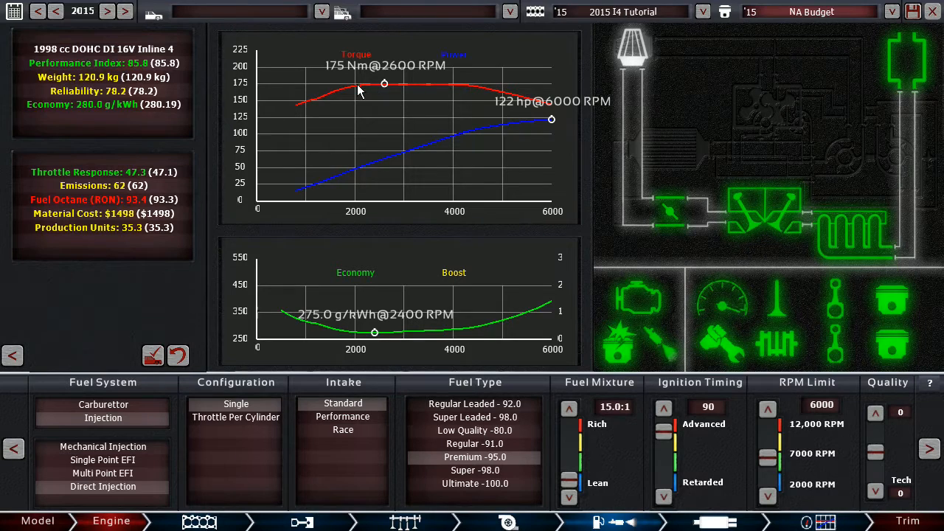
pyautogui.moveTo(372, 87)
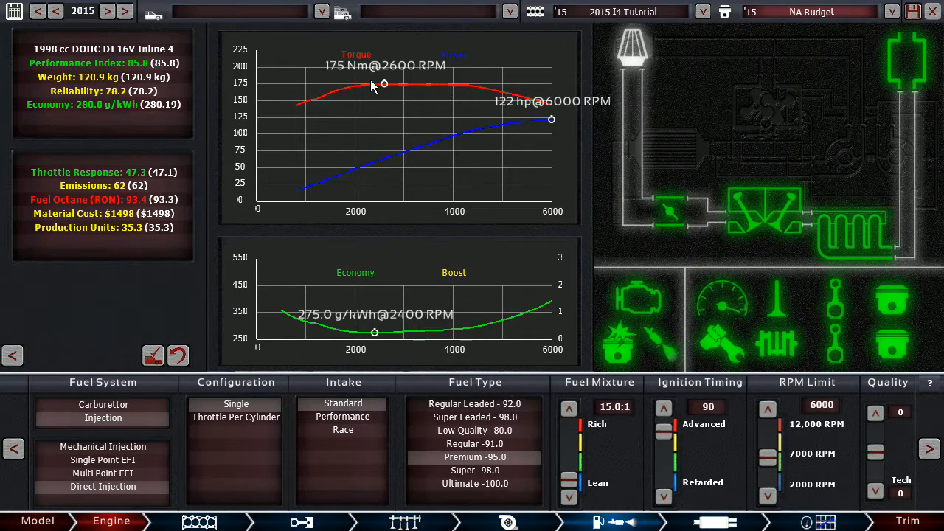
pyautogui.moveTo(546, 130)
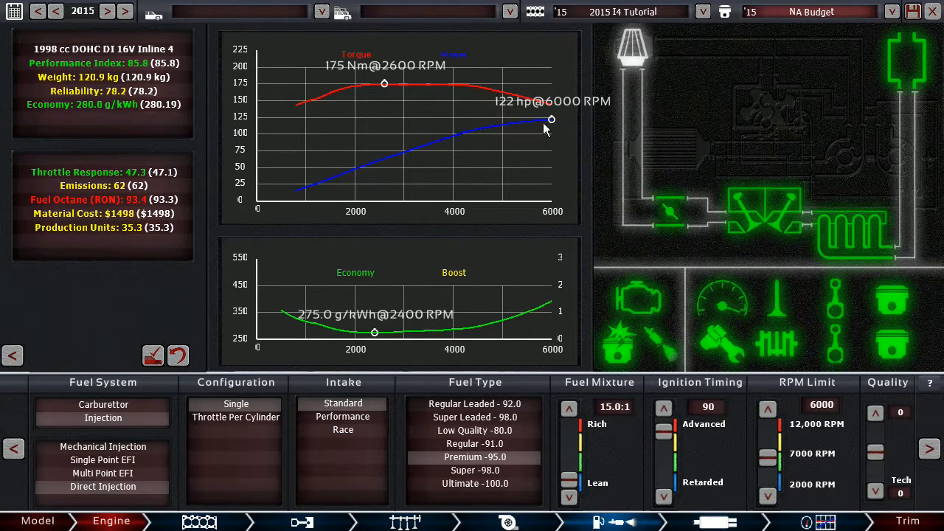
pyautogui.moveTo(516, 126)
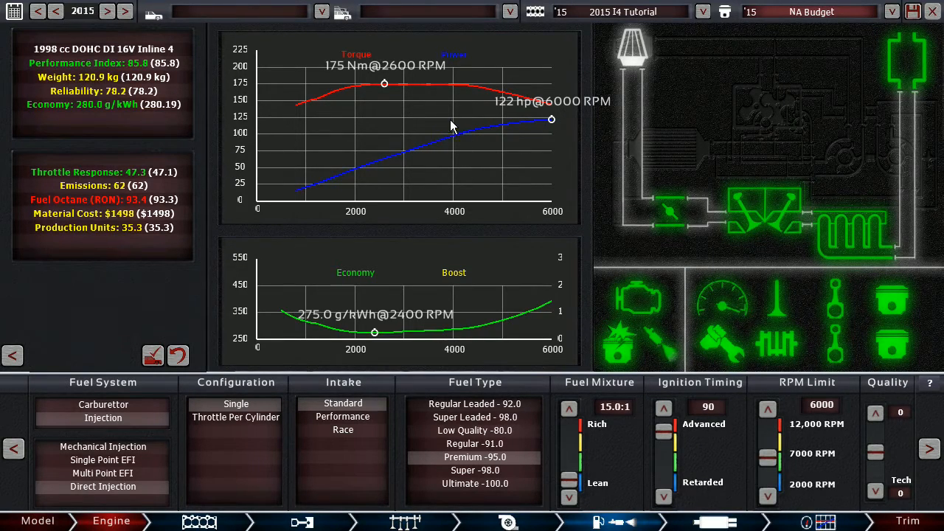
pyautogui.moveTo(405, 91)
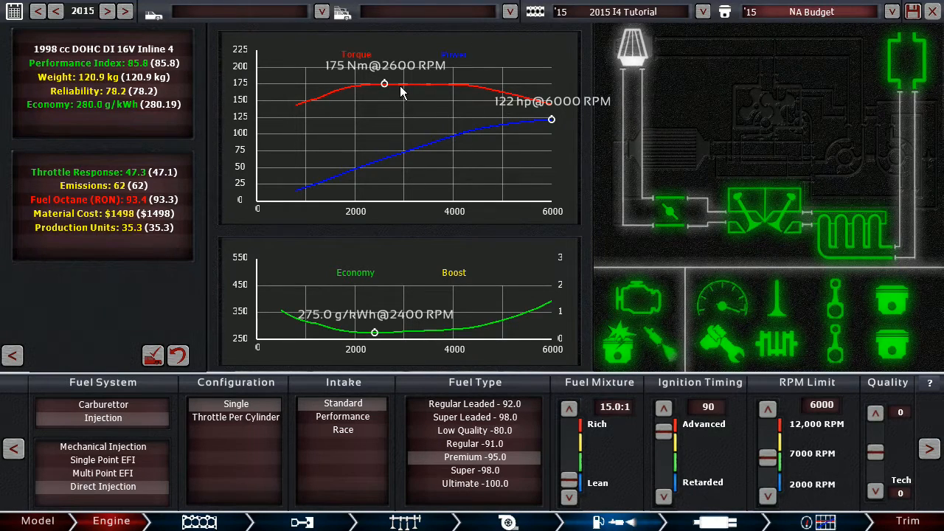
pyautogui.moveTo(404, 104)
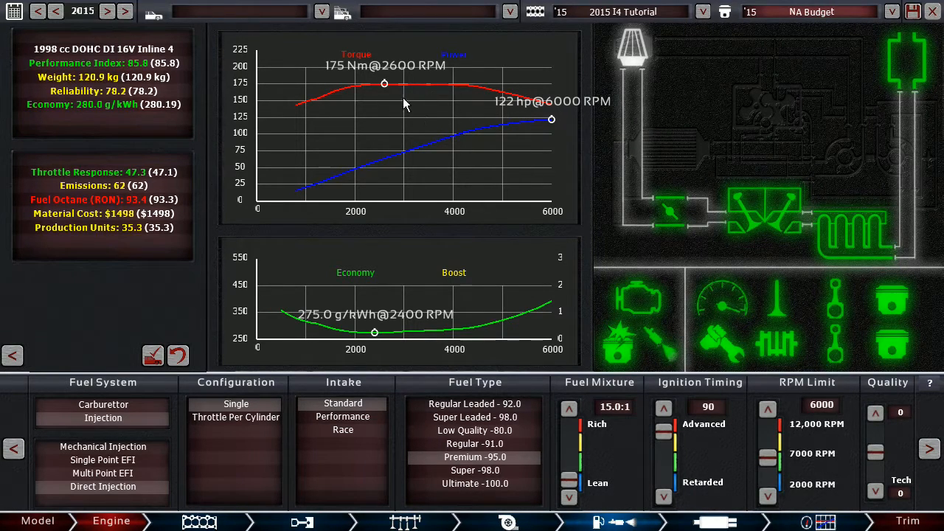
pyautogui.moveTo(384, 122)
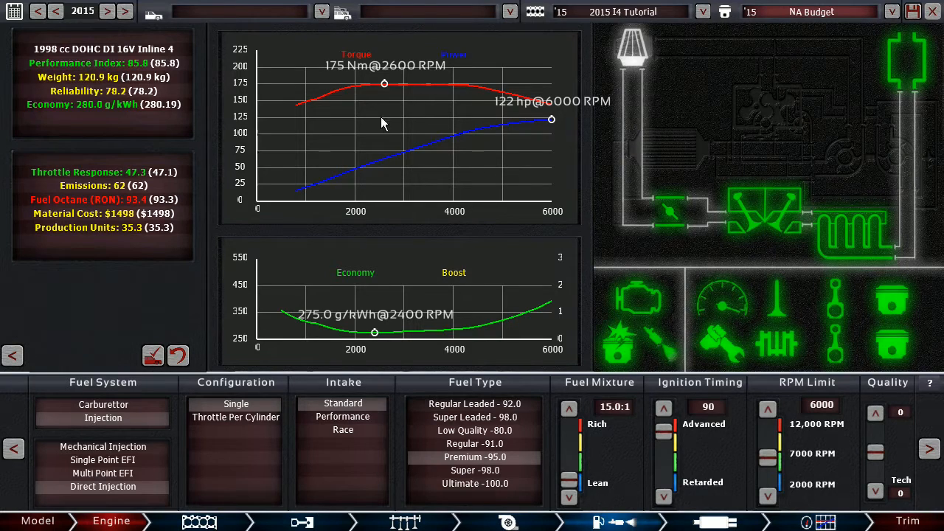
pyautogui.moveTo(363, 212)
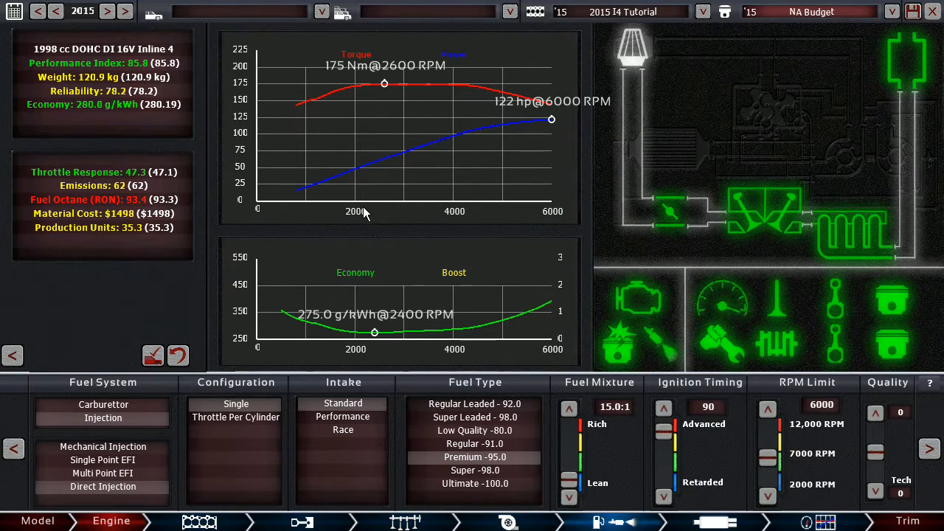
pyautogui.moveTo(376, 186)
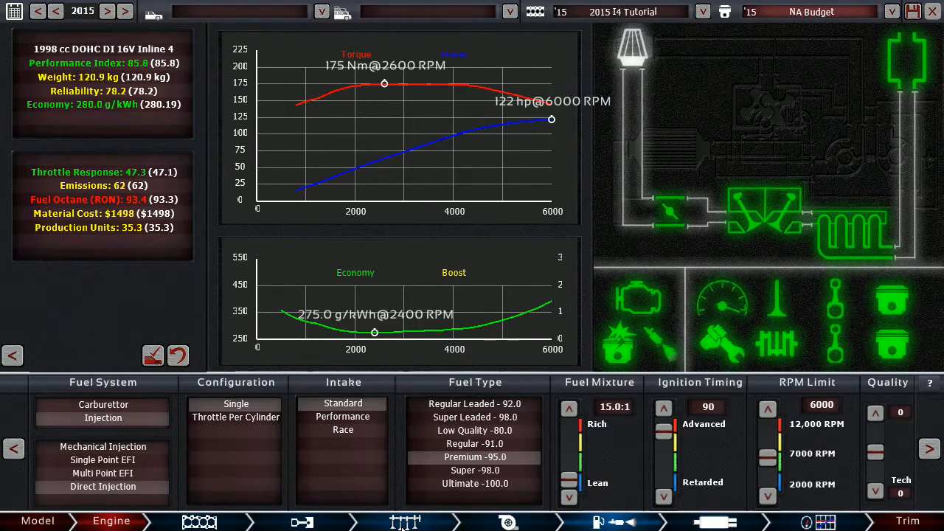
# Show the bench statistics, then the compression and cam settings at 10.0:1.
pyautogui.click(825, 522)
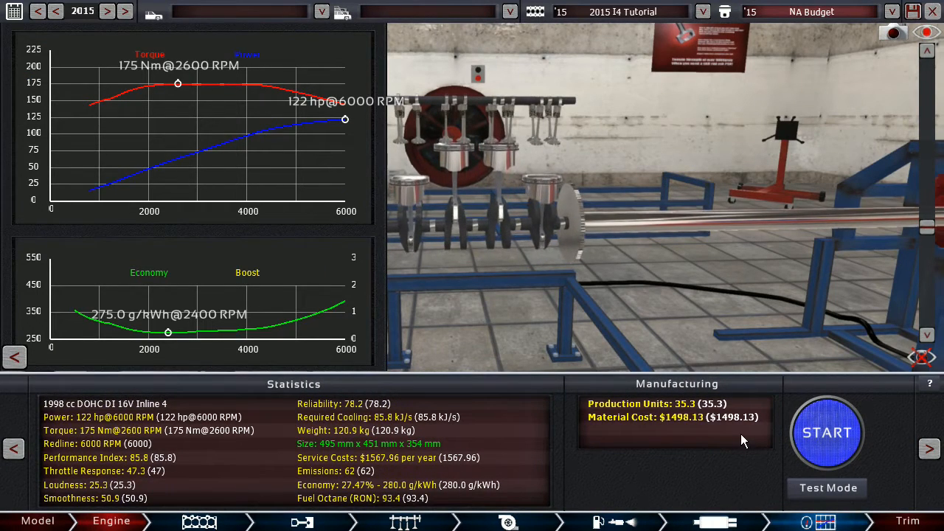
pyautogui.click(826, 434)
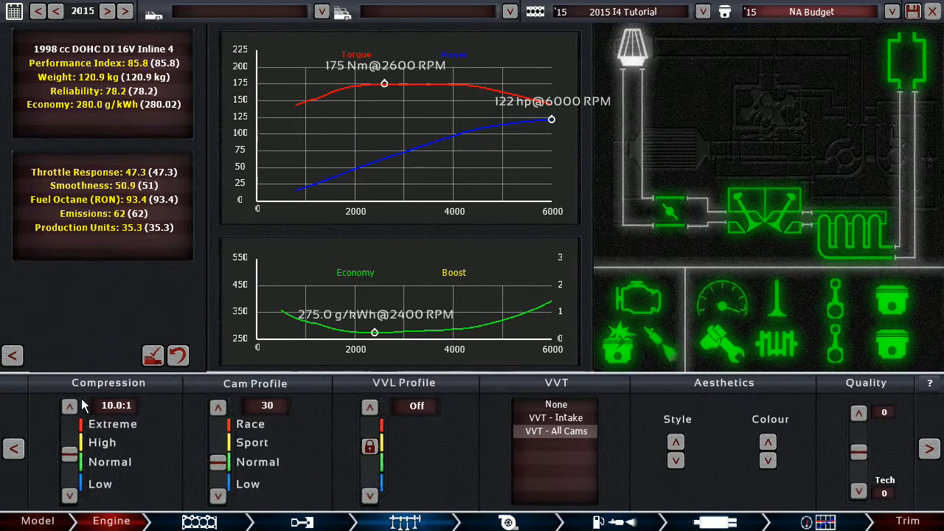
# Raise the compression ratio in four steps from 10.0:1 to 10.4:1.
pyautogui.click(68, 407)
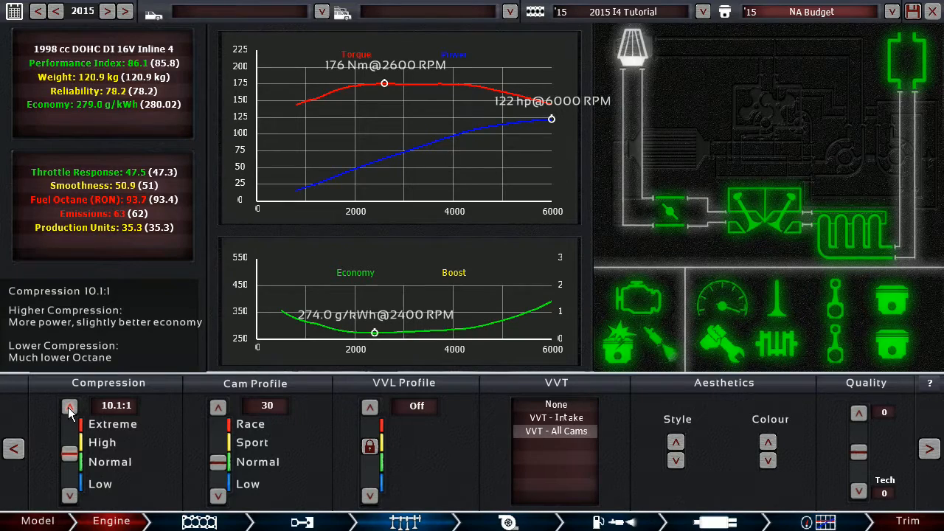
pyautogui.click(68, 408)
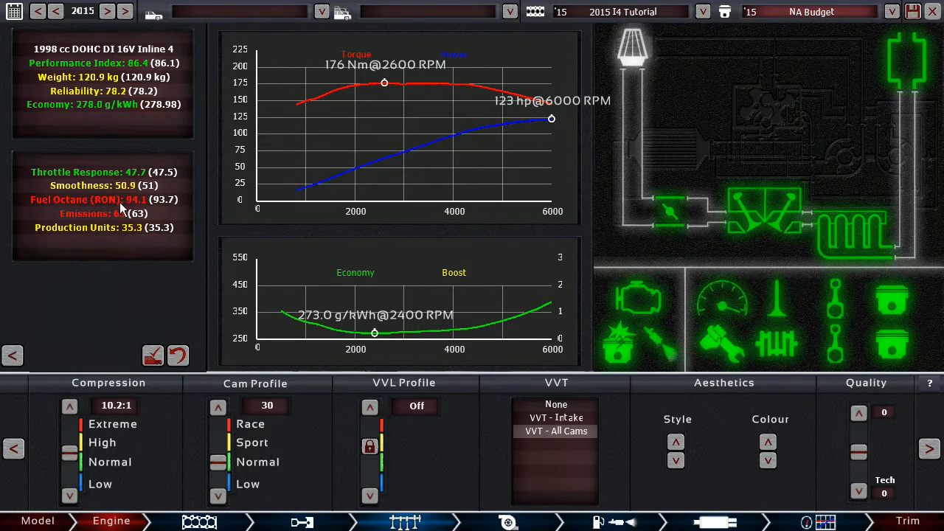
pyautogui.click(67, 407)
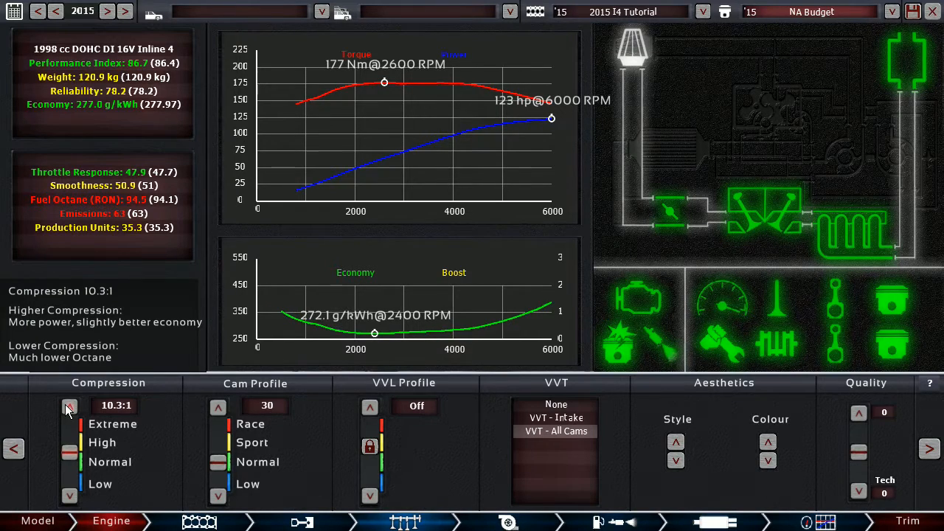
pyautogui.click(68, 406)
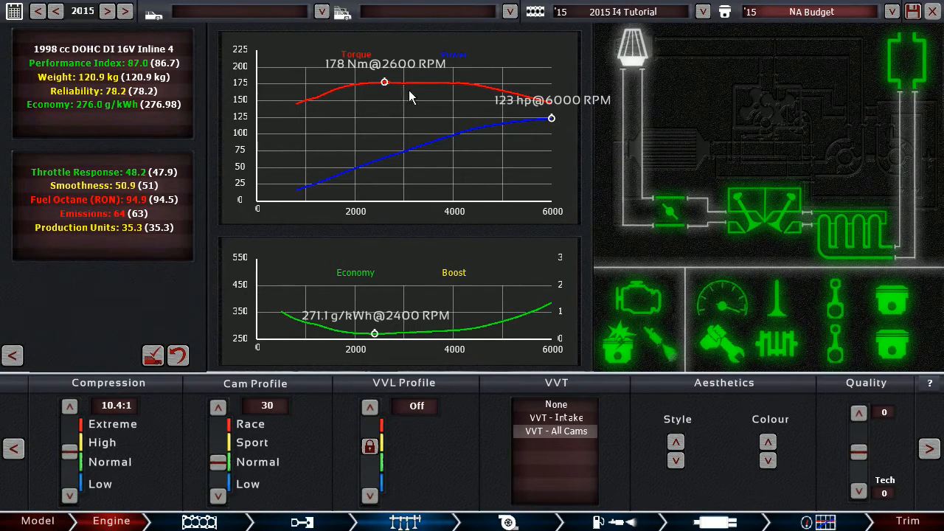
pyautogui.moveTo(538, 164)
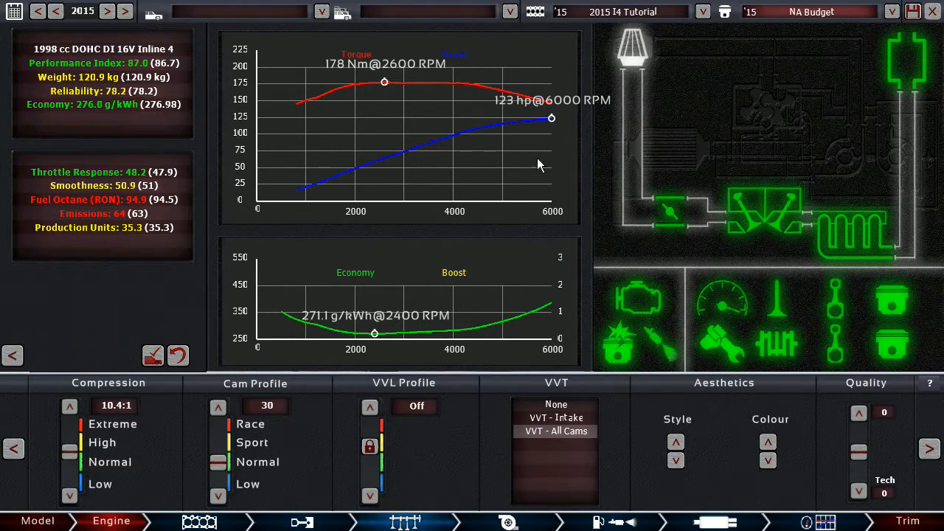
pyautogui.moveTo(808, 475)
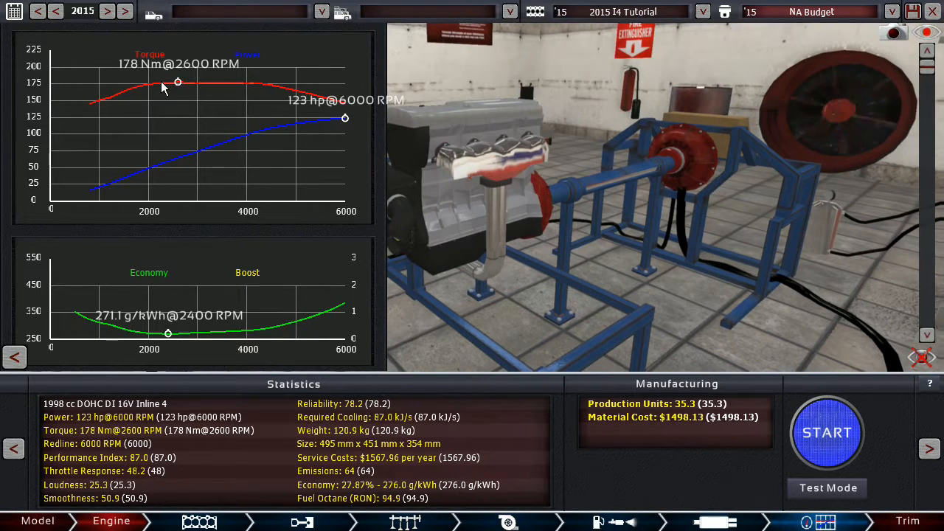
pyautogui.moveTo(265, 175)
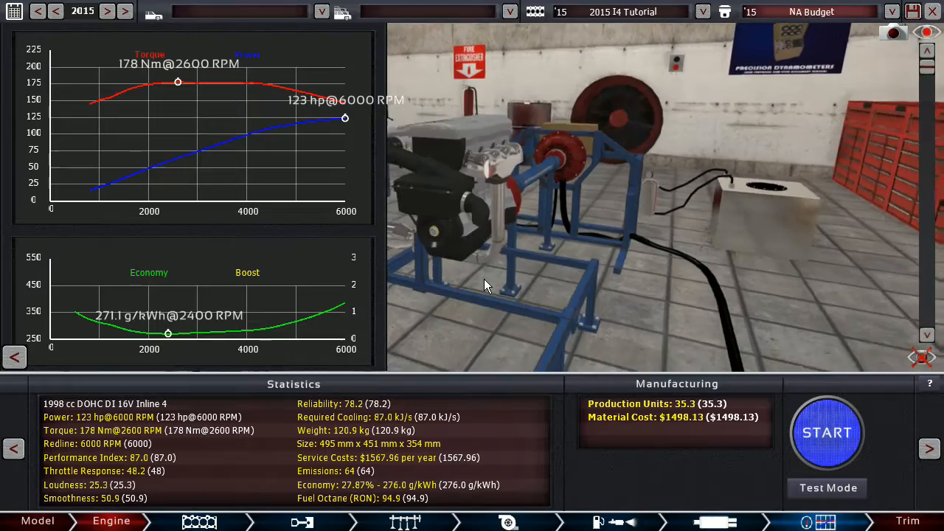
# Orbit the camera around the engine on the test bench.
pyautogui.moveTo(487, 288); pyautogui.dragTo(464, 283)
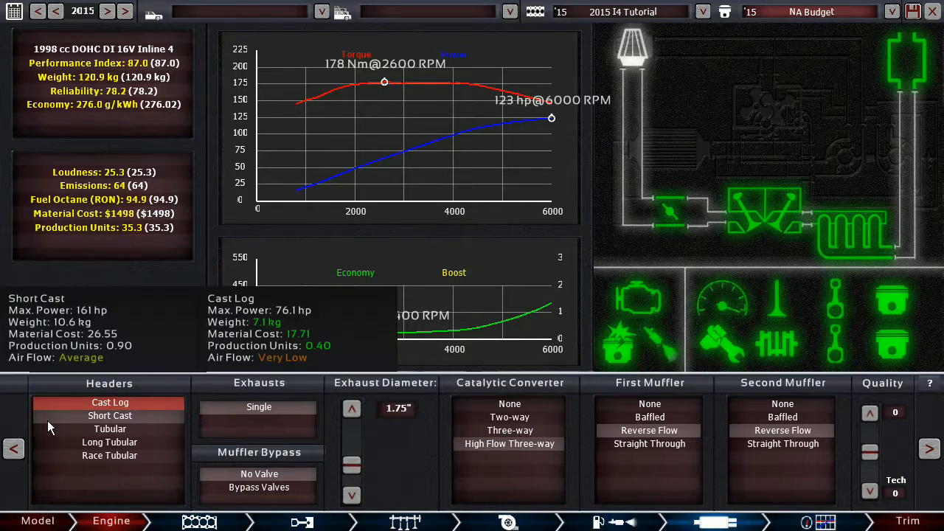
pyautogui.click(109, 428)
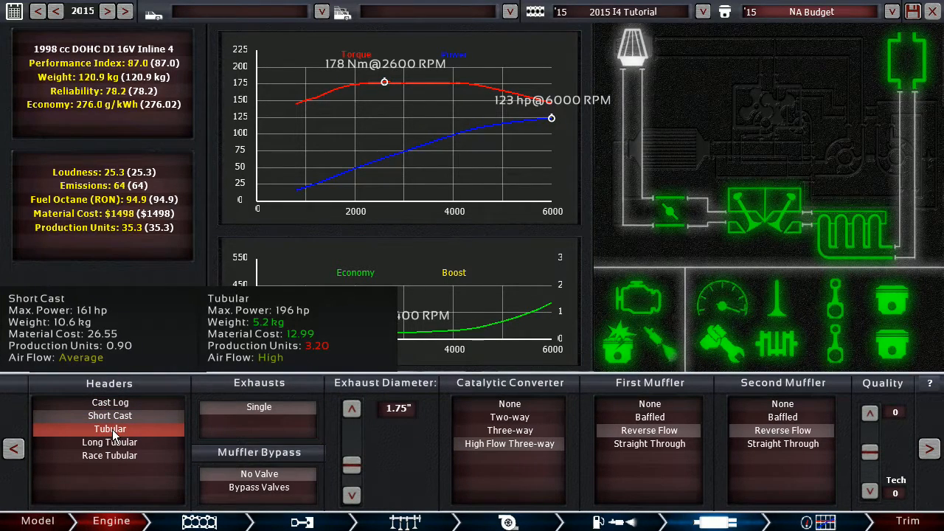
pyautogui.click(510, 404)
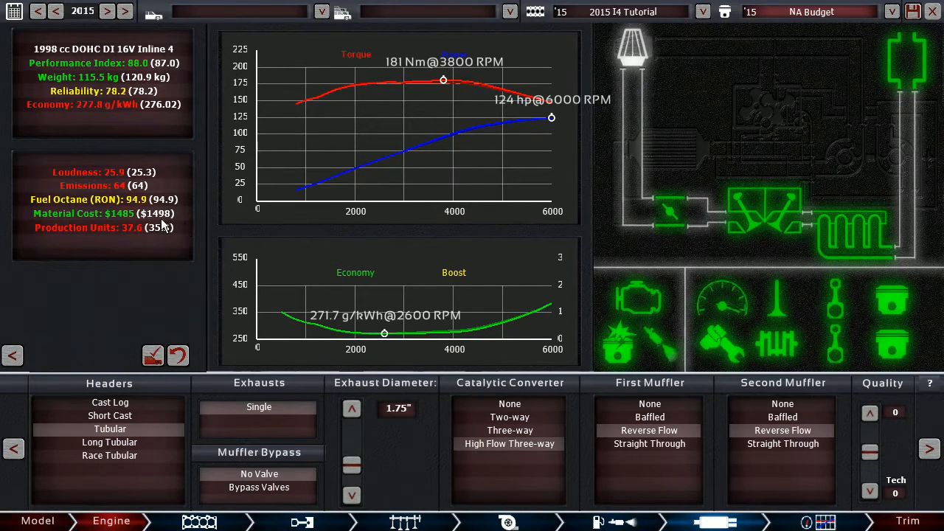
pyautogui.moveTo(160, 248)
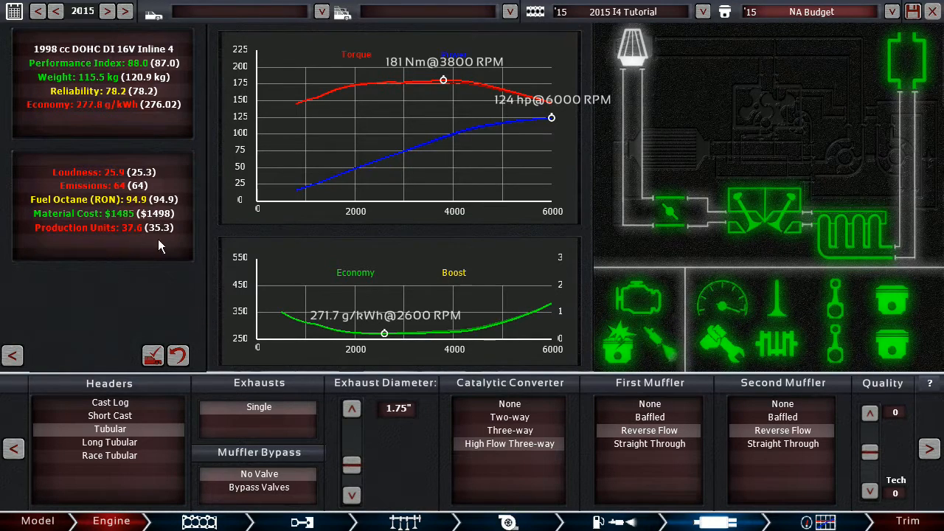
pyautogui.moveTo(135, 82)
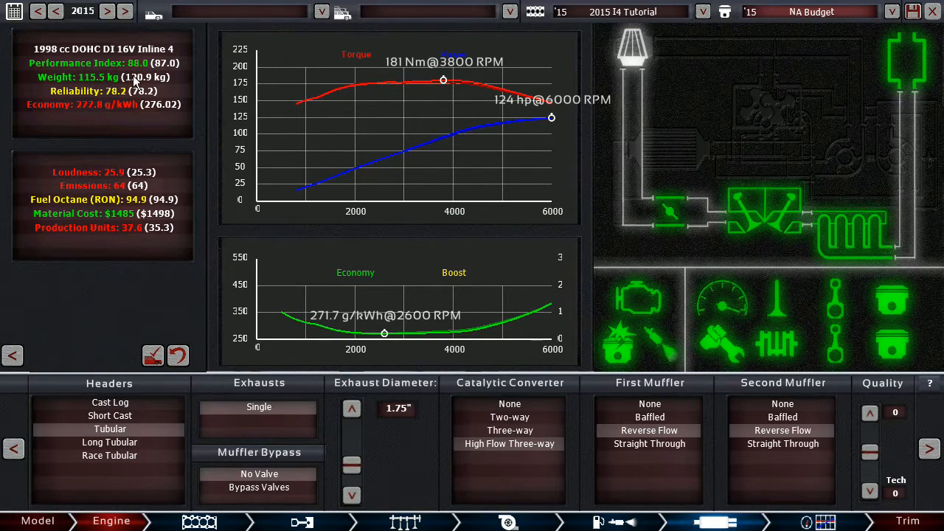
pyautogui.moveTo(106, 236)
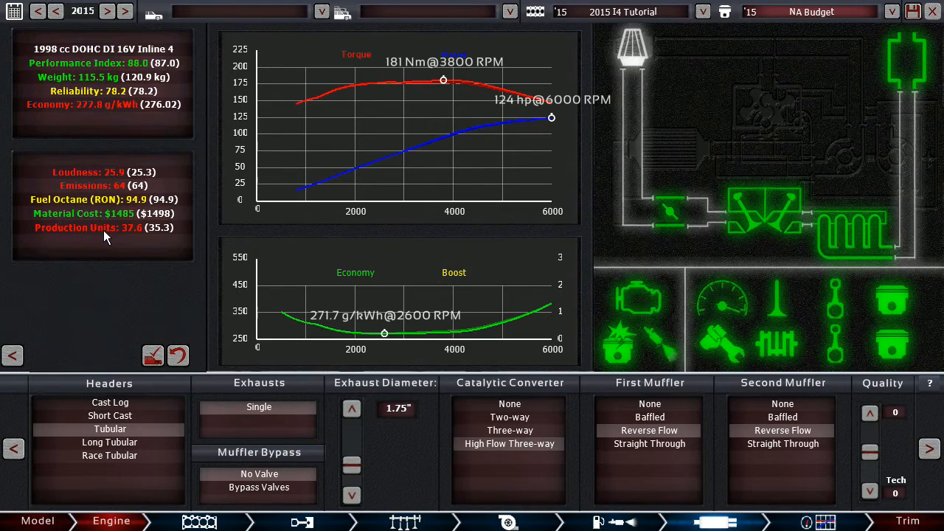
pyautogui.moveTo(141, 239)
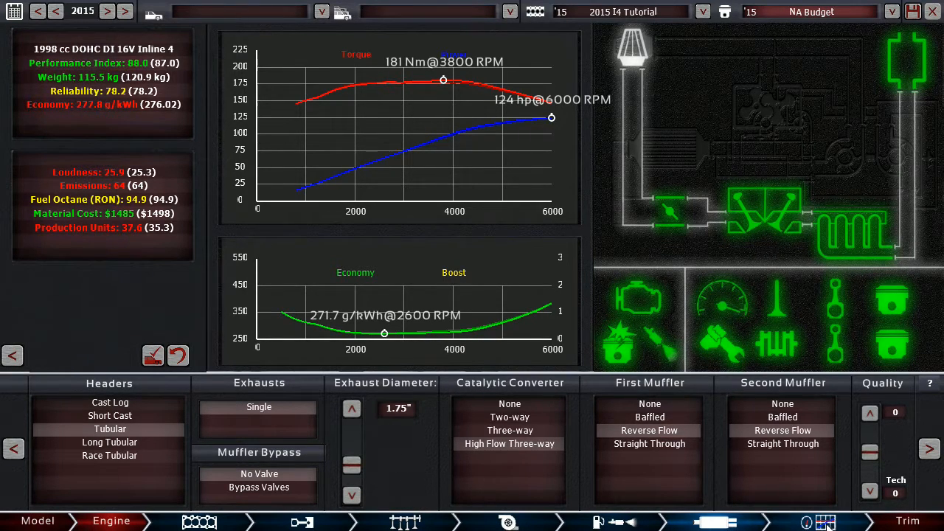
pyautogui.moveTo(135, 242)
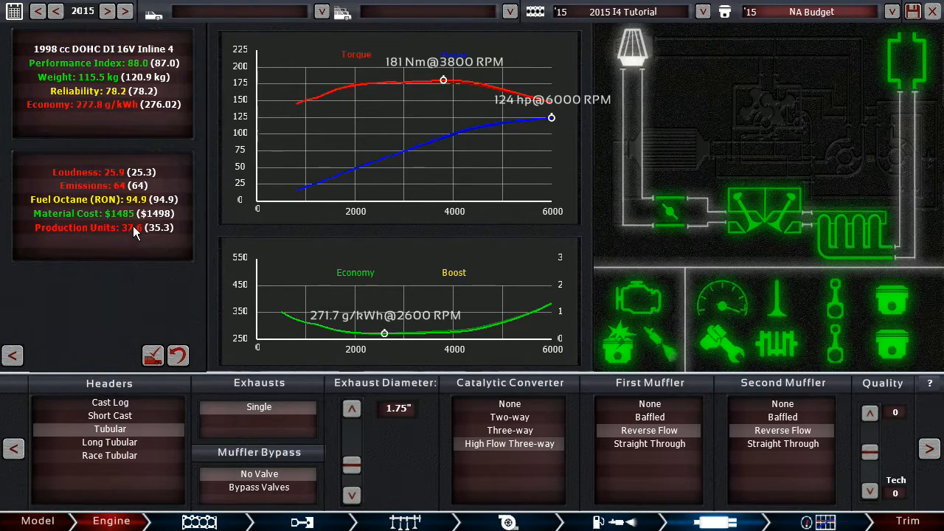
pyautogui.moveTo(150, 254)
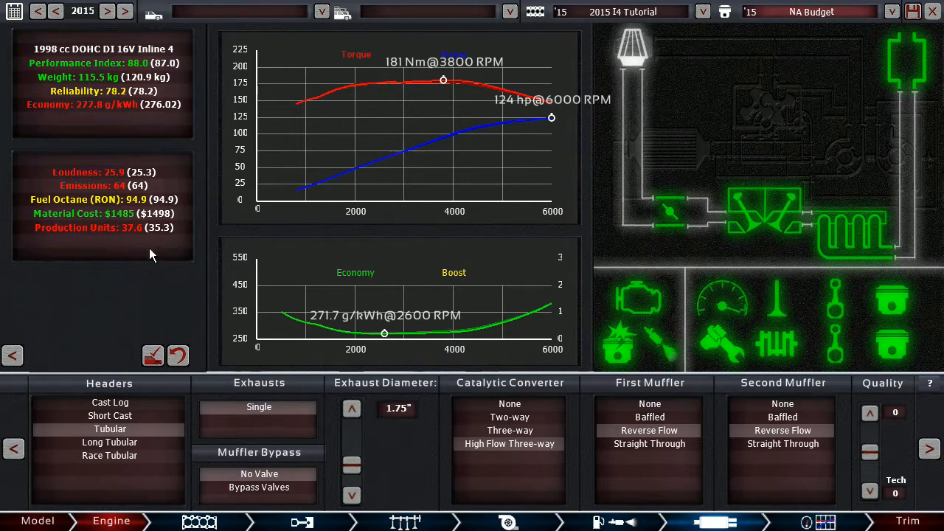
pyautogui.moveTo(135, 264)
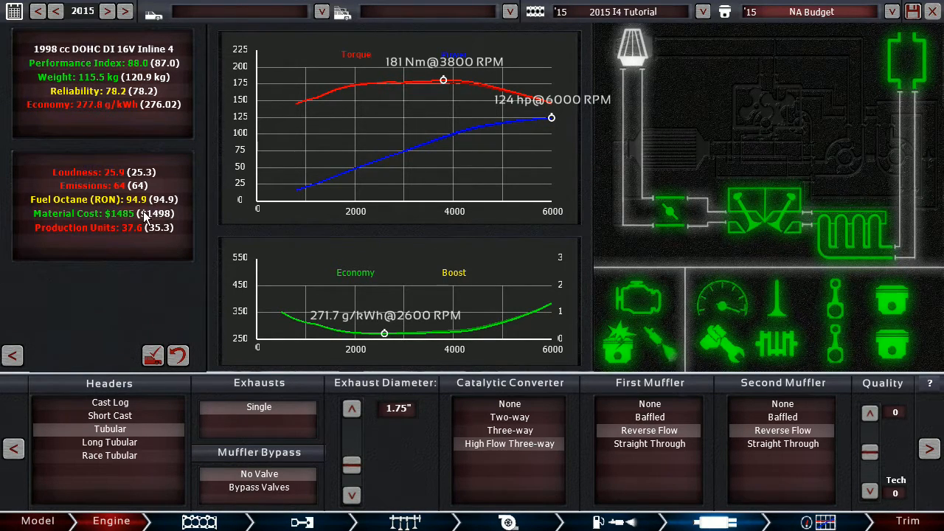
pyautogui.moveTo(177, 251)
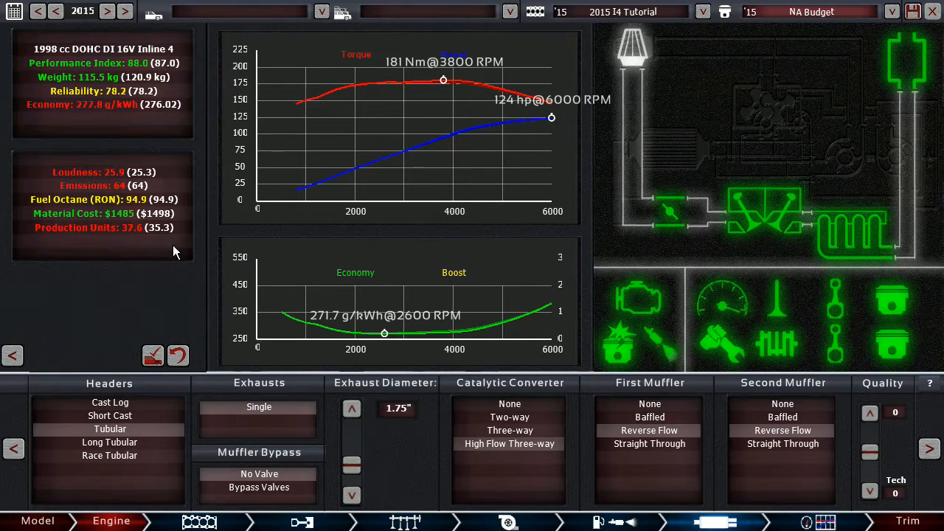
pyautogui.moveTo(431, 91)
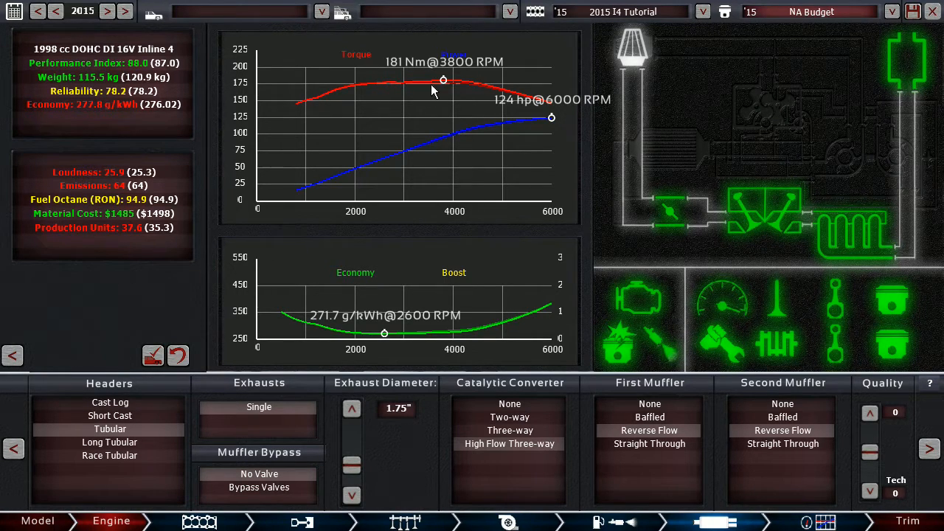
pyautogui.moveTo(389, 180)
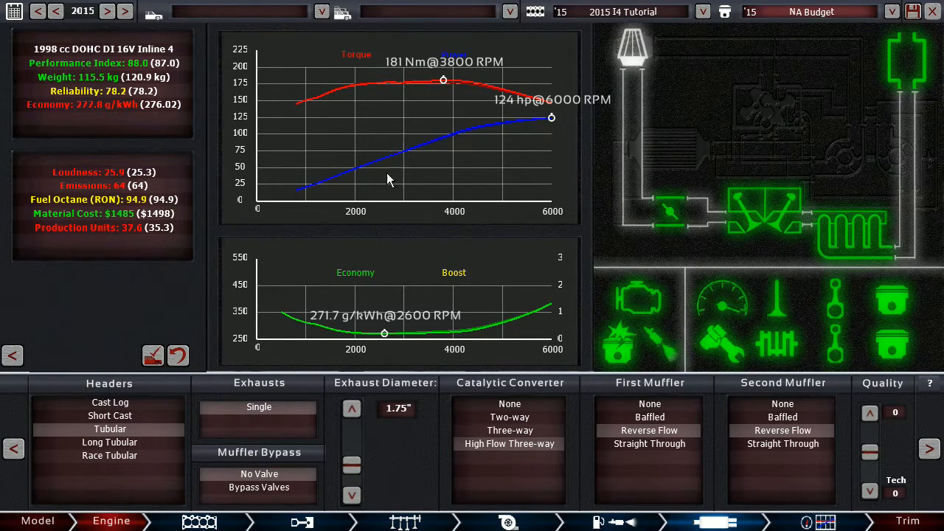
pyautogui.click(110, 428)
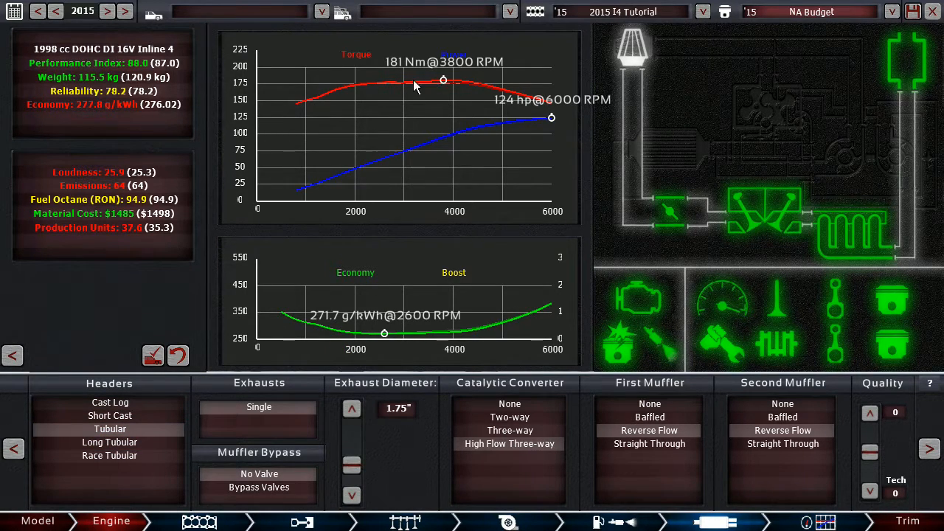
pyautogui.moveTo(450, 91)
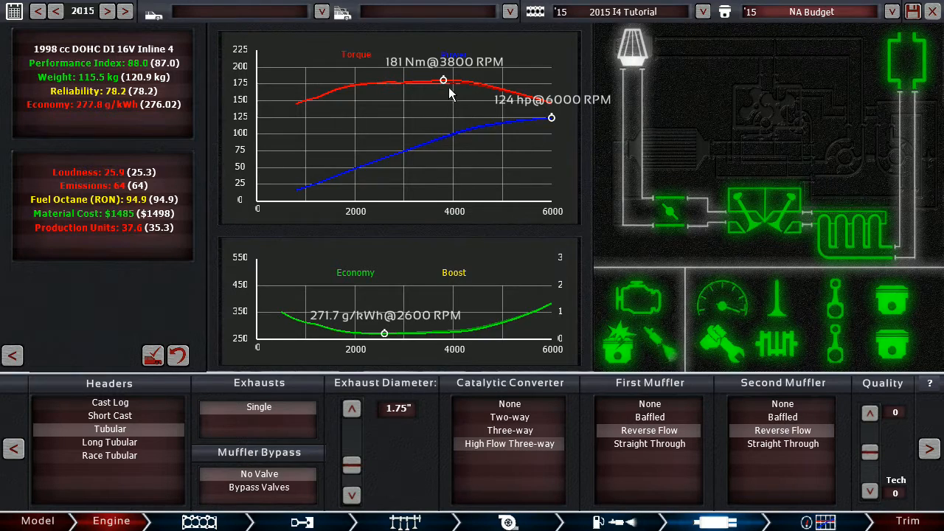
pyautogui.moveTo(475, 84)
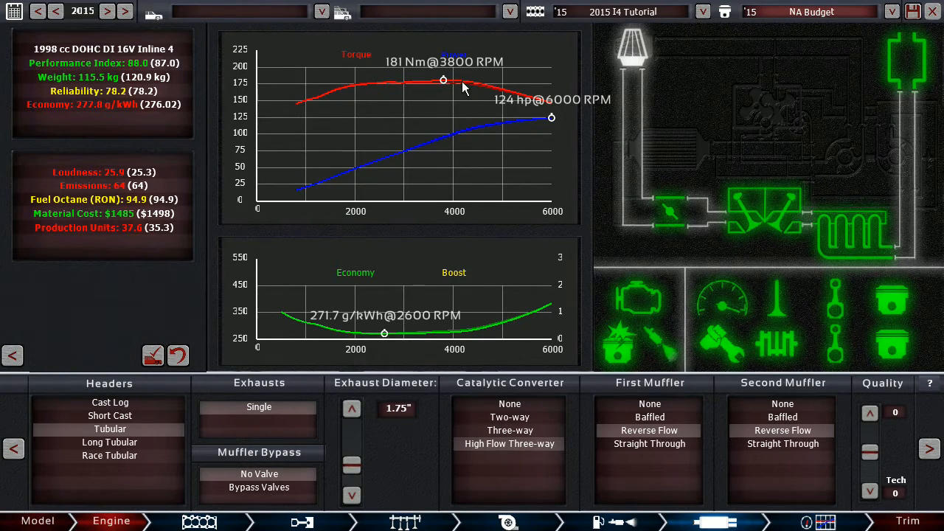
pyautogui.moveTo(443, 103)
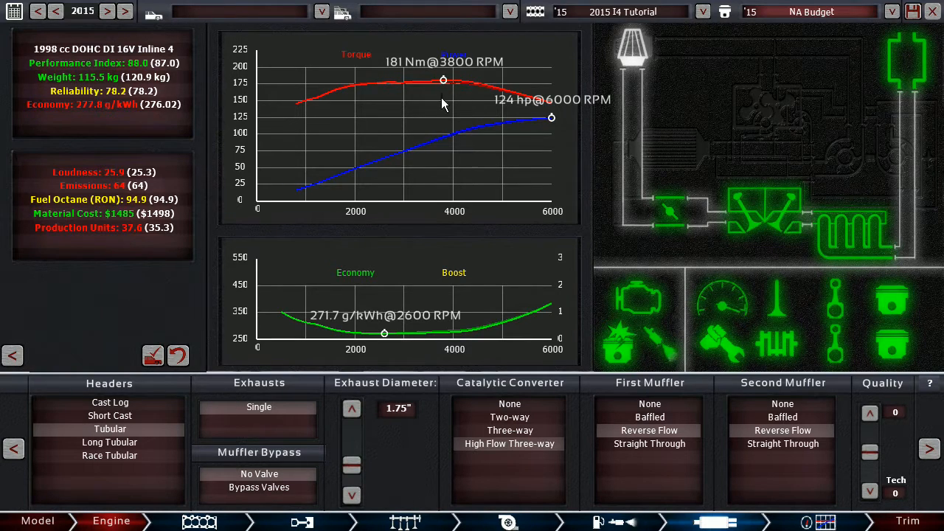
pyautogui.moveTo(292, 322)
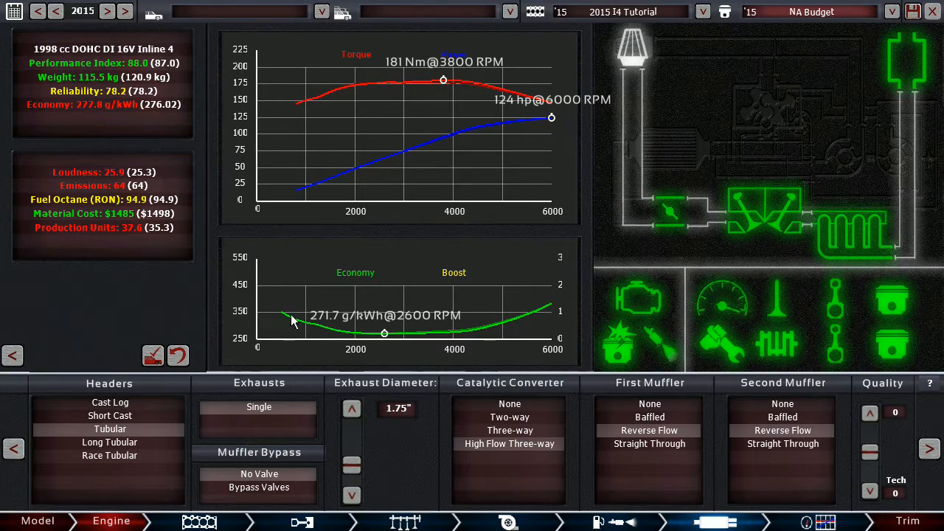
pyautogui.moveTo(405, 239)
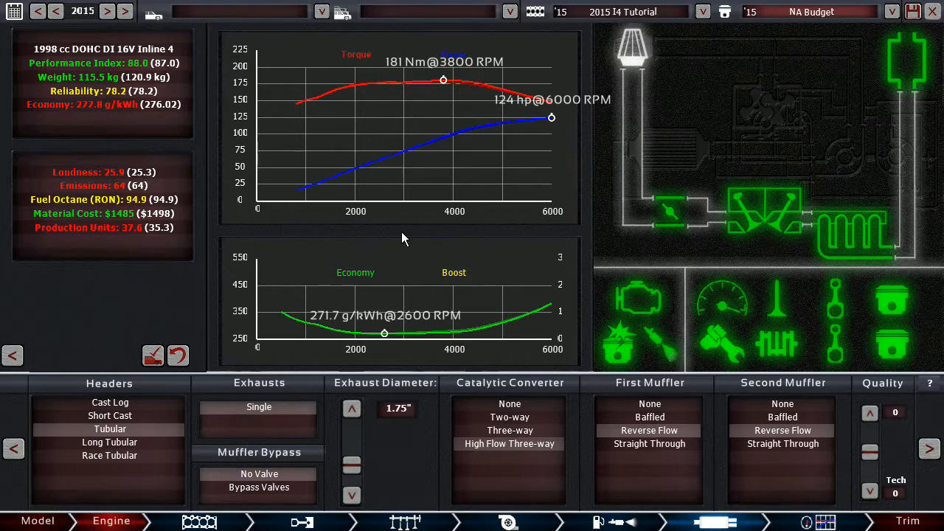
pyautogui.moveTo(393, 82)
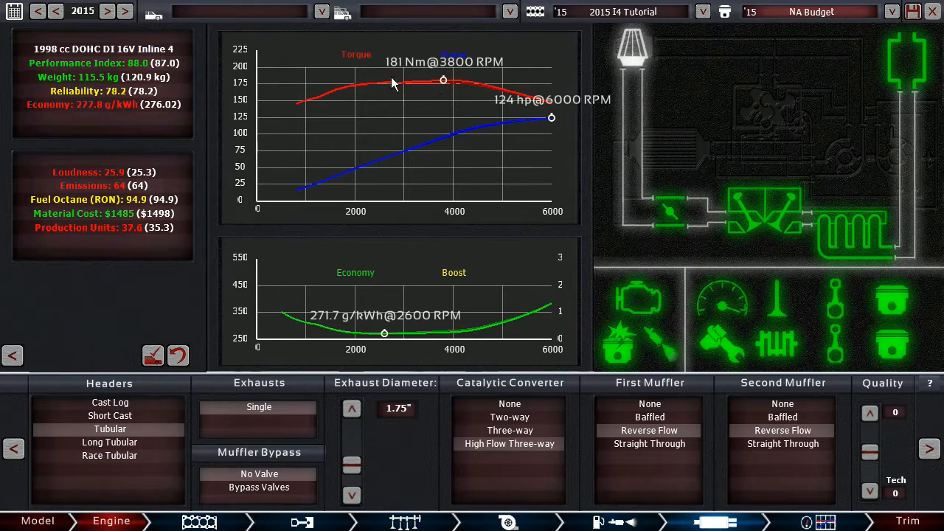
pyautogui.moveTo(342, 94)
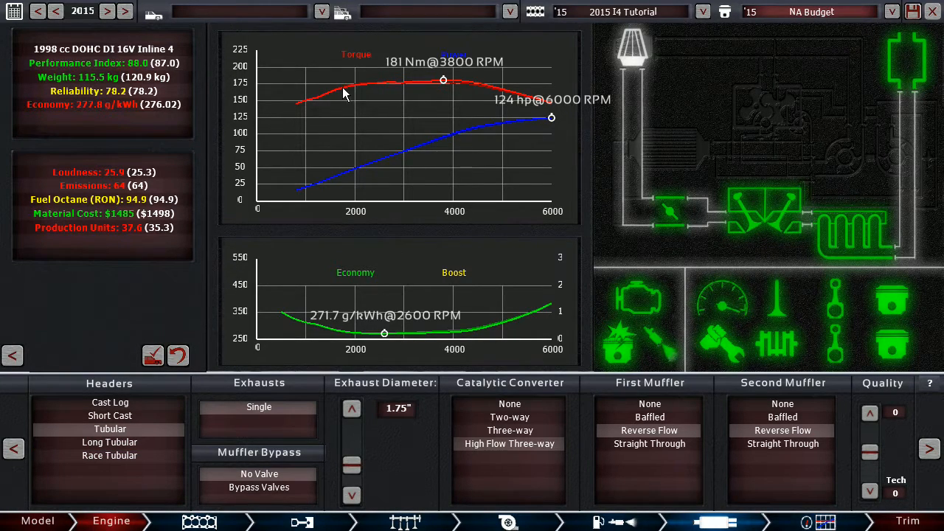
pyautogui.moveTo(411, 96)
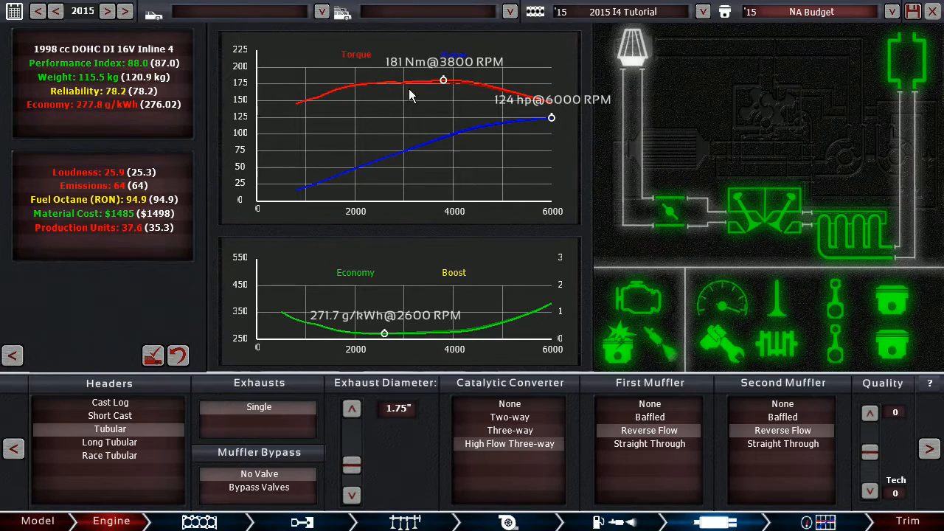
pyautogui.moveTo(431, 109)
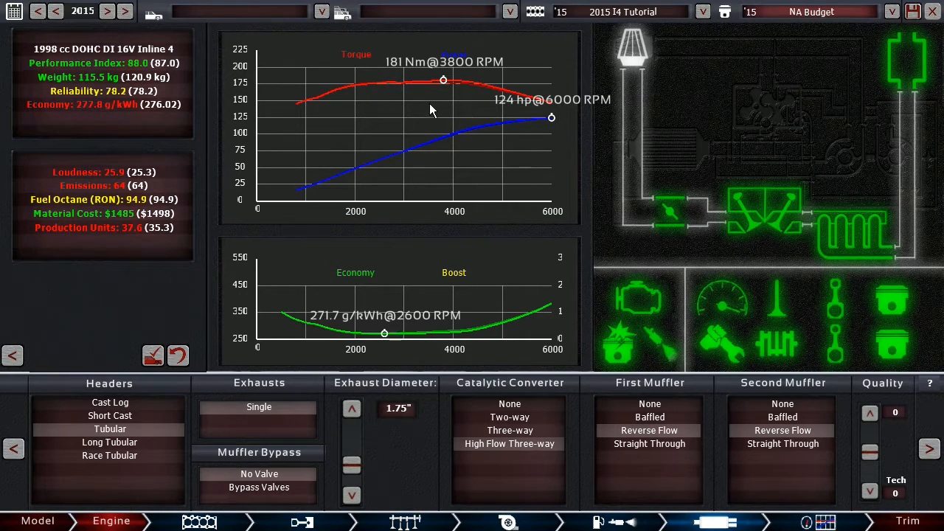
pyautogui.moveTo(341, 150)
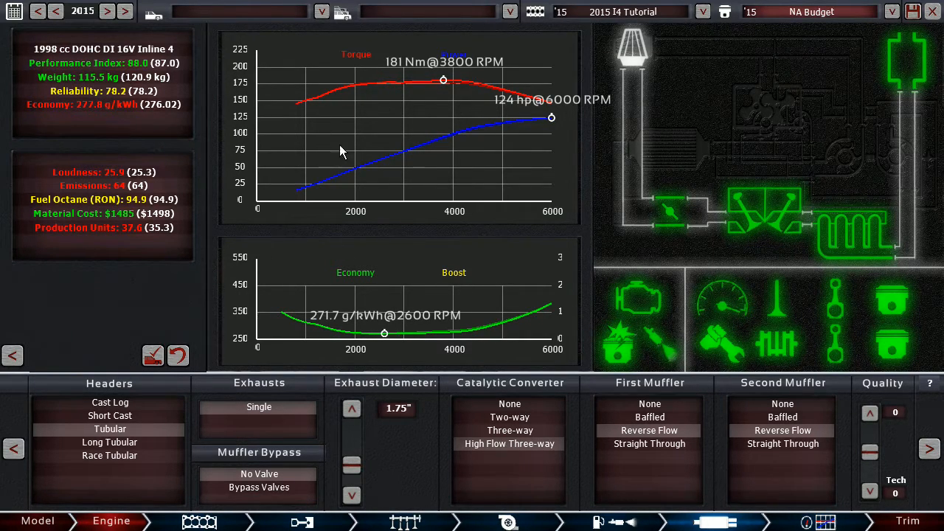
pyautogui.moveTo(453, 90)
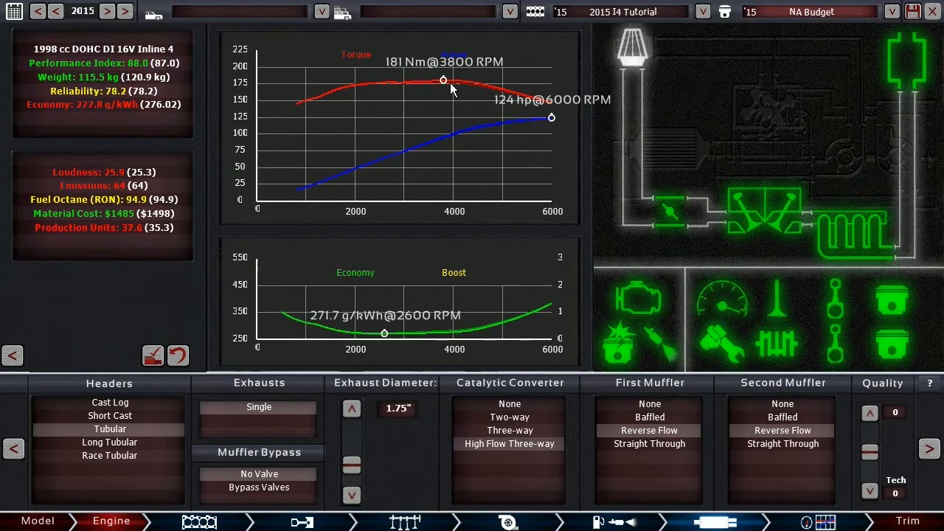
pyautogui.moveTo(236, 377)
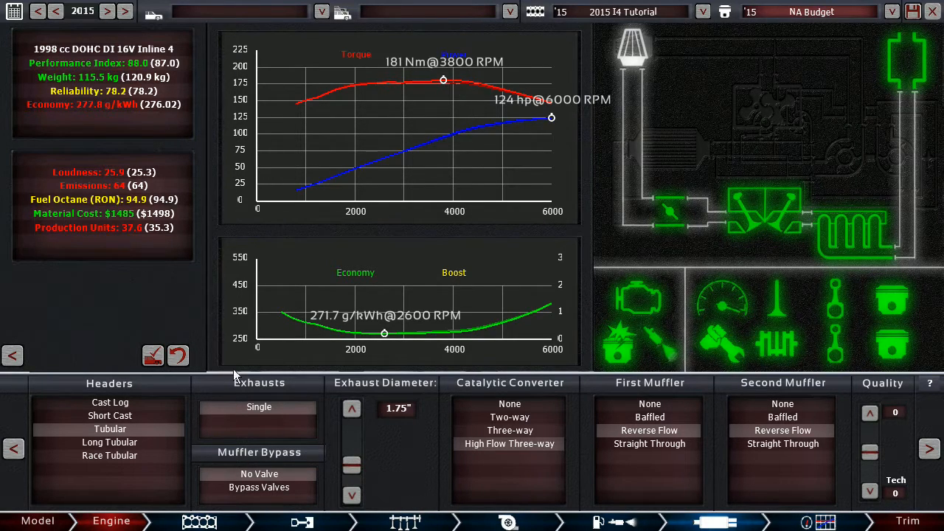
# Fit long tubular headers, giving 128 hp and 179 Nm at 4100 RPM.
pyautogui.click(109, 443)
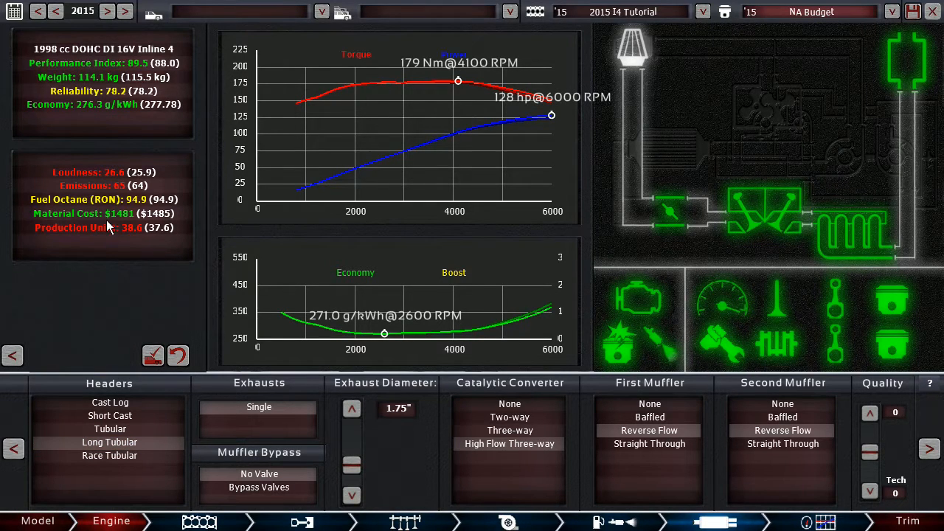
pyautogui.moveTo(172, 215)
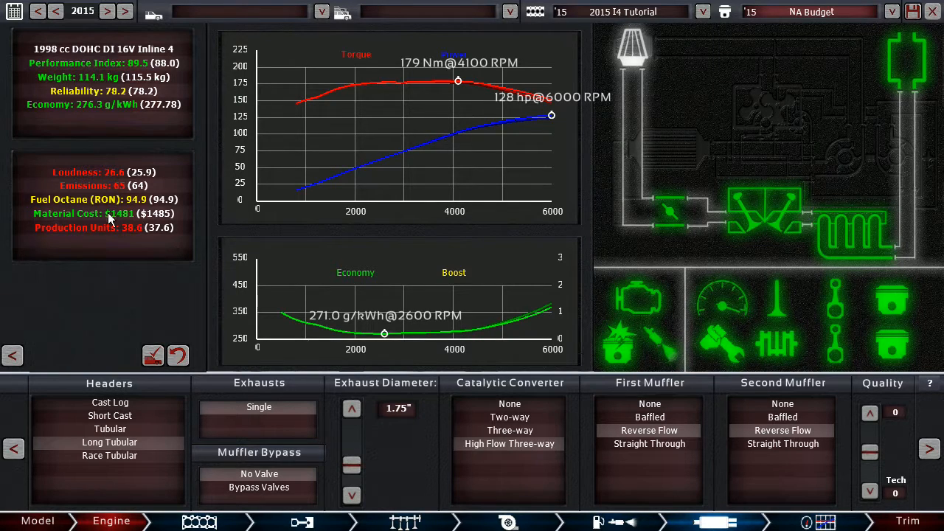
pyautogui.moveTo(124, 236)
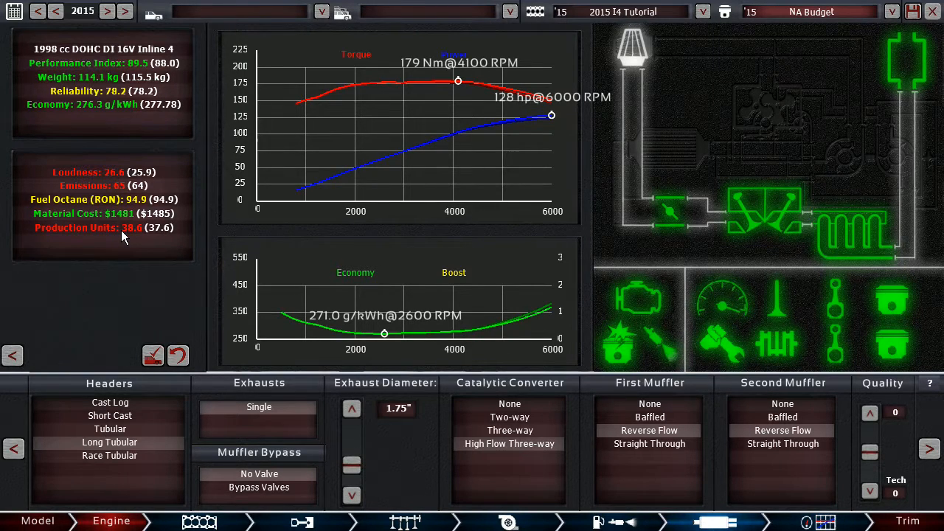
pyautogui.moveTo(115, 257)
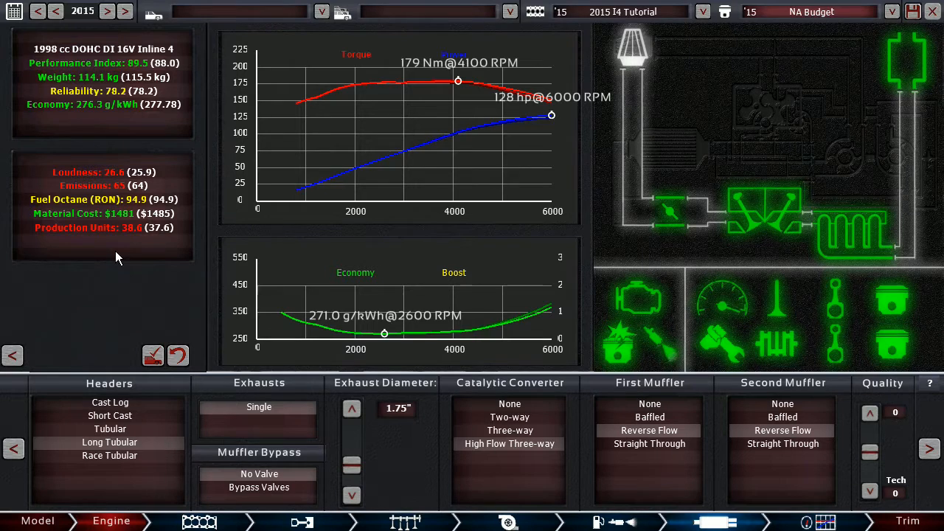
pyautogui.moveTo(141, 267)
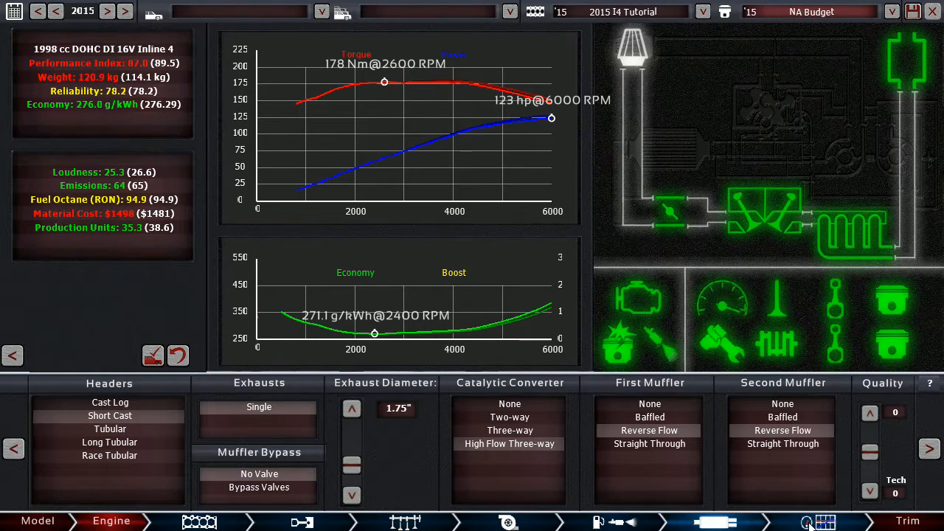
# Show the crank, conrod, piston and bore-and-stroke settings.
pyautogui.click(806, 522)
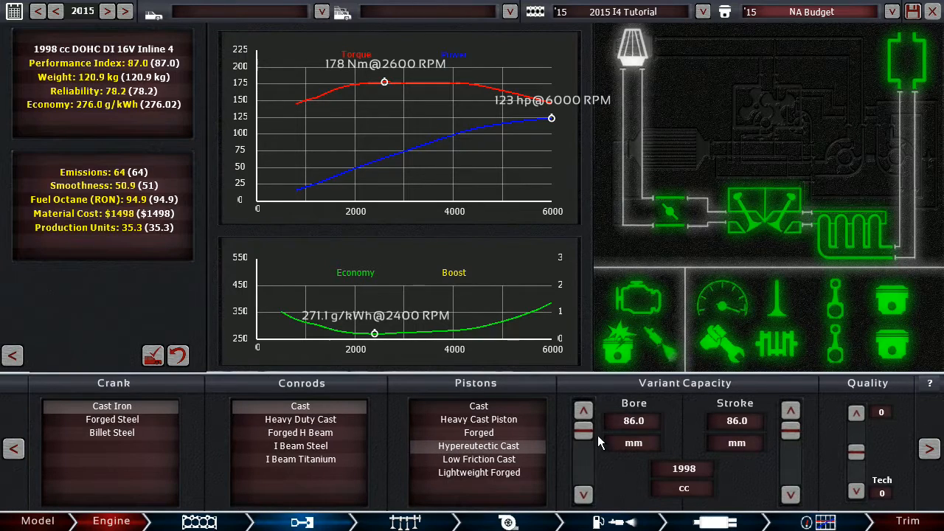
# Reduce the bore to 81.6 mm so capacity reads 1800 cc.
pyautogui.click(582, 431)
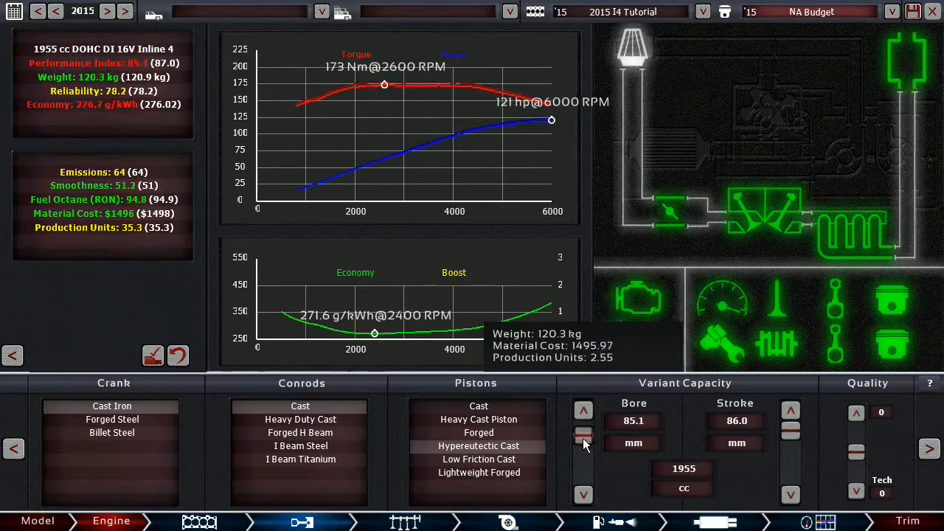
pyautogui.click(583, 451)
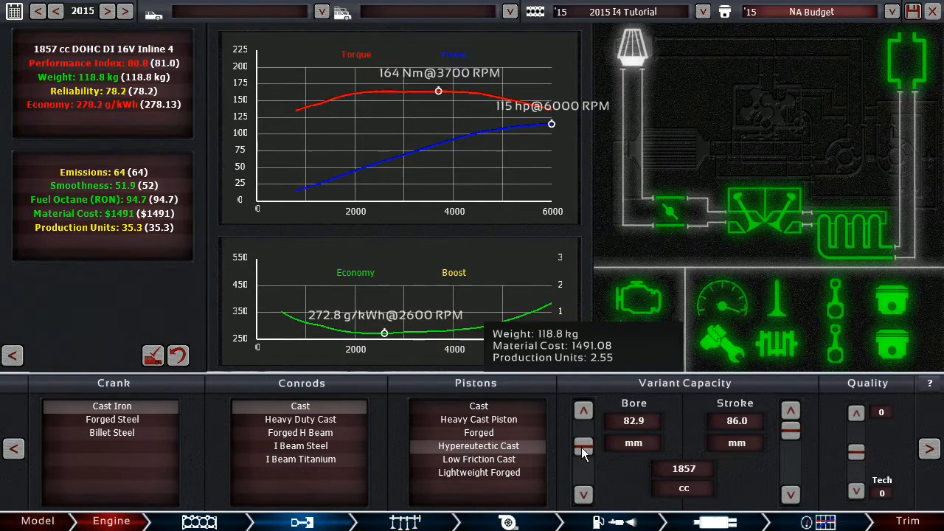
pyautogui.click(583, 450)
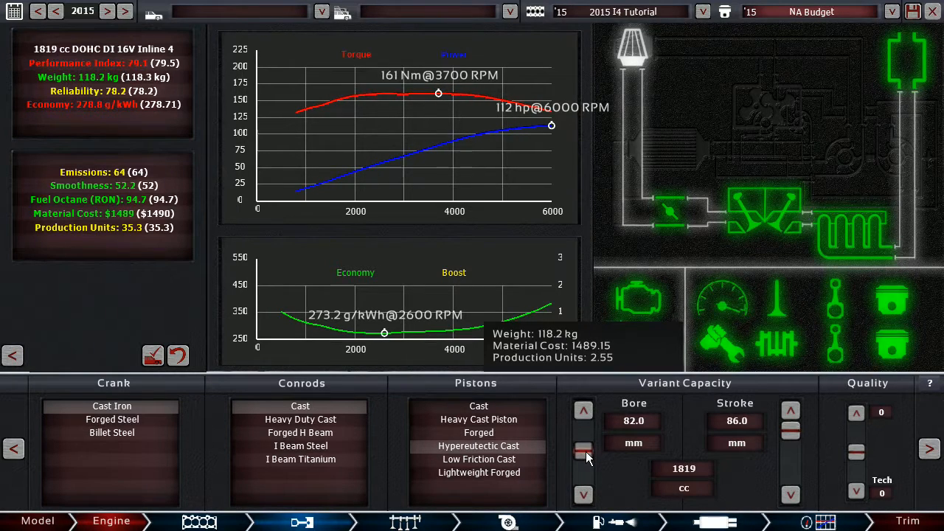
pyautogui.click(585, 495)
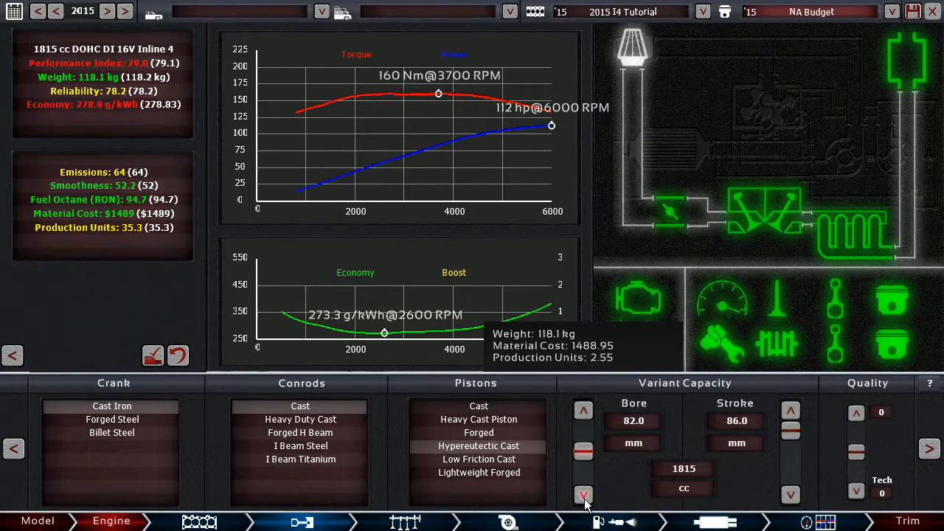
pyautogui.click(583, 495)
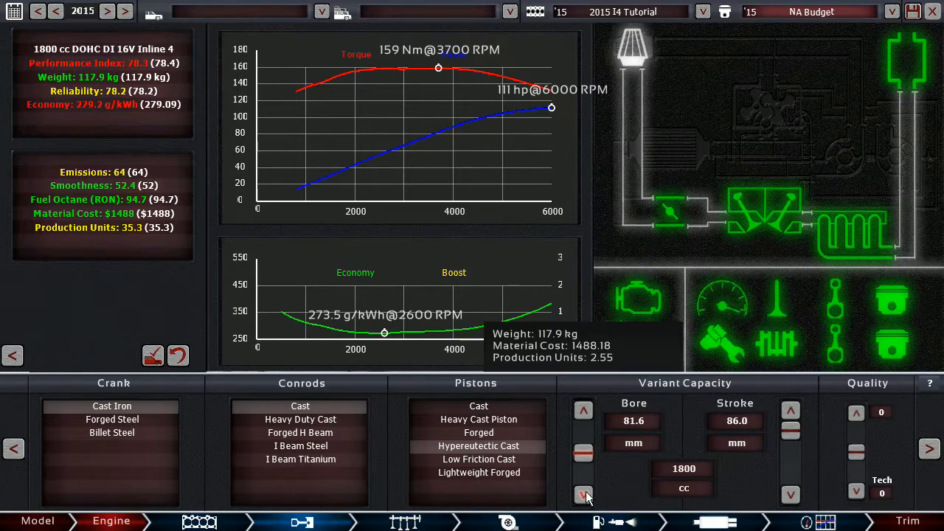
pyautogui.moveTo(756, 441)
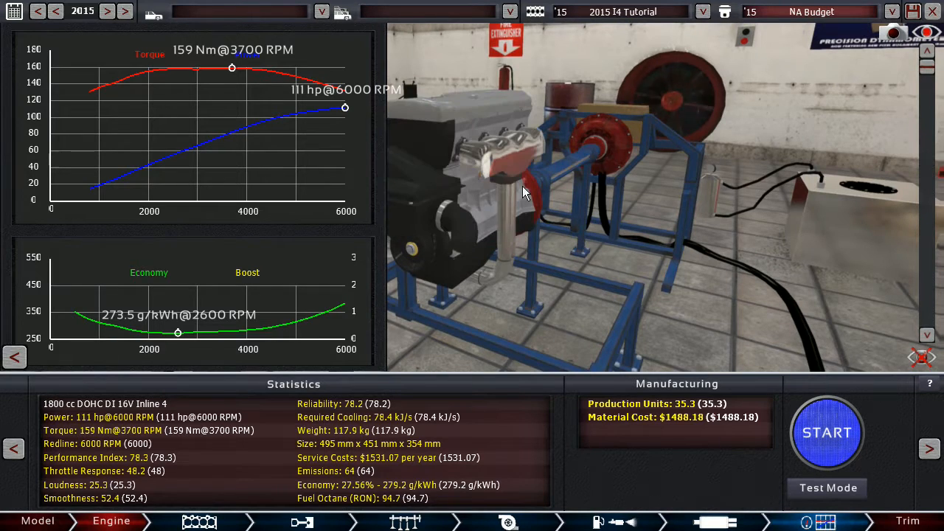
# Orbit the engine on its stand, then show the family's block and head settings.
pyautogui.moveTo(524, 191); pyautogui.dragTo(475, 184)
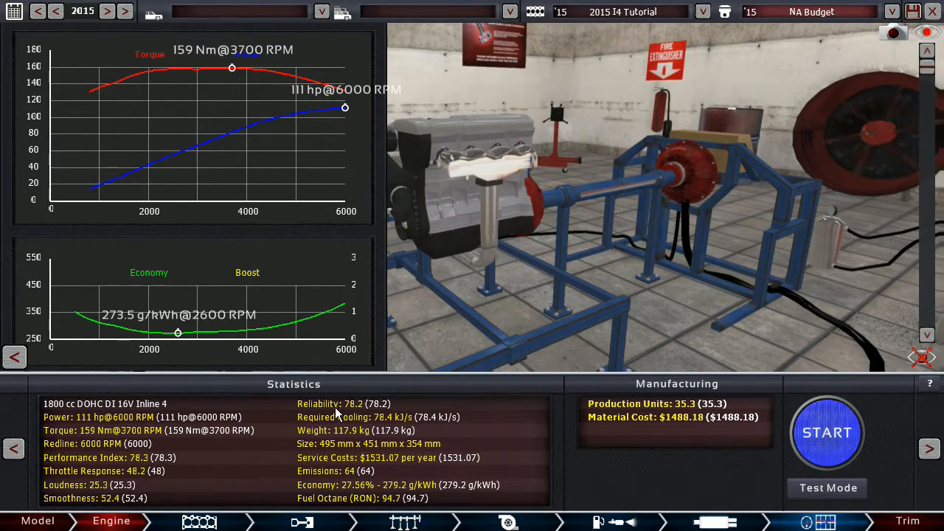
pyautogui.moveTo(561, 286)
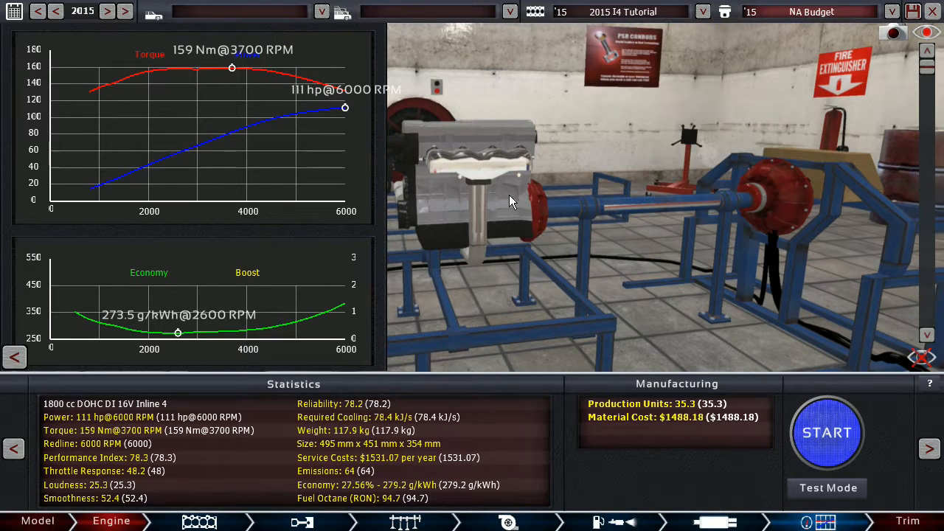
pyautogui.moveTo(502, 150)
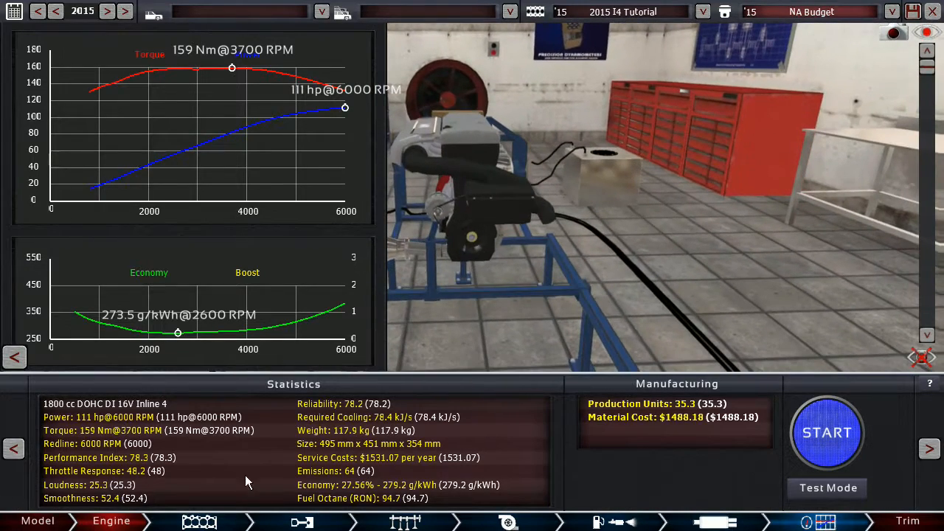
pyautogui.click(110, 521)
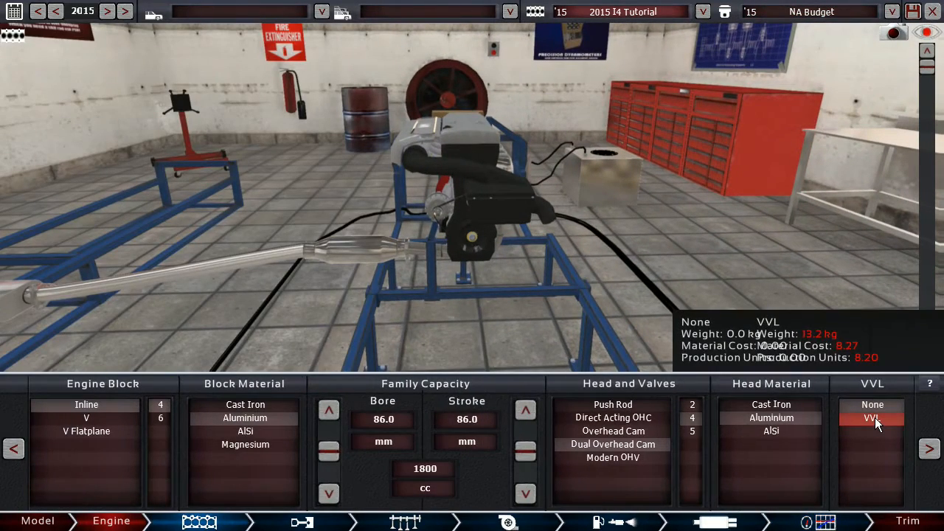